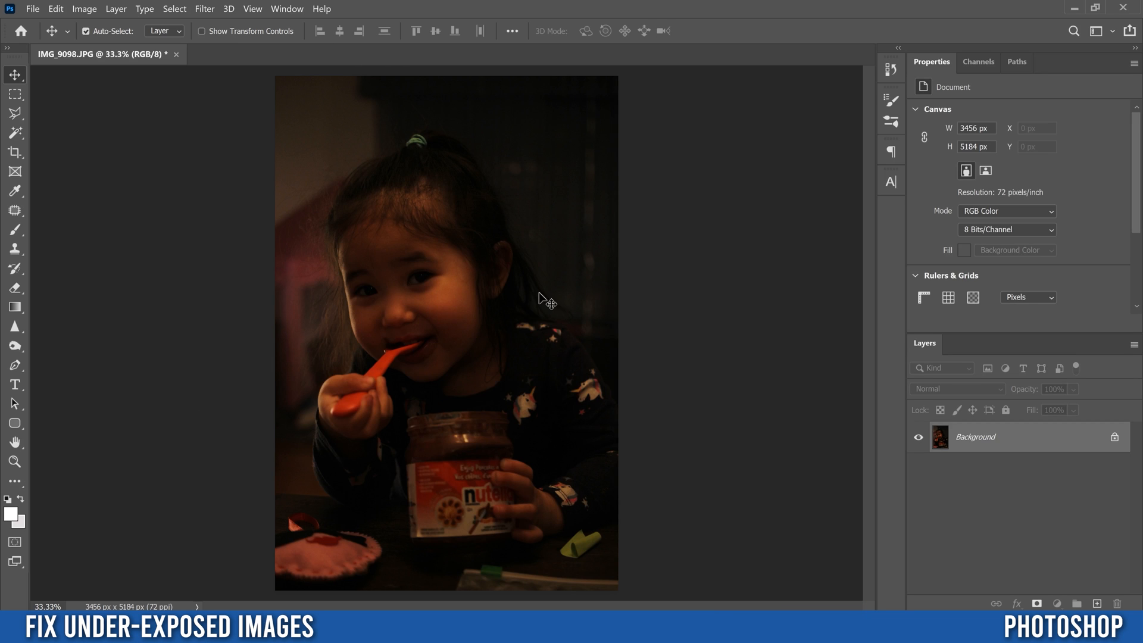
{"action": "mouse_move", "coordinate": [575, 321]}
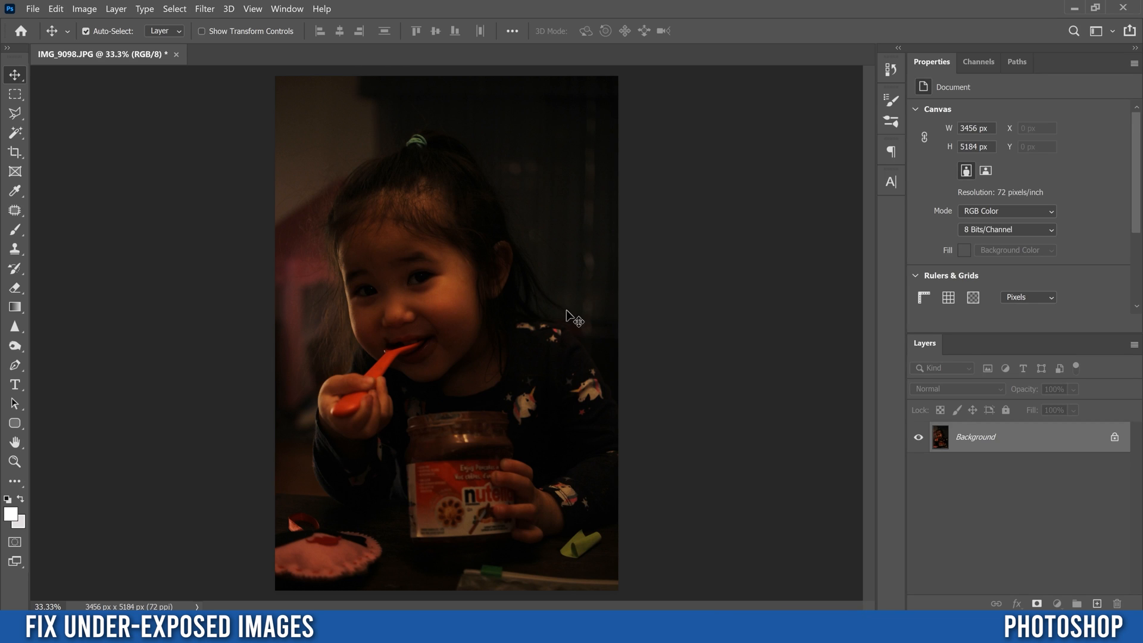
{"action": "mouse_move", "coordinate": [588, 347]}
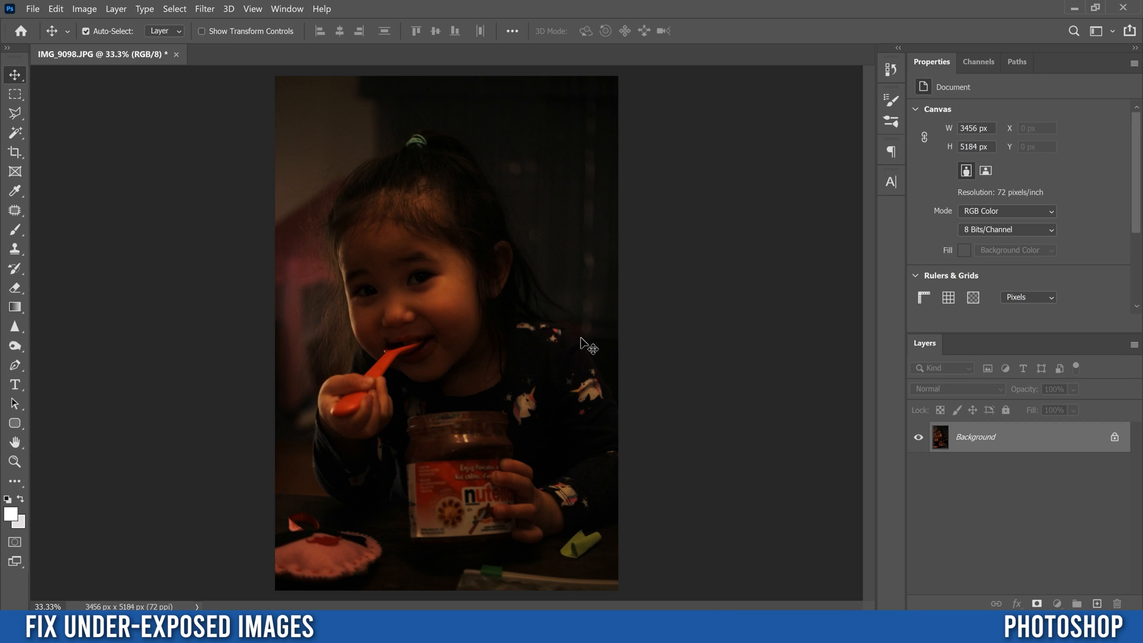
{"action": "mouse_move", "coordinate": [985, 441]}
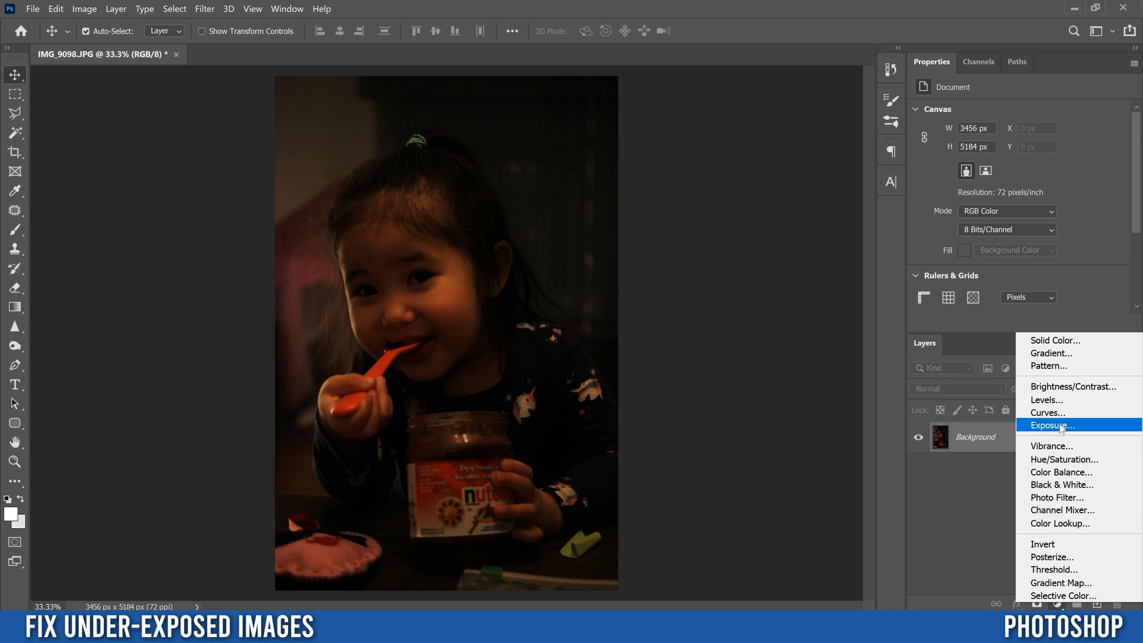
Add a Curves adjustment layer lifting the midtones, then select its layer mask.
{"action": "left_click", "coordinate": [1047, 412]}
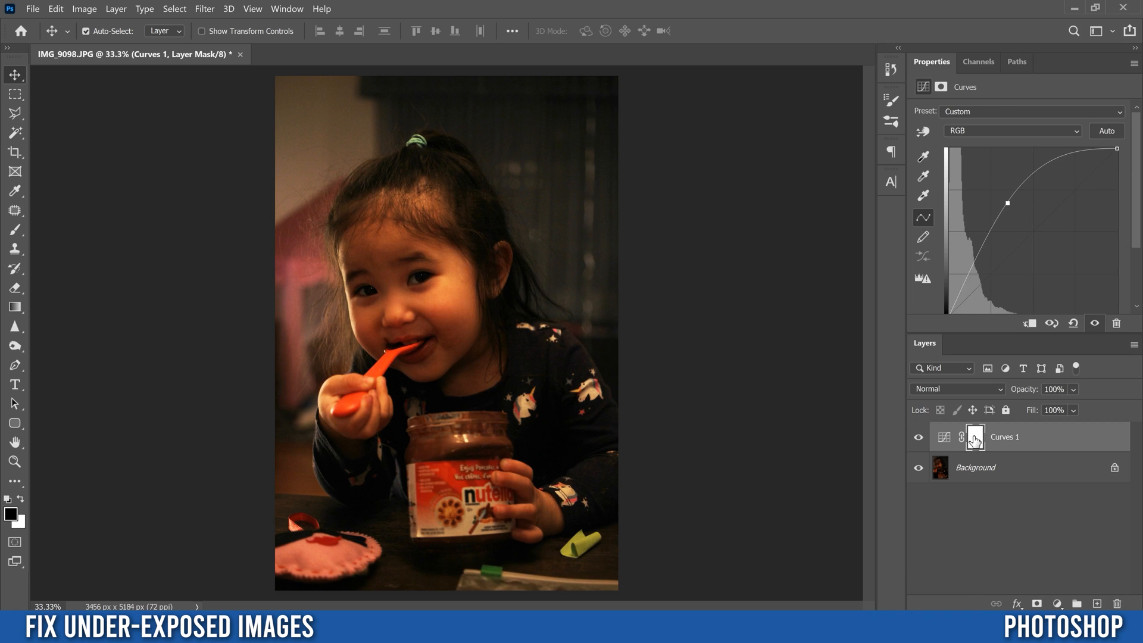
{"action": "left_click", "coordinate": [974, 436]}
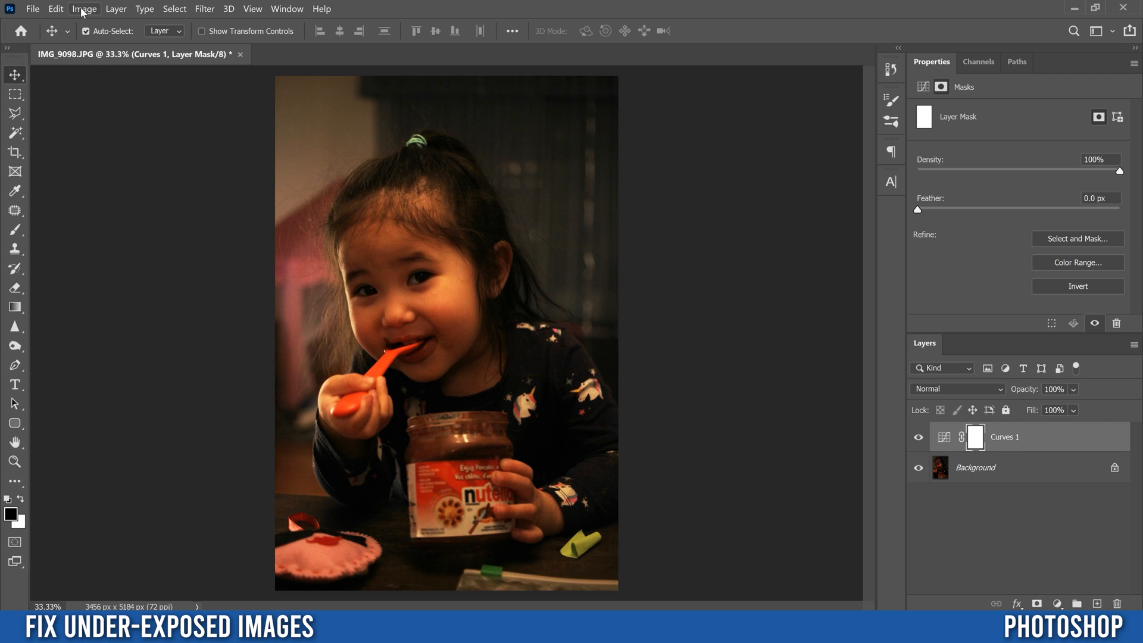
Apply an inverted copy of the image to the Curves mask, comparing with Invert toggled.
{"action": "left_click", "coordinate": [84, 9]}
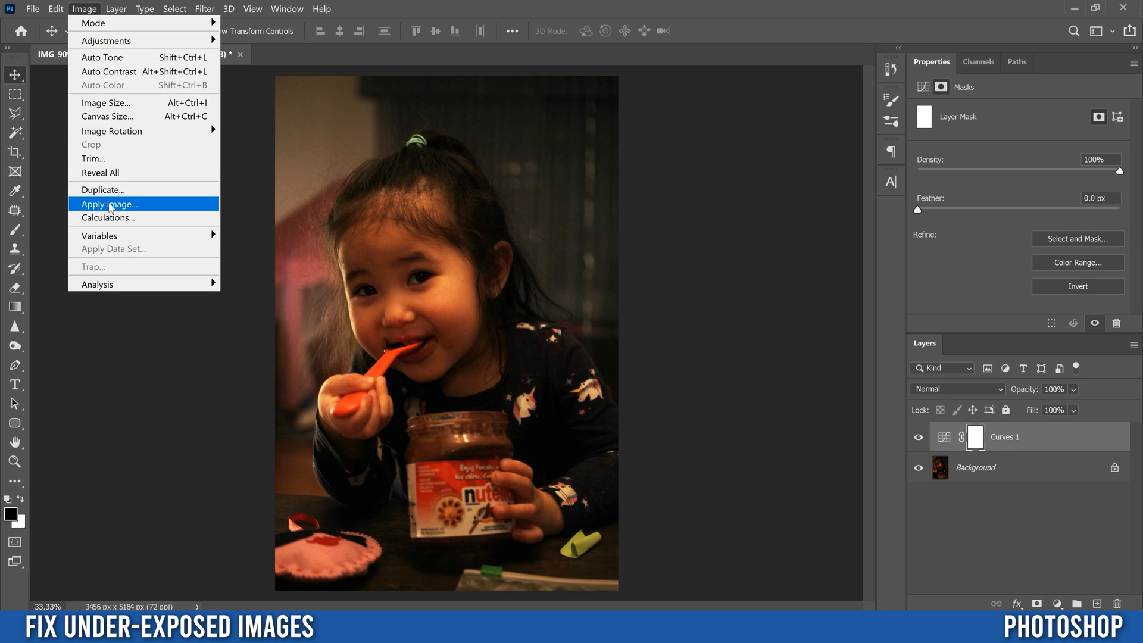
{"action": "left_click", "coordinate": [110, 204]}
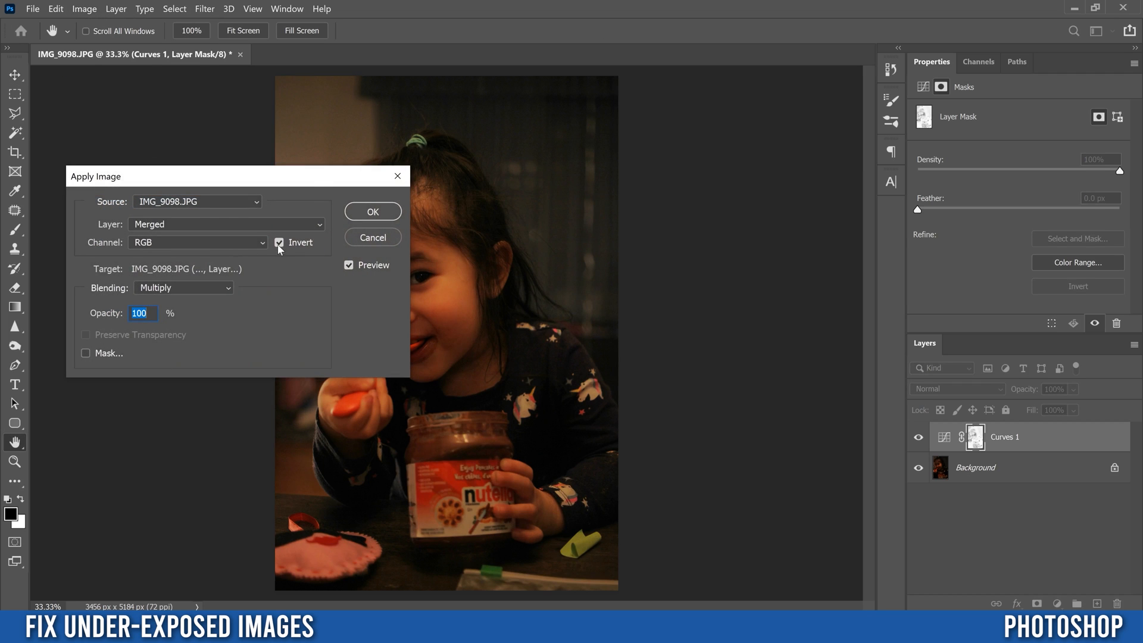
{"action": "left_click", "coordinate": [279, 242]}
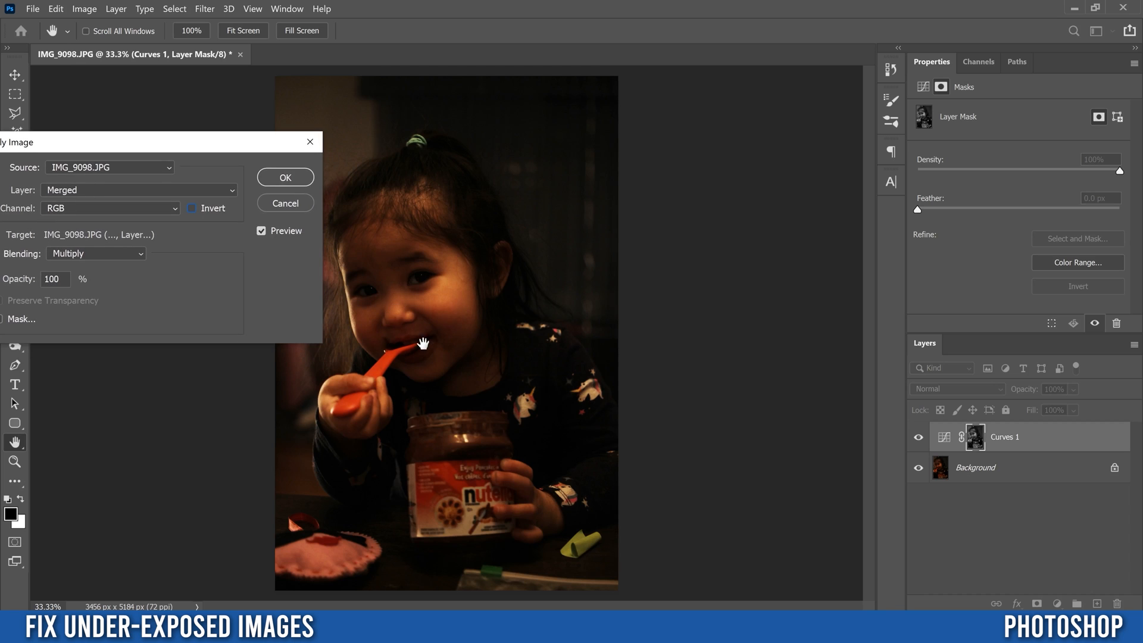
{"action": "mouse_move", "coordinate": [276, 271]}
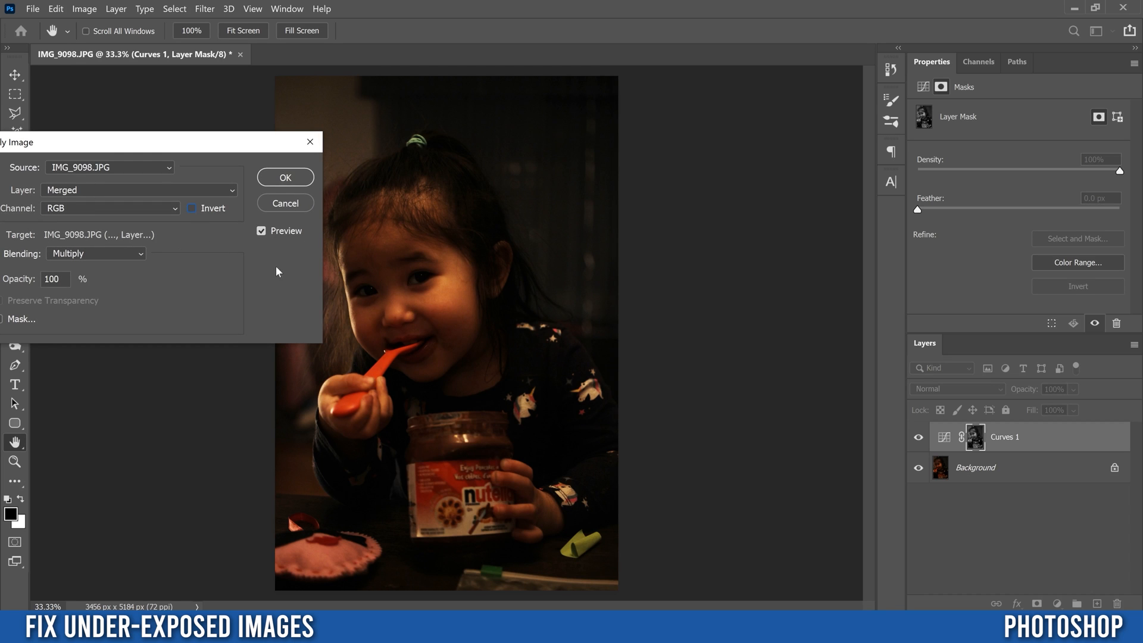
{"action": "left_click", "coordinate": [192, 208]}
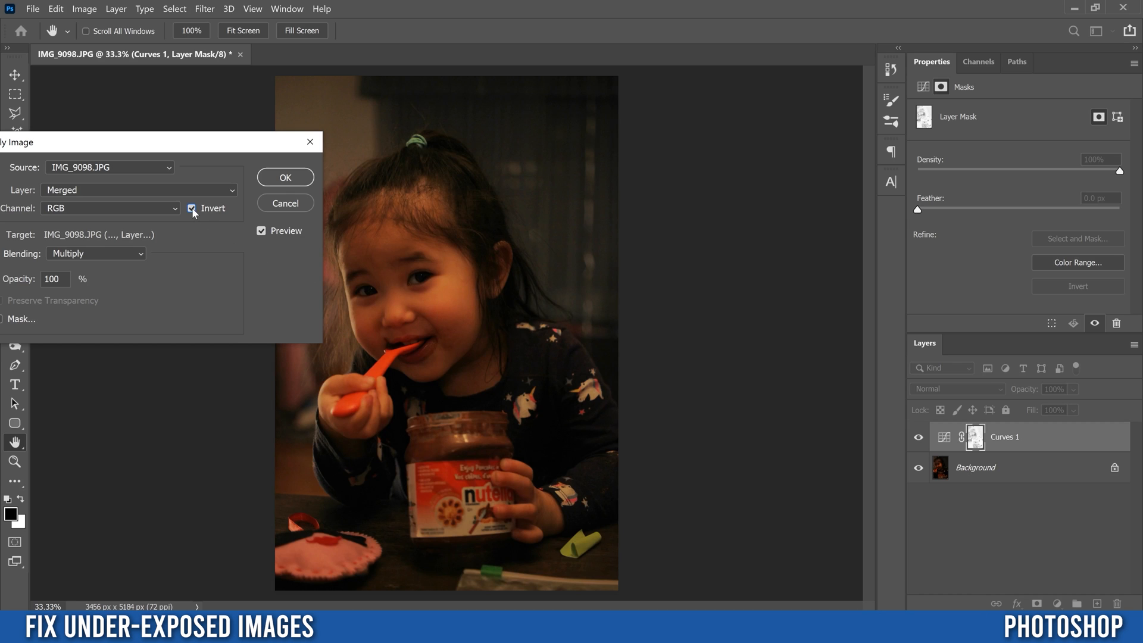
{"action": "left_click", "coordinate": [192, 208]}
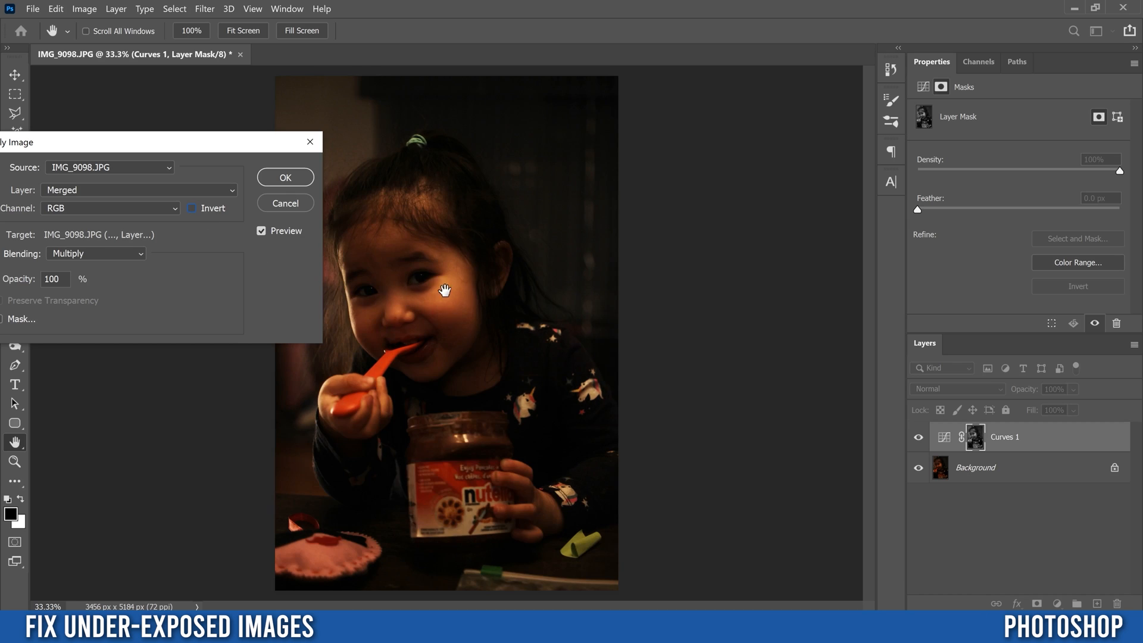
{"action": "mouse_move", "coordinate": [256, 249]}
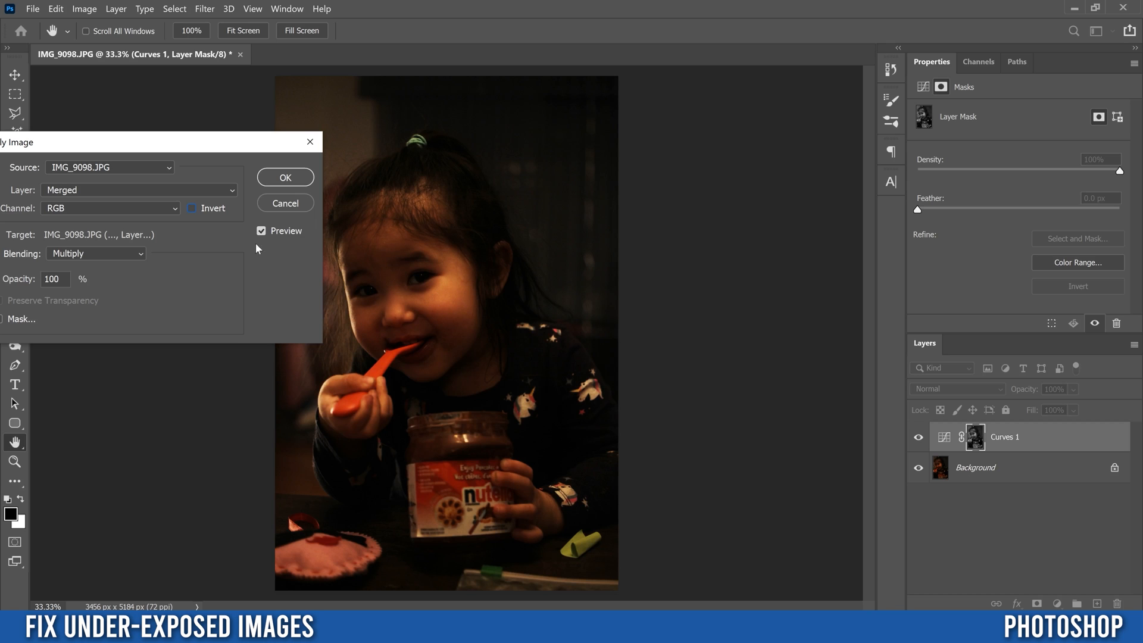
{"action": "left_click", "coordinate": [192, 208]}
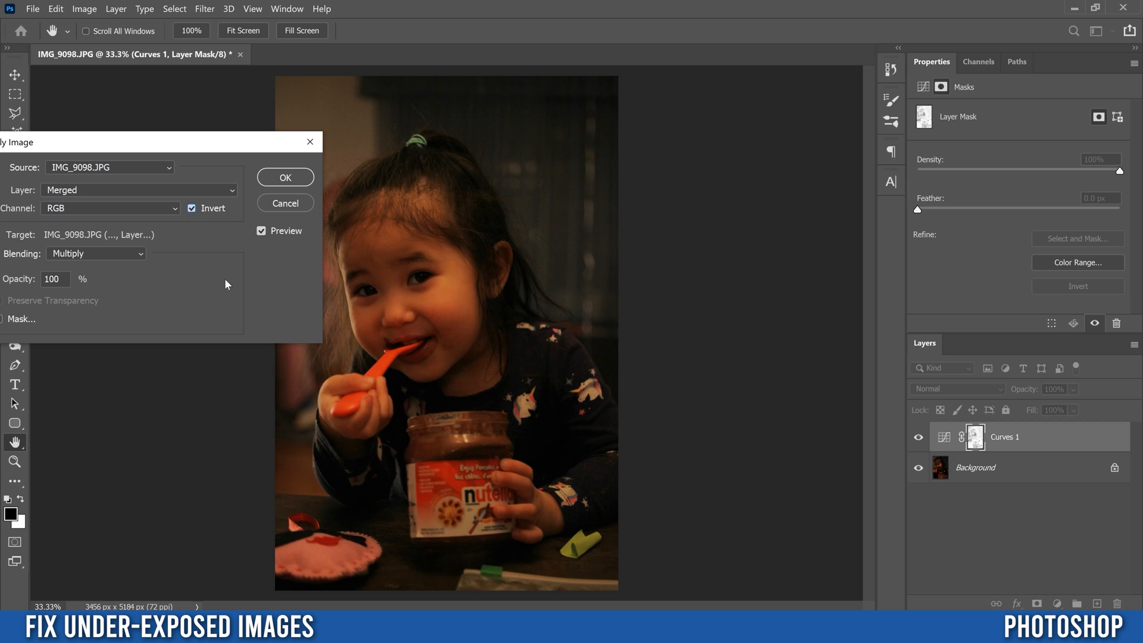
{"action": "left_click", "coordinate": [285, 178]}
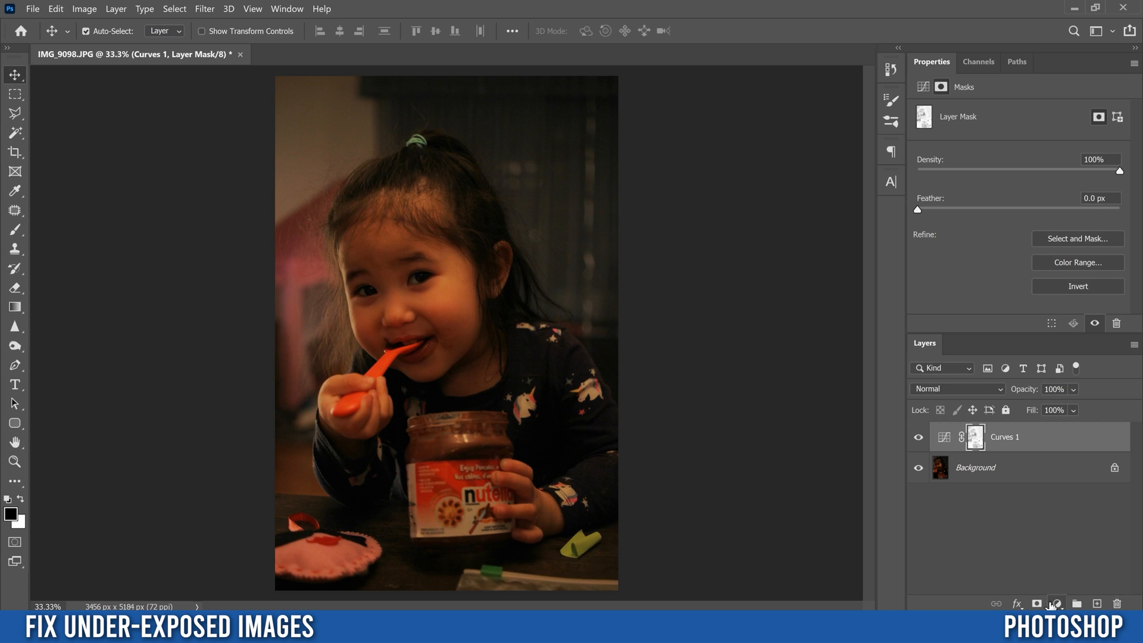
Add a Hue/Saturation adjustment layer above the Curves layer.
{"action": "left_click", "coordinate": [1055, 604]}
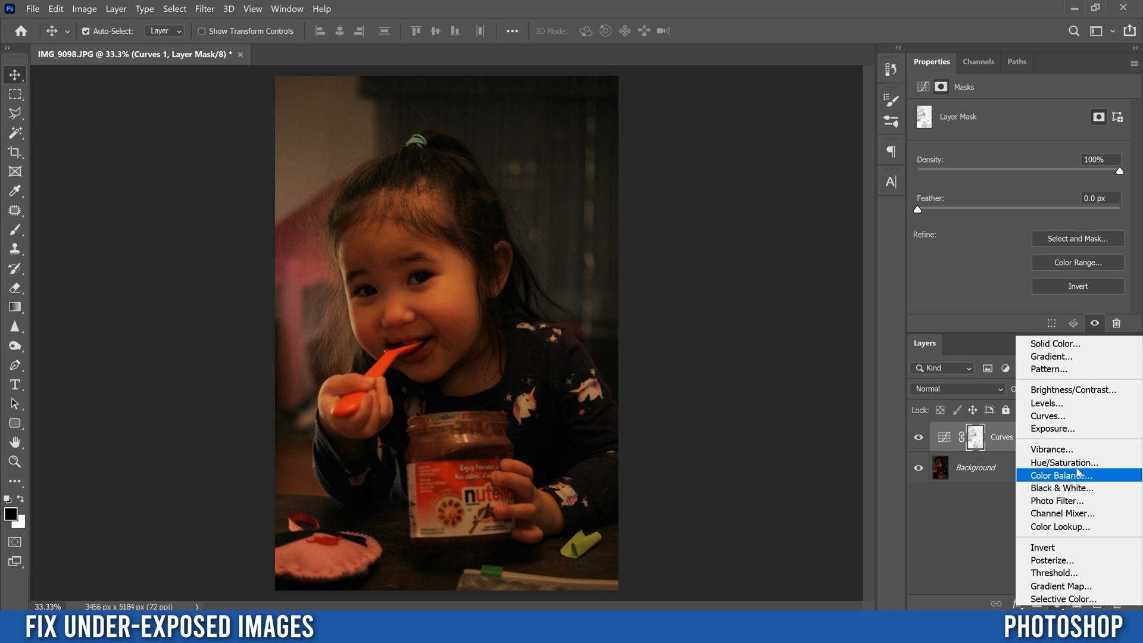
{"action": "left_click", "coordinate": [1063, 464]}
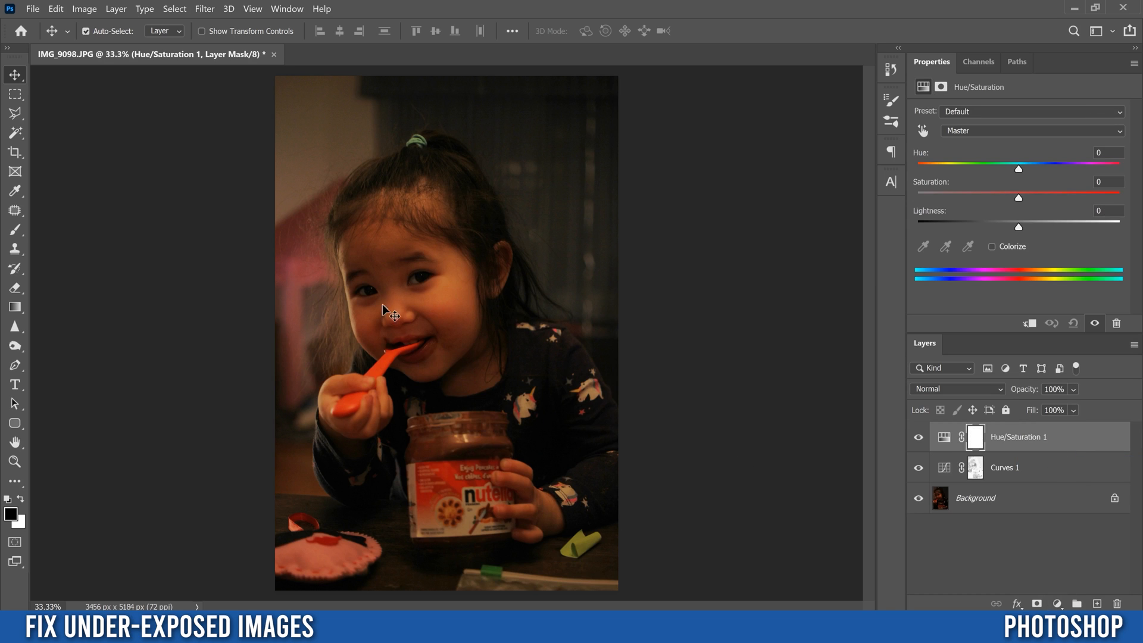
{"action": "mouse_move", "coordinate": [430, 316]}
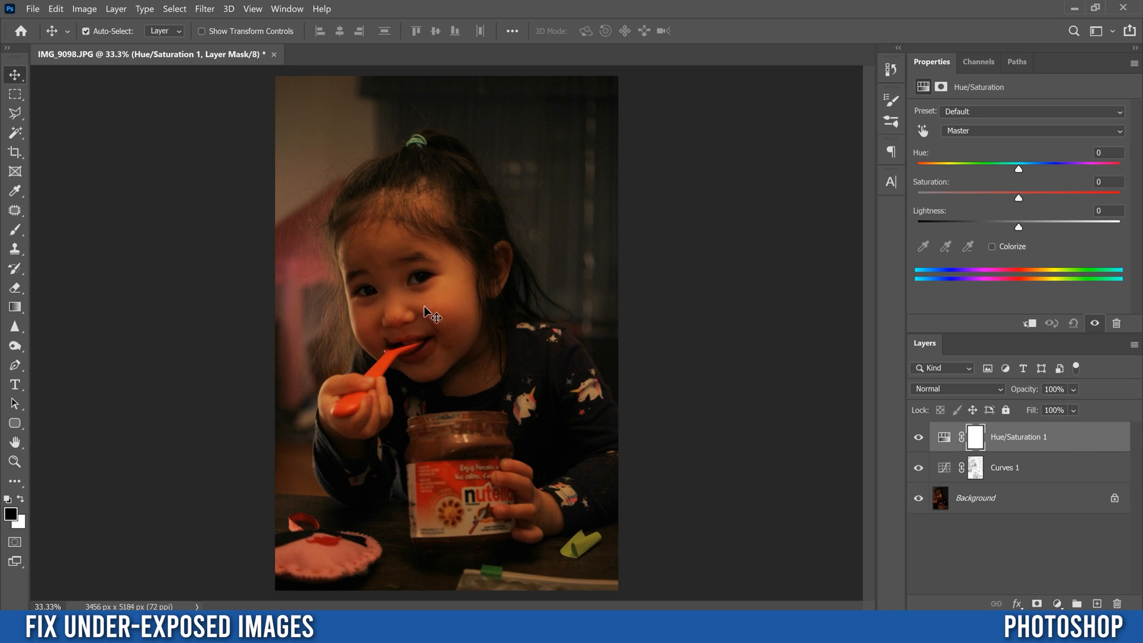
{"action": "mouse_move", "coordinate": [429, 329]}
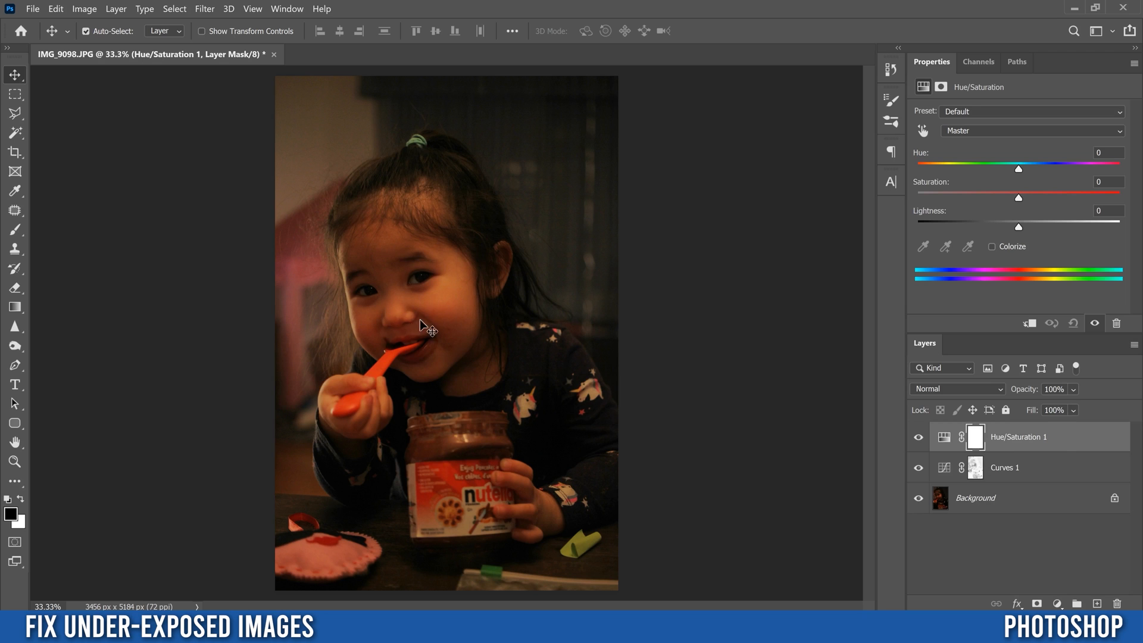
{"action": "mouse_move", "coordinate": [464, 328]}
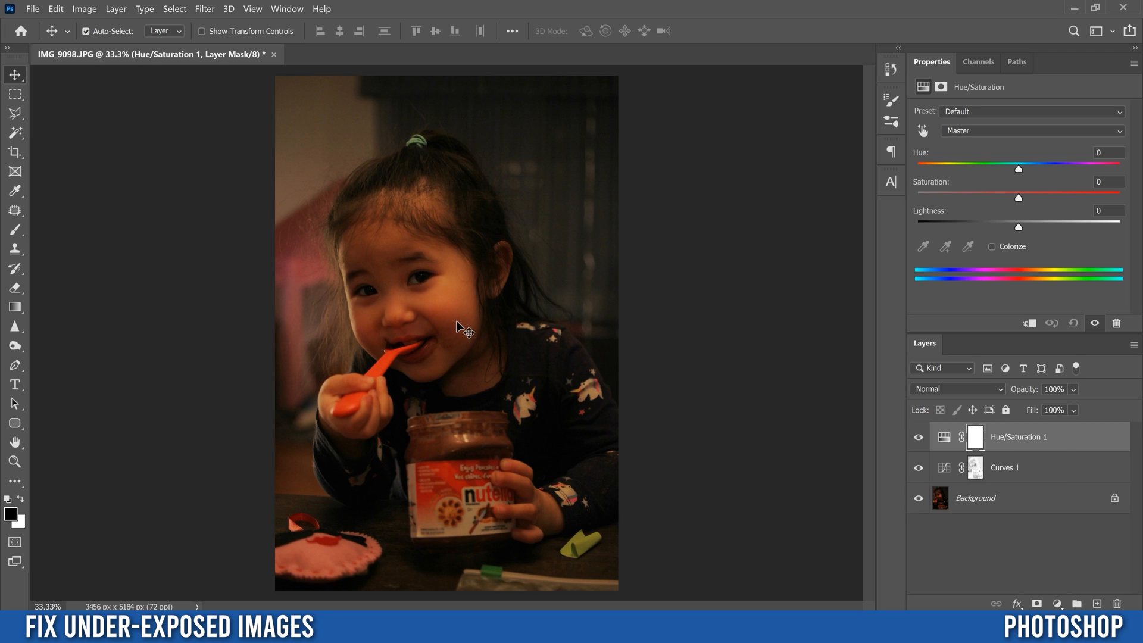
{"action": "mouse_move", "coordinate": [514, 317]}
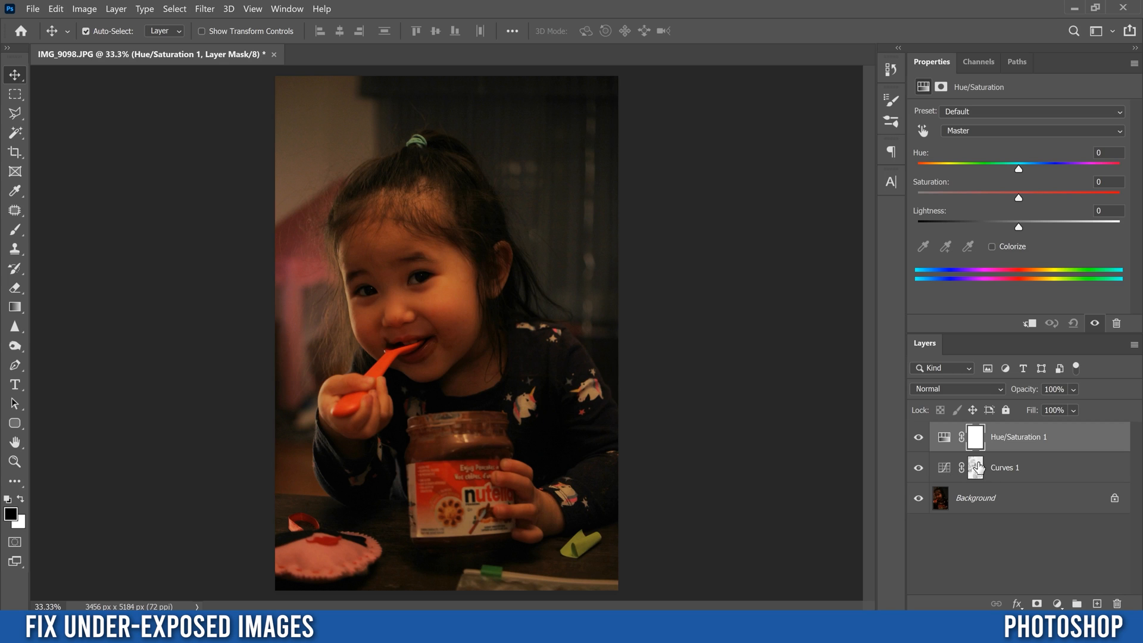
{"action": "mouse_move", "coordinate": [974, 470]}
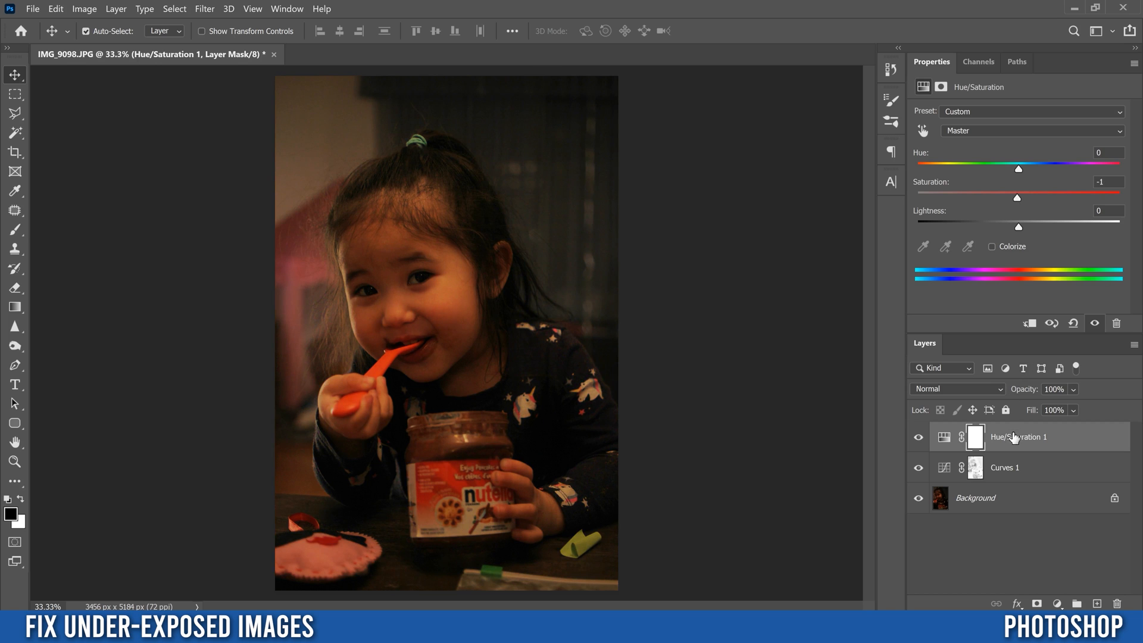
Copy the Curves layer's inverted-image mask onto the Hue/Saturation layer, replacing its mask.
{"action": "left_click", "coordinate": [975, 467]}
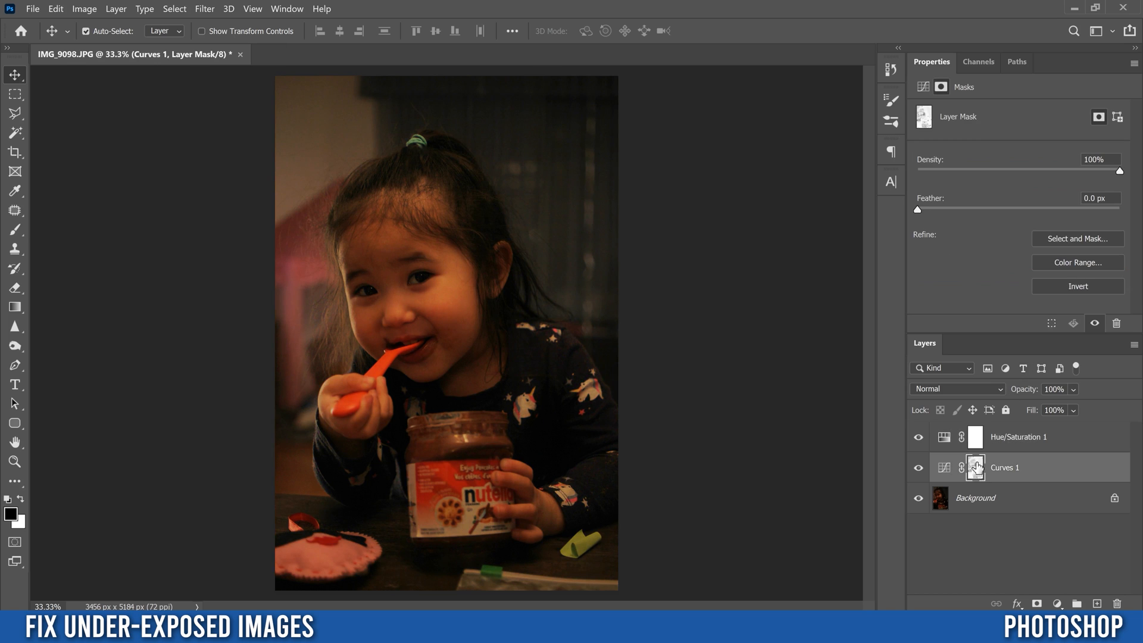
{"action": "mouse_move", "coordinate": [975, 468]}
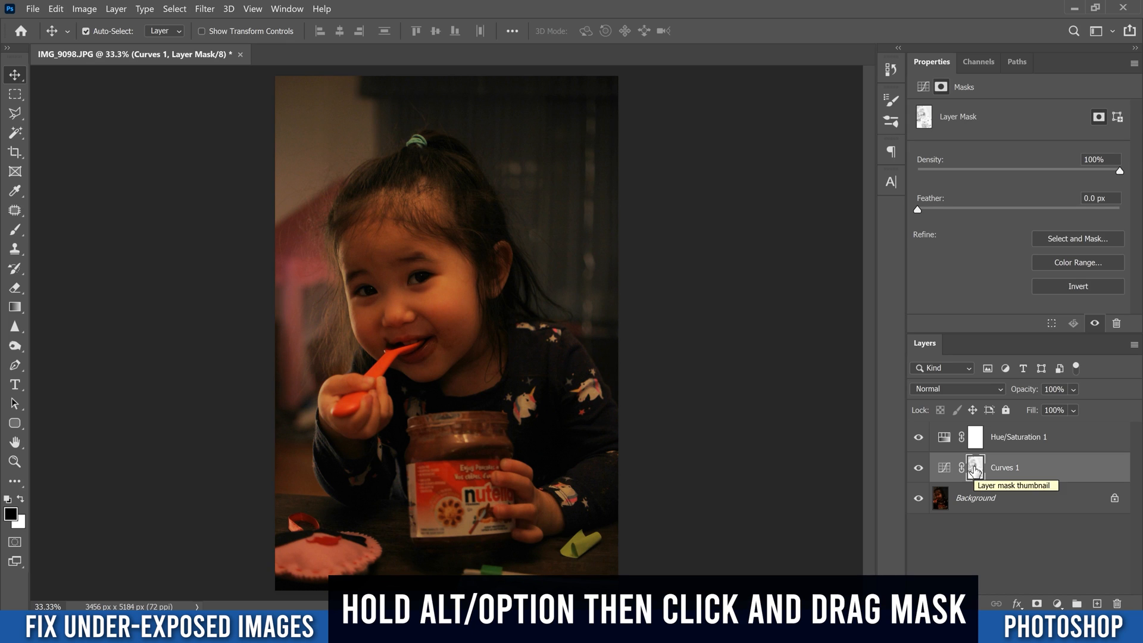
{"action": "mouse_move", "coordinate": [973, 470]}
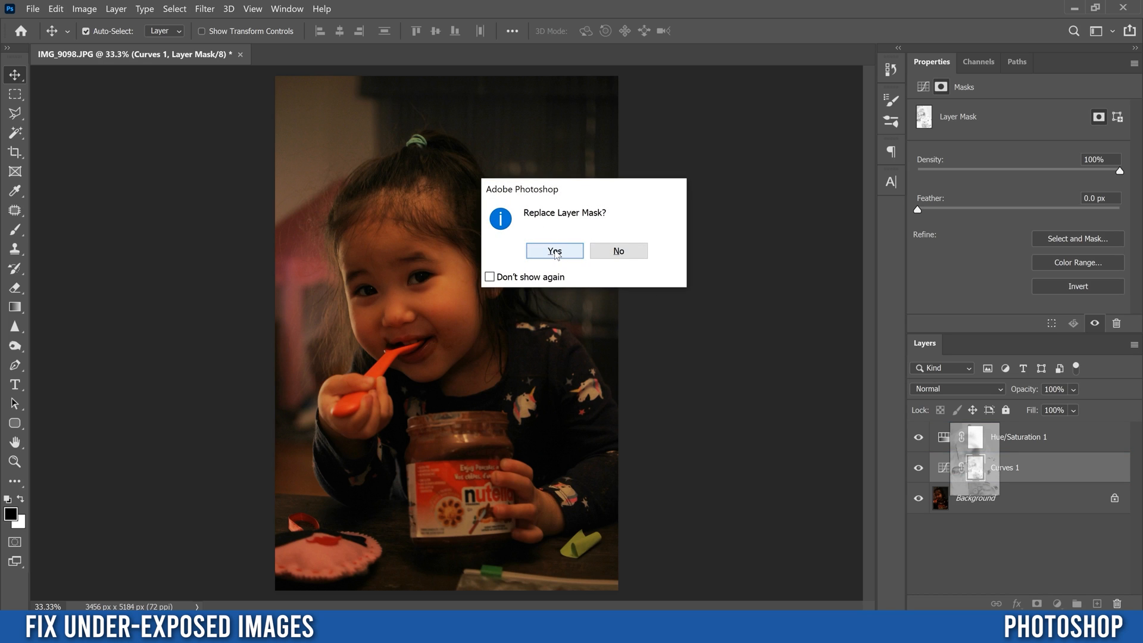
{"action": "left_click", "coordinate": [554, 251]}
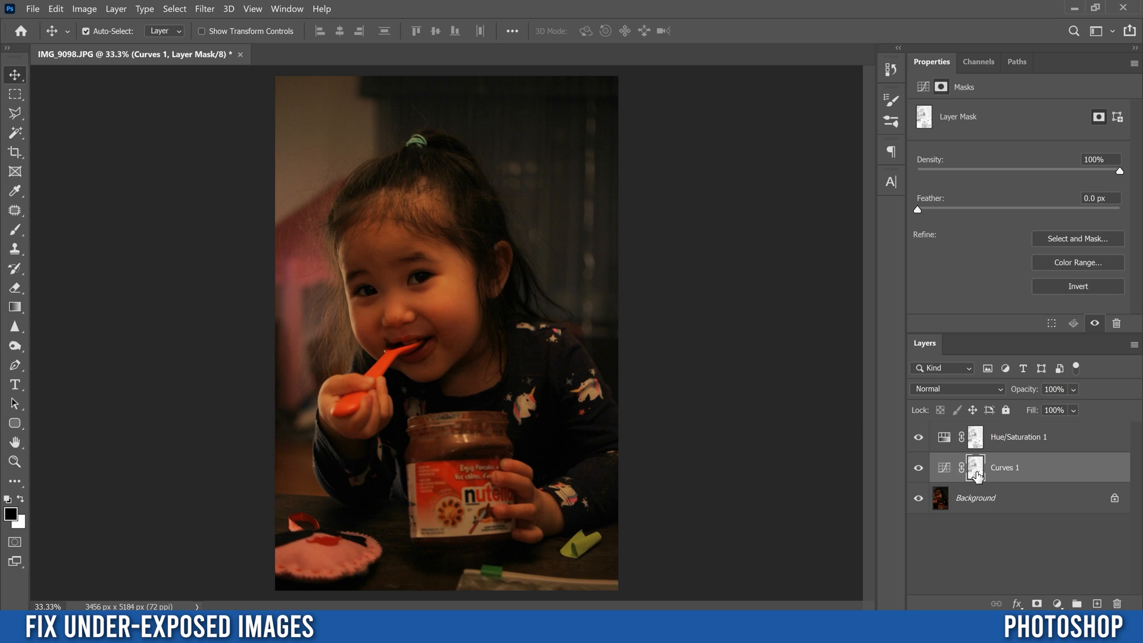
{"action": "mouse_move", "coordinate": [975, 438]}
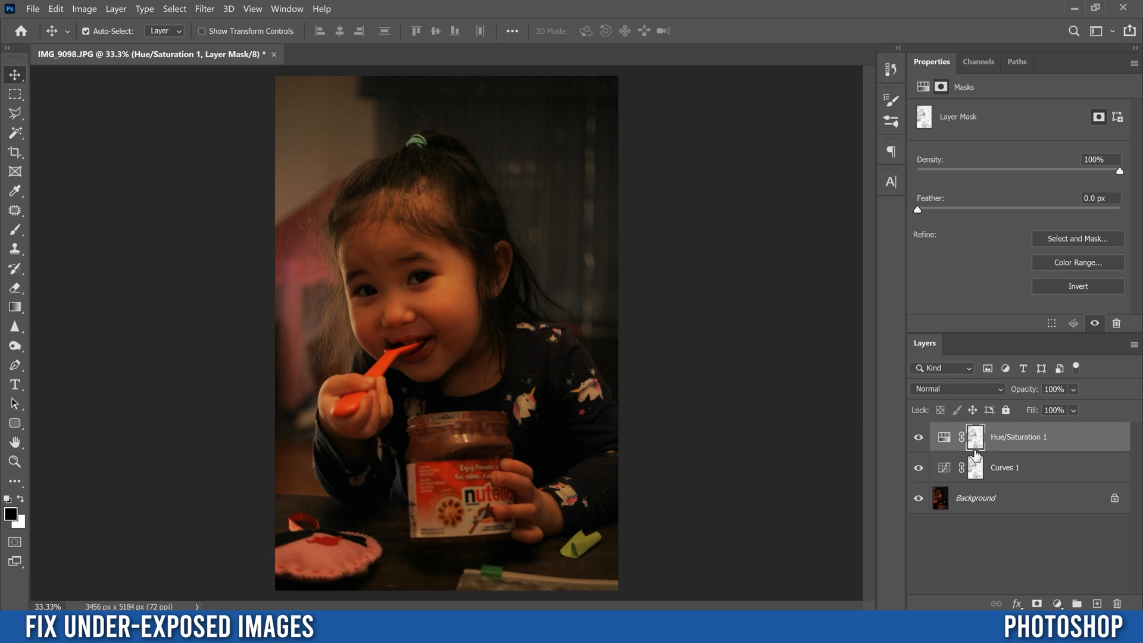
{"action": "mouse_move", "coordinate": [948, 173]}
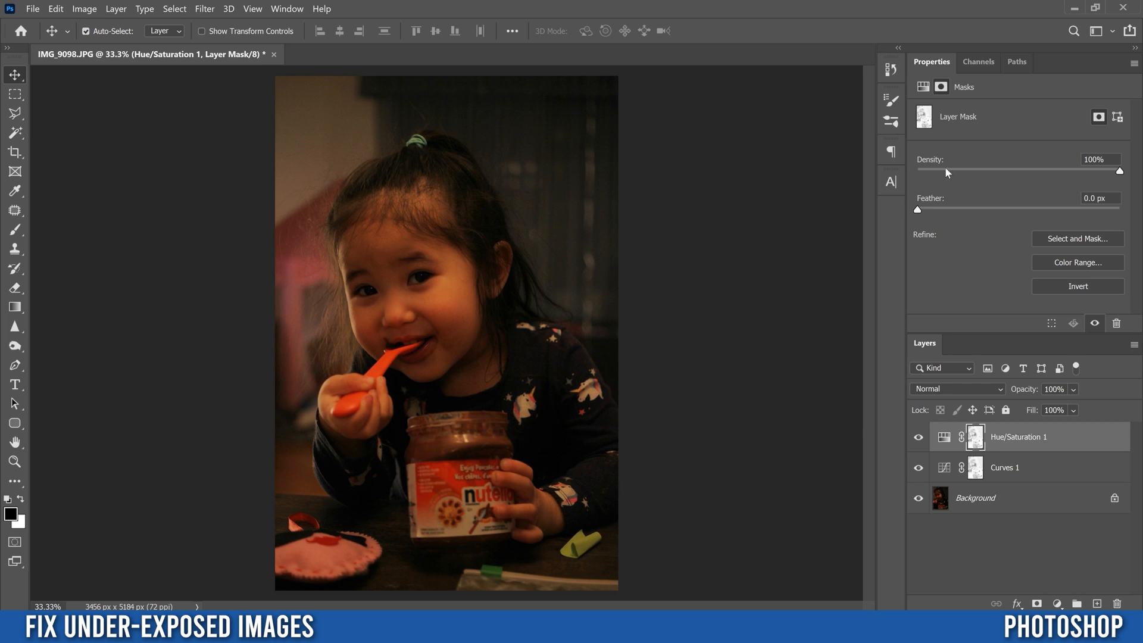
{"action": "mouse_move", "coordinate": [953, 445]}
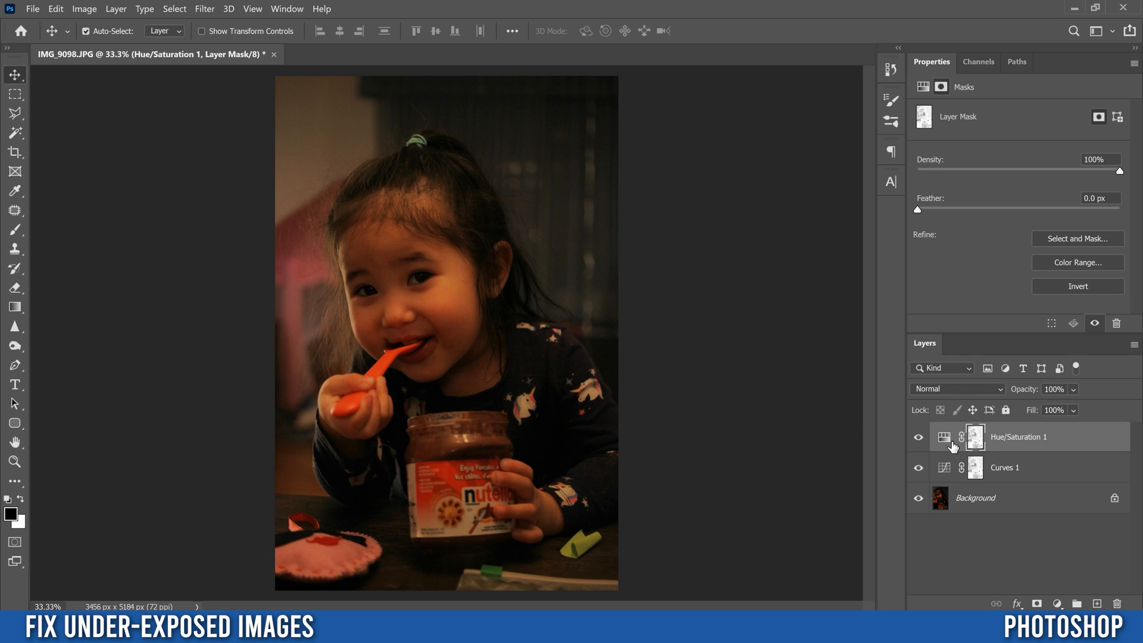
Select the Hue/Saturation layer thumbnail to show its saturation settings.
{"action": "left_click", "coordinate": [942, 436]}
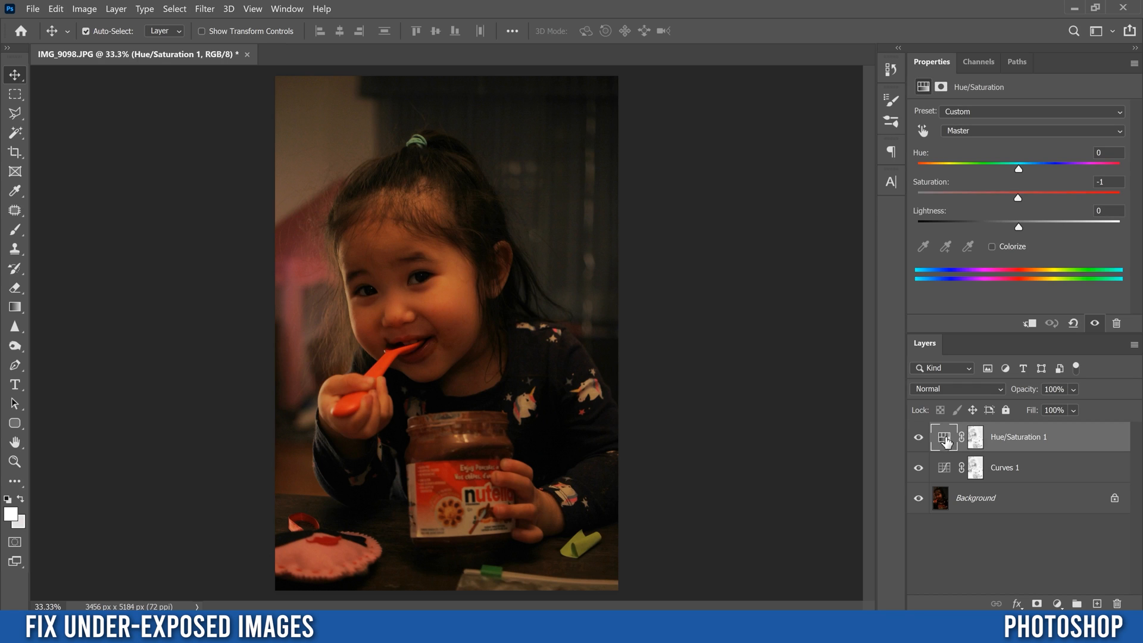
{"action": "mouse_move", "coordinate": [1019, 202]}
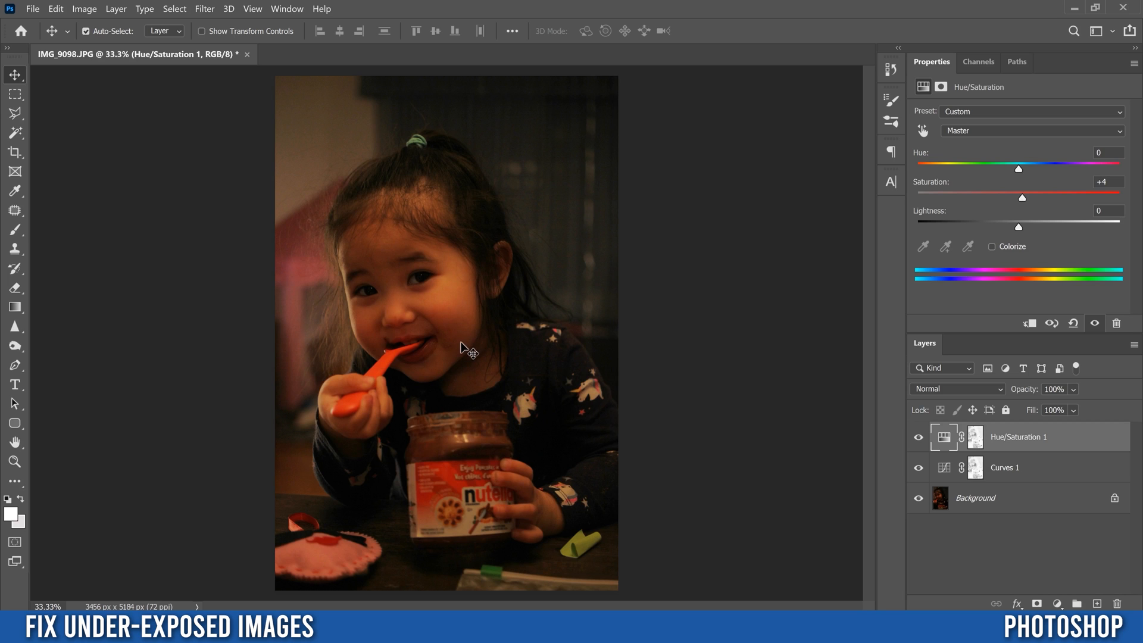
{"action": "mouse_move", "coordinate": [989, 205]}
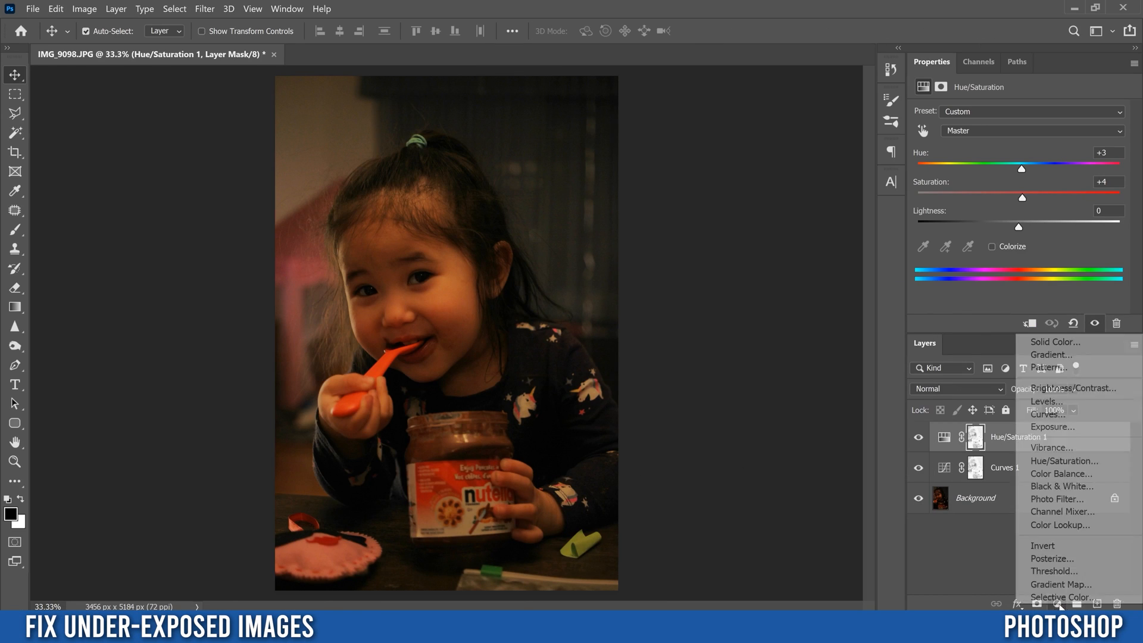
Add a Levels adjustment layer with white input 221 and midtones 1.03.
{"action": "left_click", "coordinate": [1046, 401]}
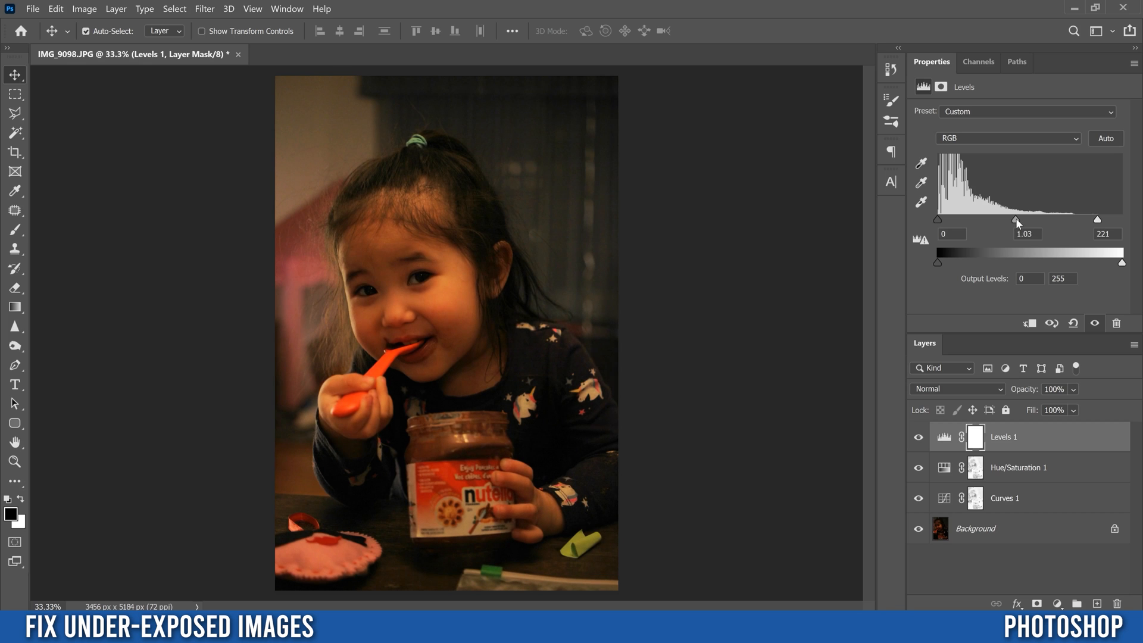
{"action": "mouse_move", "coordinate": [1028, 225]}
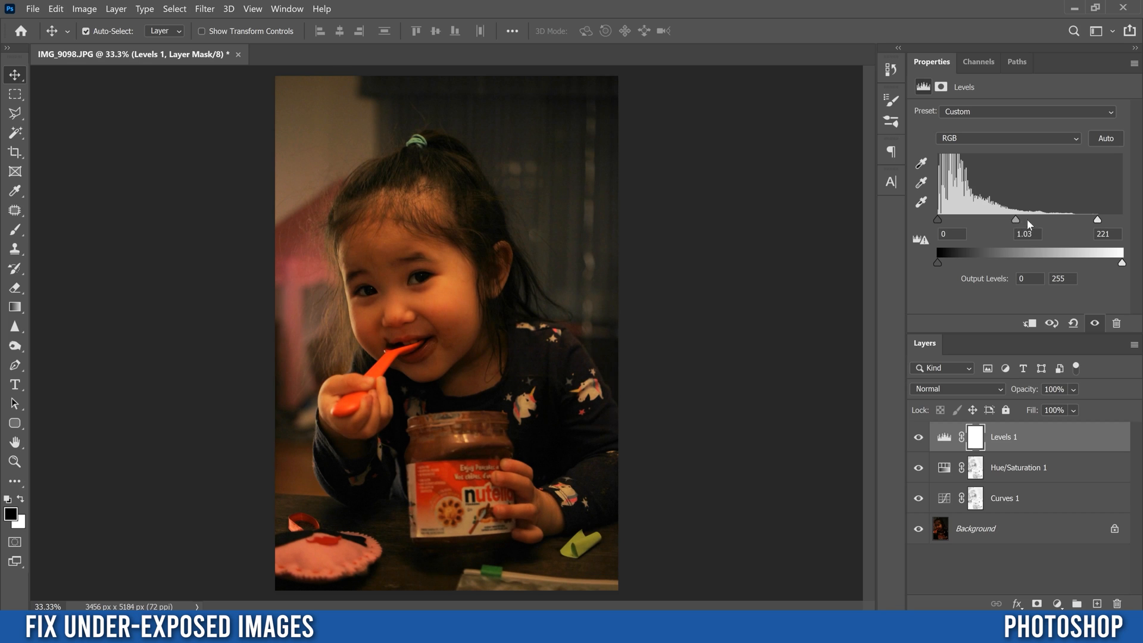
{"action": "mouse_move", "coordinate": [1068, 157]}
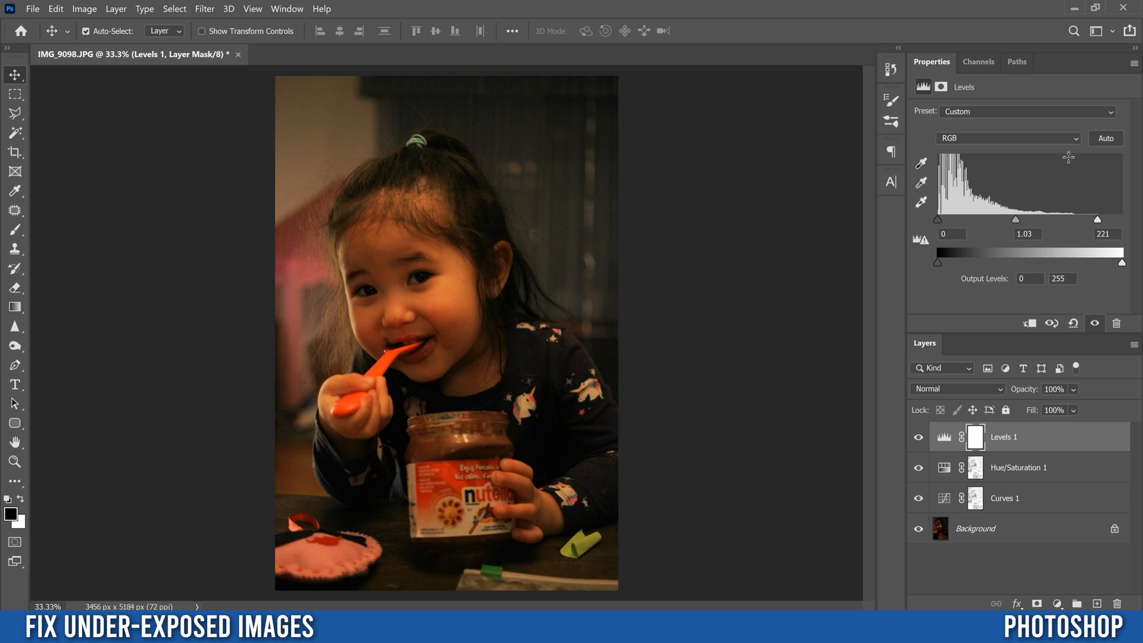
{"action": "mouse_move", "coordinate": [1017, 540]}
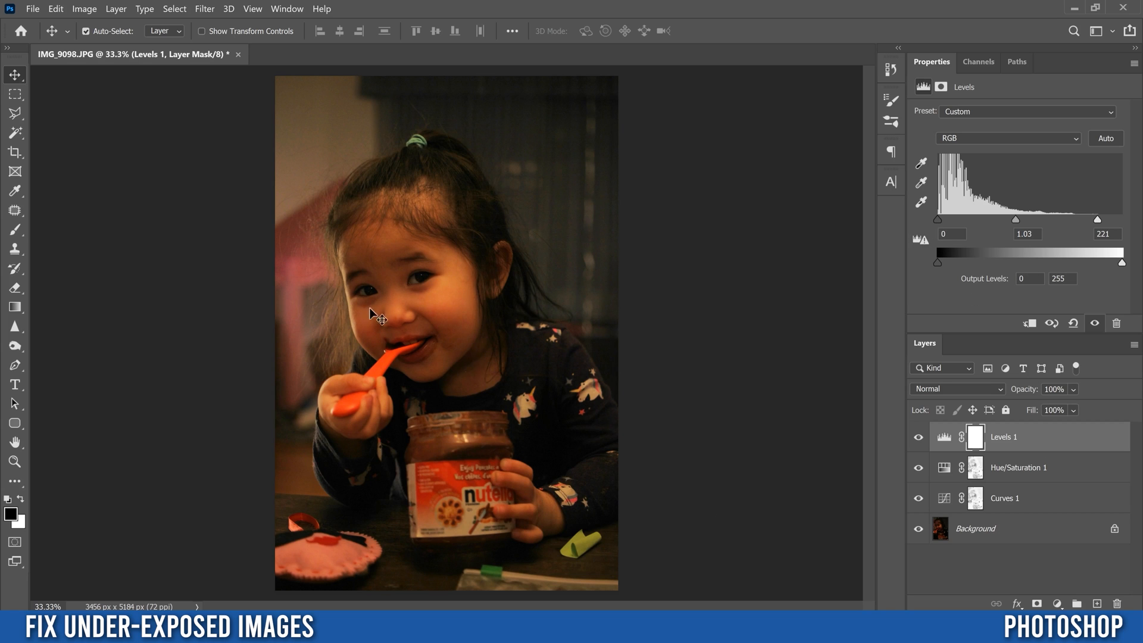
{"action": "mouse_move", "coordinate": [624, 472]}
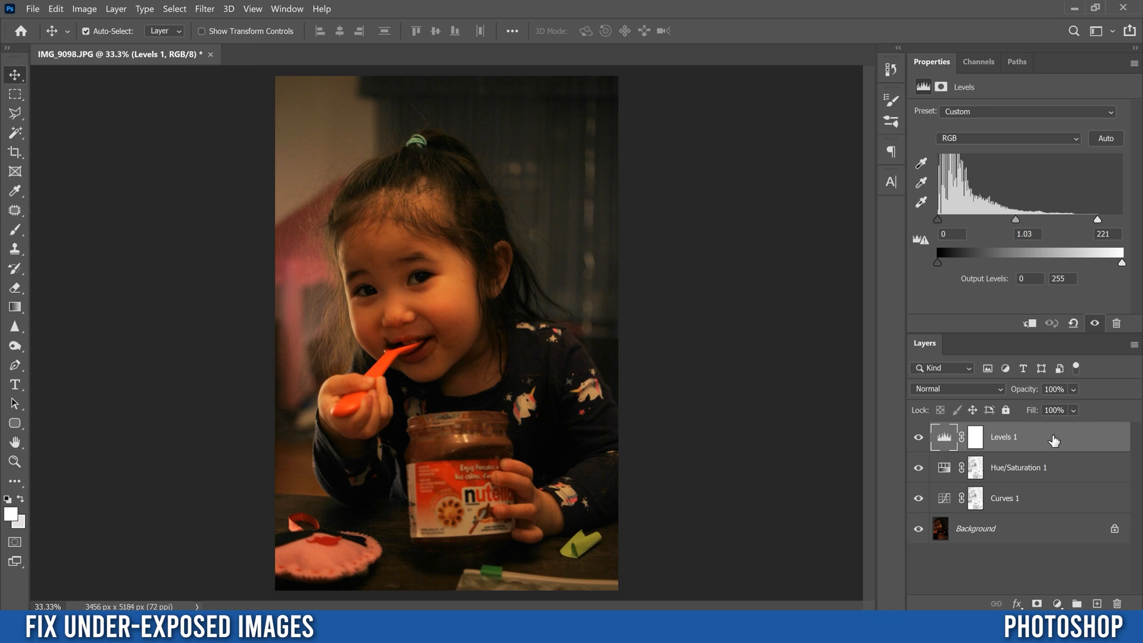
{"action": "mouse_move", "coordinate": [1059, 442]}
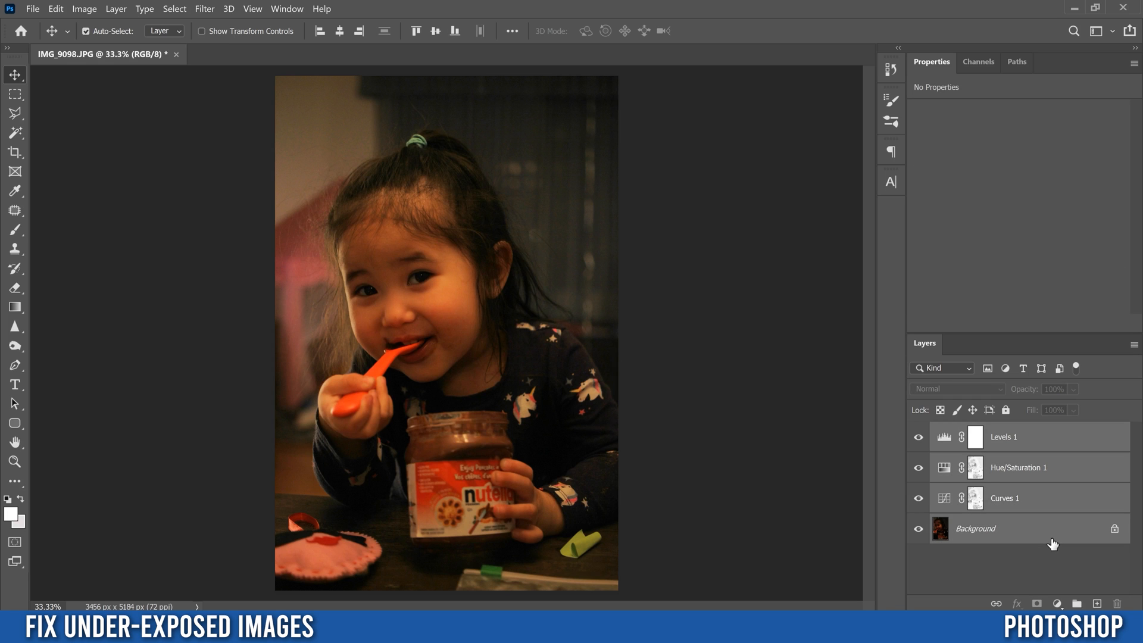
Merge duplicates of all layers into a smart object and choose Filter > Camera Raw Filter.
{"action": "key", "text": "ctrl+j"}
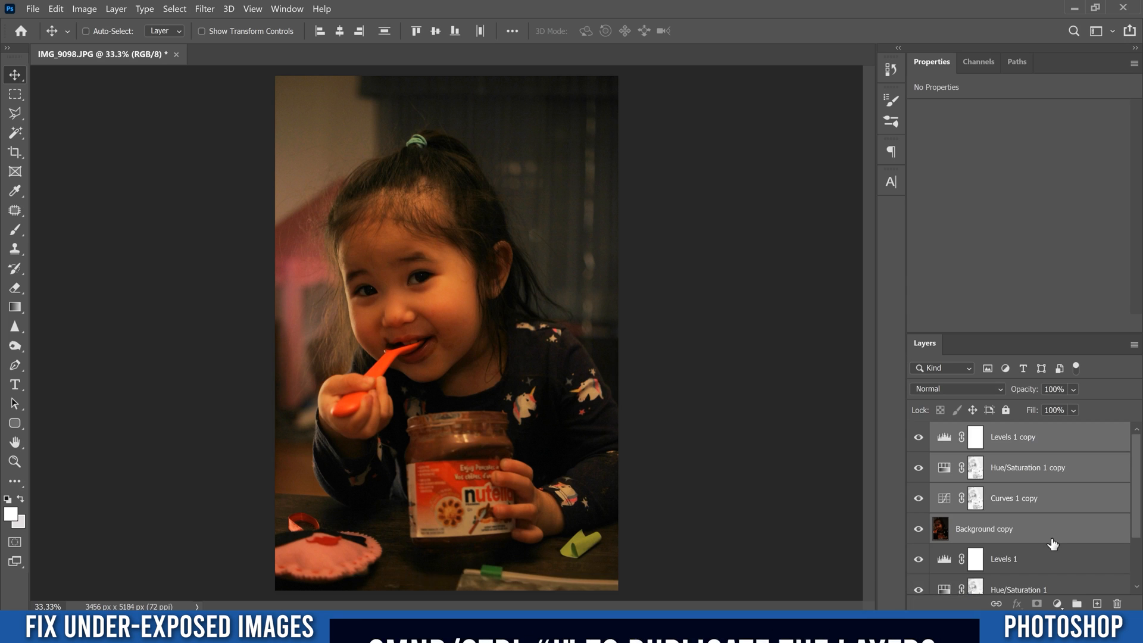
{"action": "key", "text": "ctrl+e"}
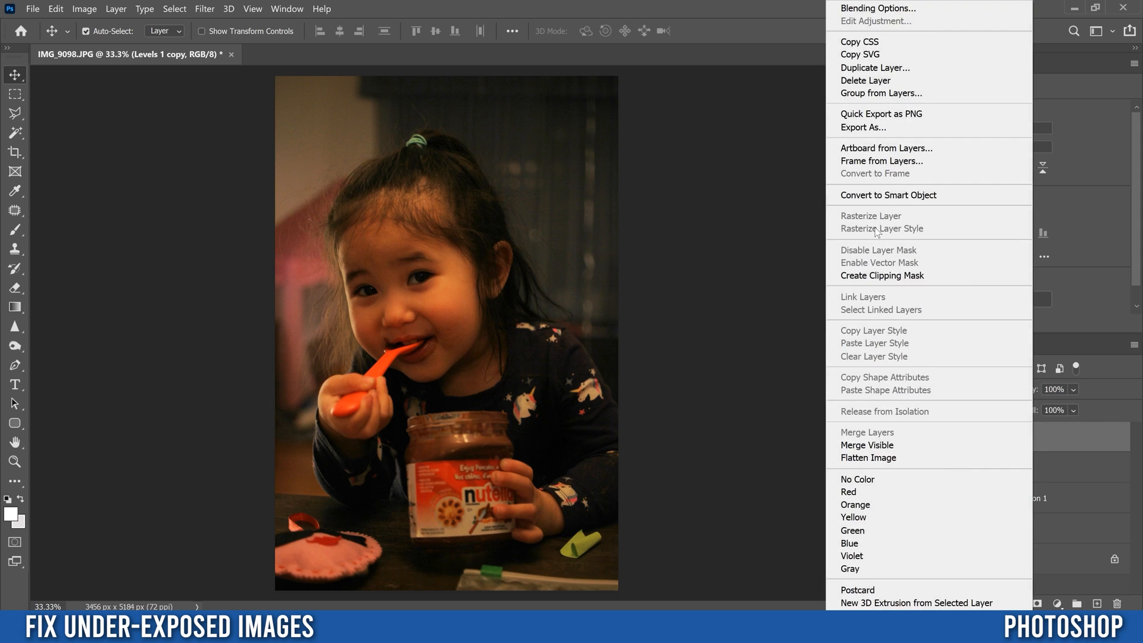
{"action": "left_click", "coordinate": [887, 194]}
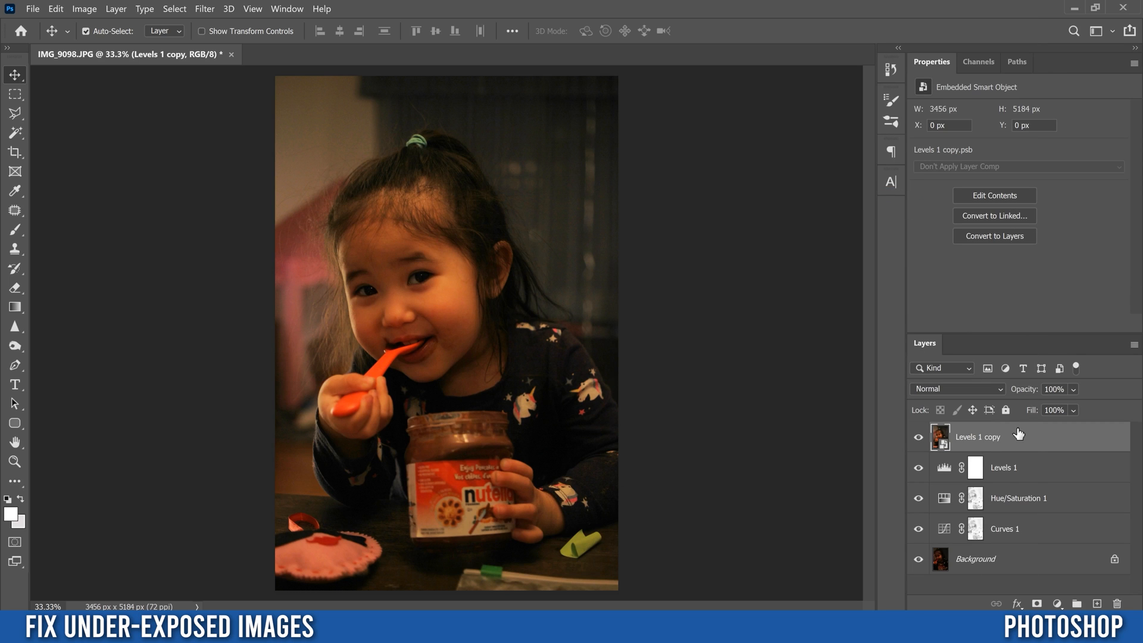
{"action": "left_click", "coordinate": [204, 9]}
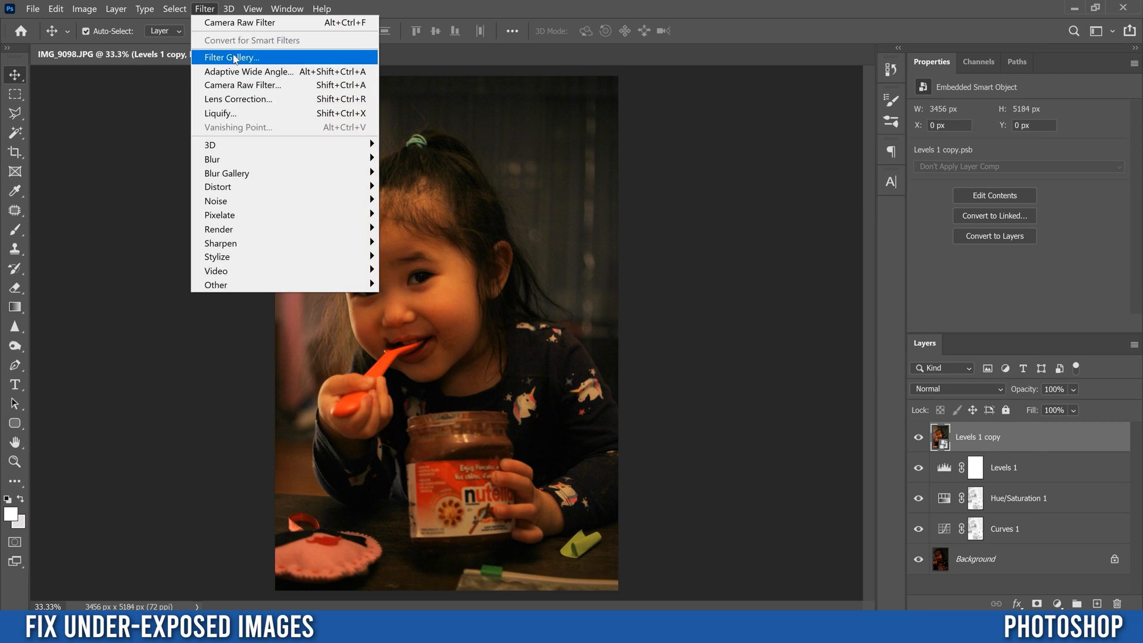
{"action": "left_click", "coordinate": [241, 84]}
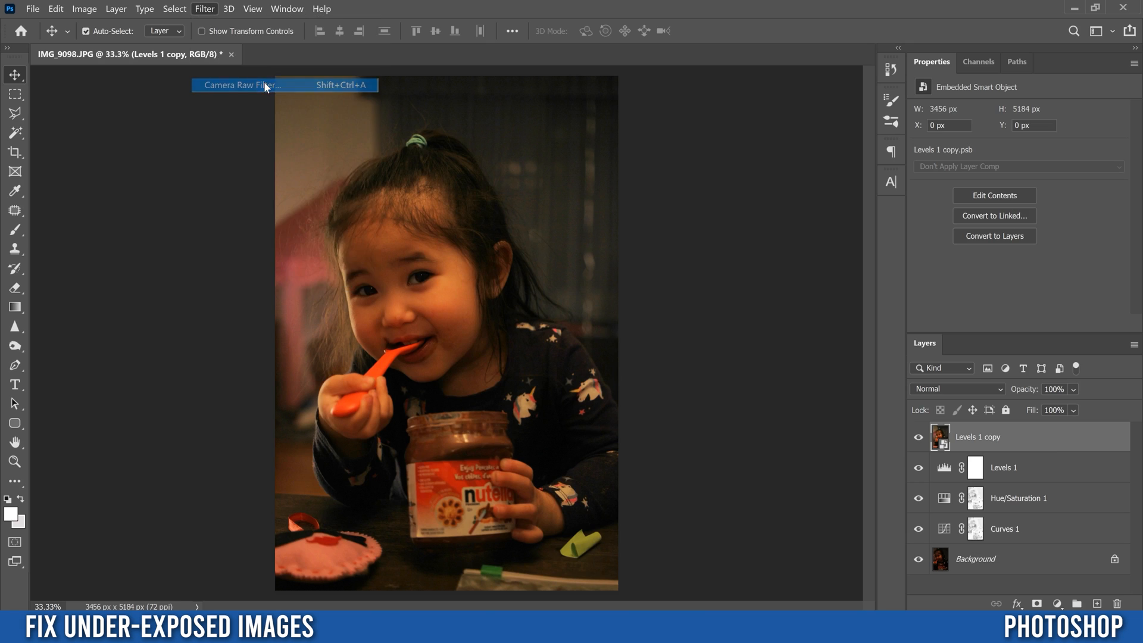
Launch Camera Raw on the smart object, collapsing and re-expanding the Basic panel.
{"action": "left_click", "coordinate": [244, 85]}
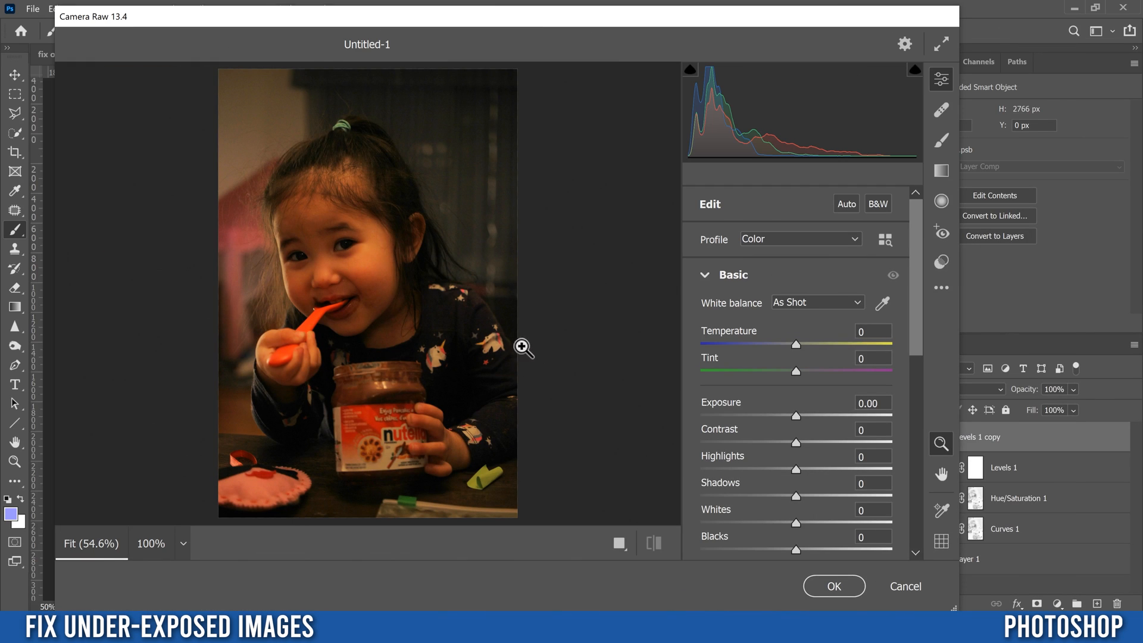
{"action": "mouse_move", "coordinate": [481, 401]}
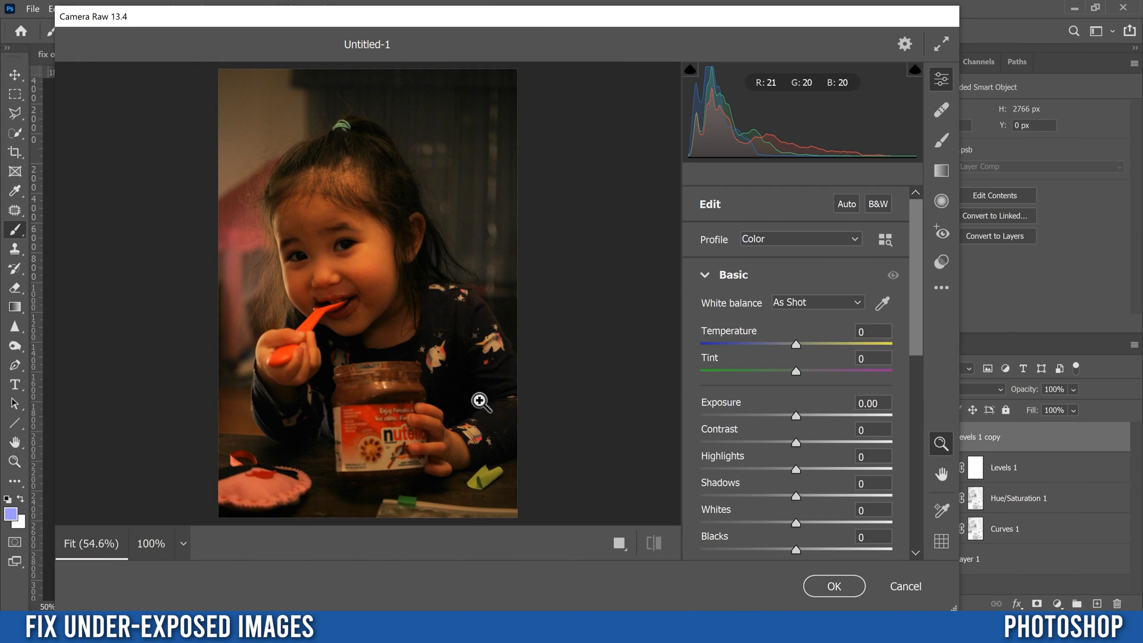
{"action": "mouse_move", "coordinate": [402, 194]}
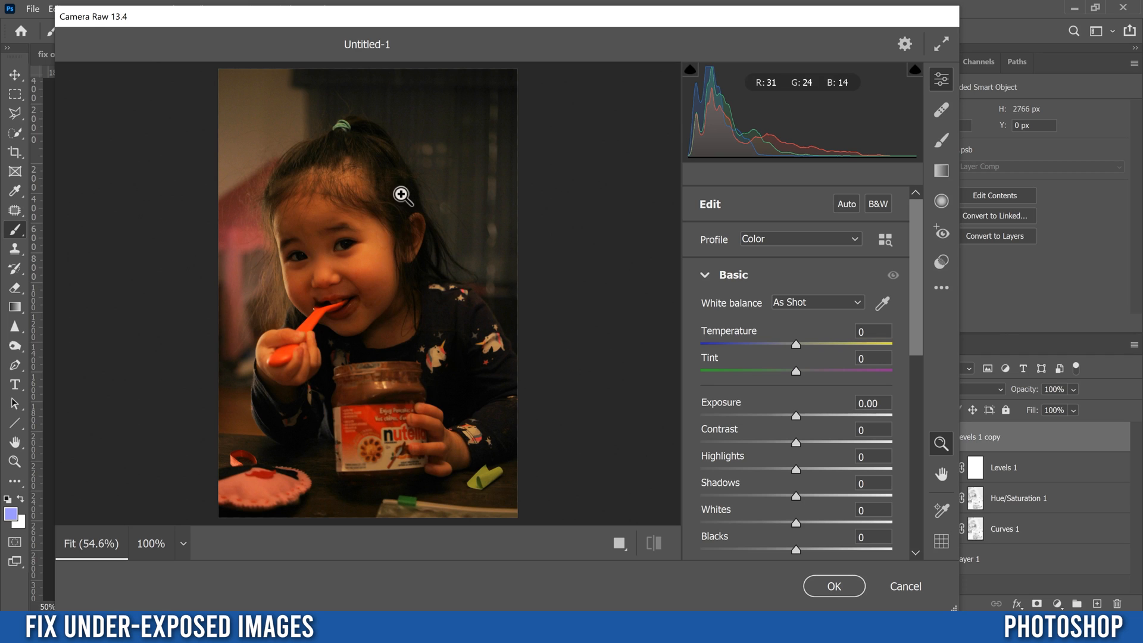
{"action": "mouse_move", "coordinate": [354, 389]}
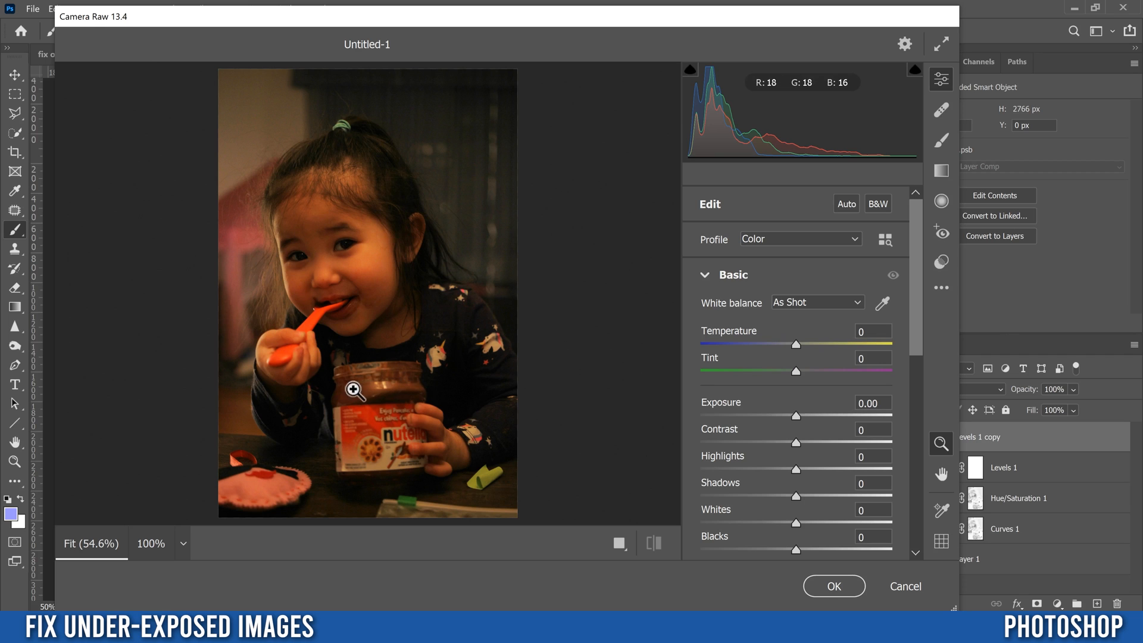
{"action": "mouse_move", "coordinate": [371, 286]}
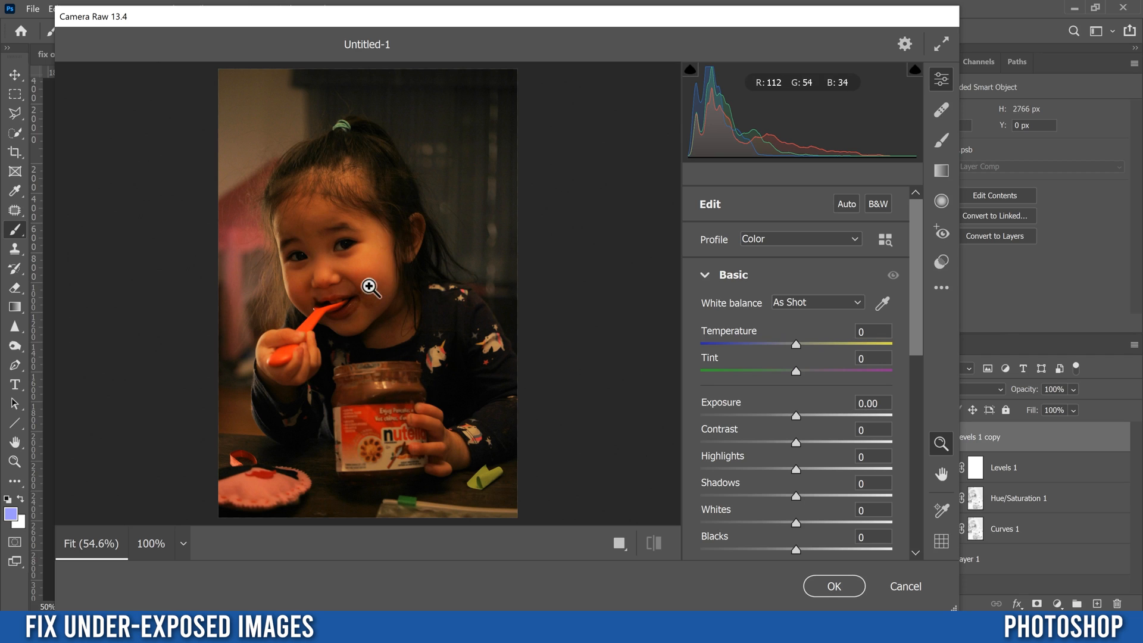
{"action": "mouse_move", "coordinate": [721, 283]}
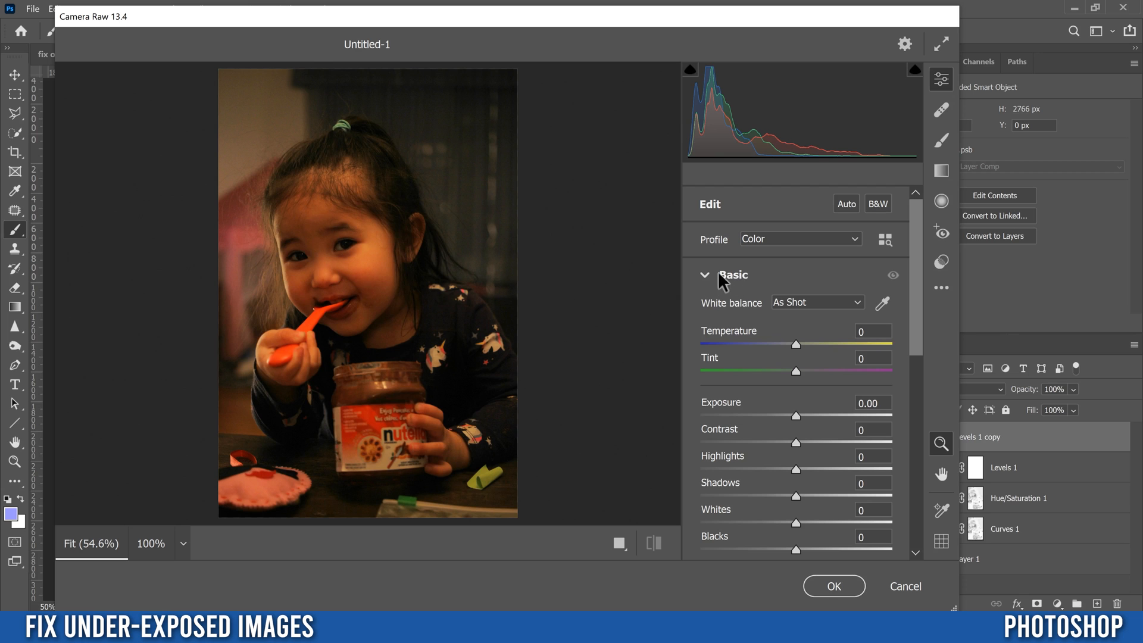
{"action": "left_click", "coordinate": [704, 275]}
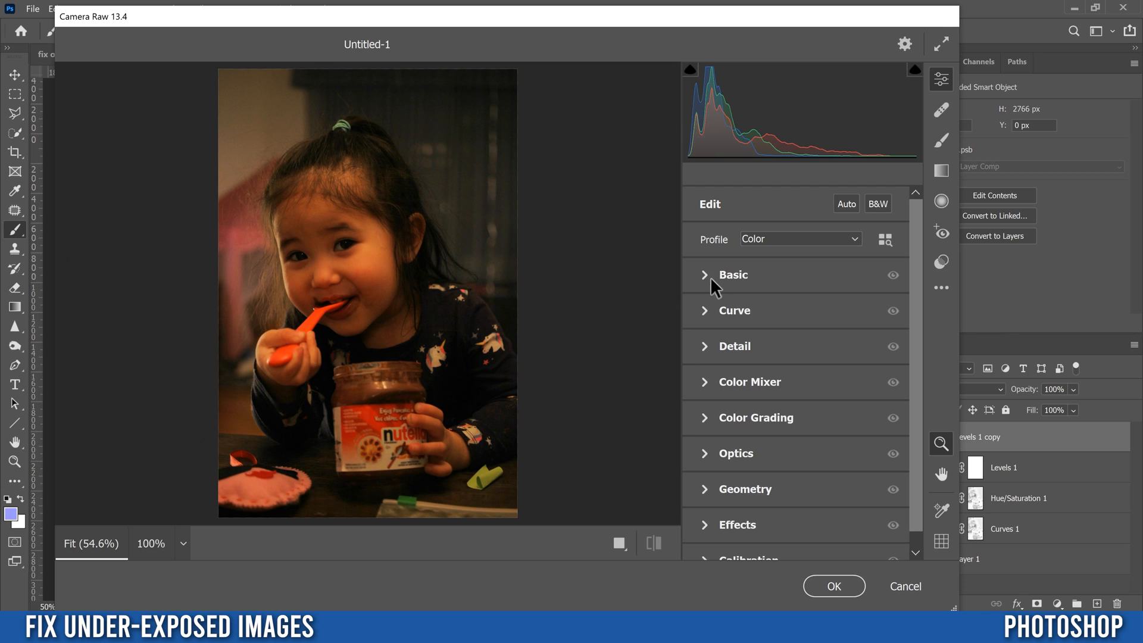
{"action": "left_click", "coordinate": [732, 275]}
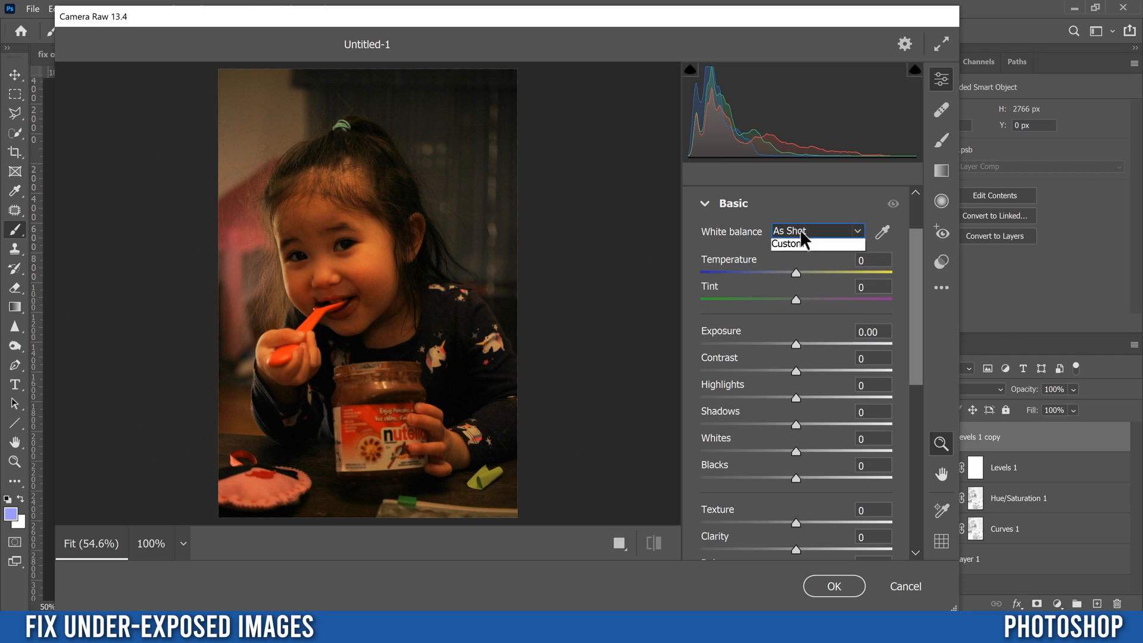
{"action": "left_click", "coordinate": [792, 232]}
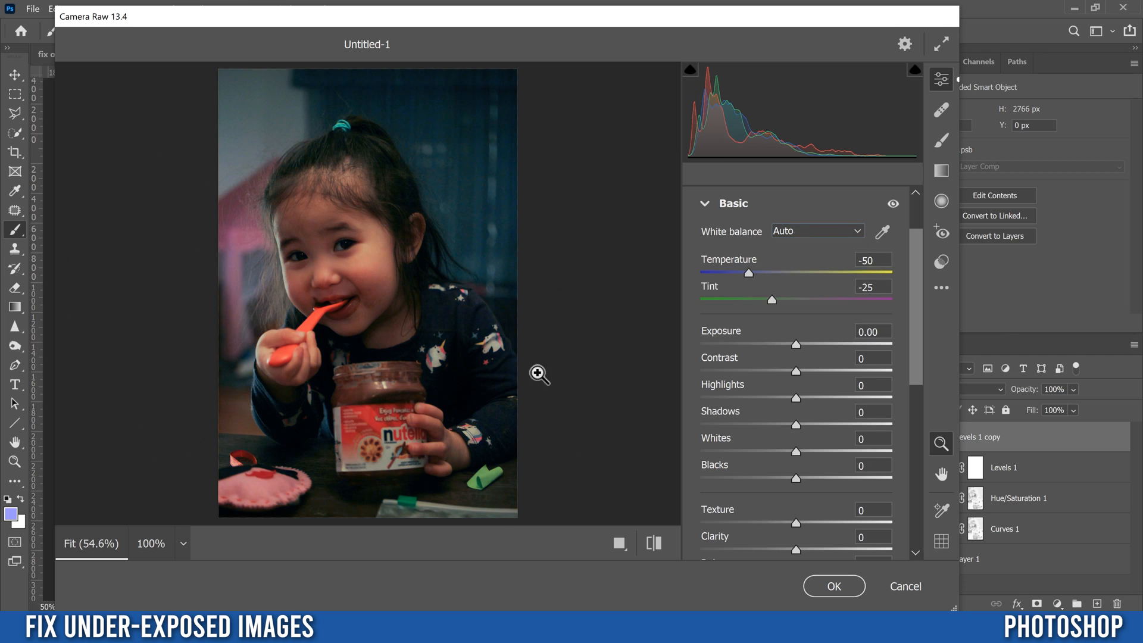
{"action": "mouse_move", "coordinate": [417, 299]}
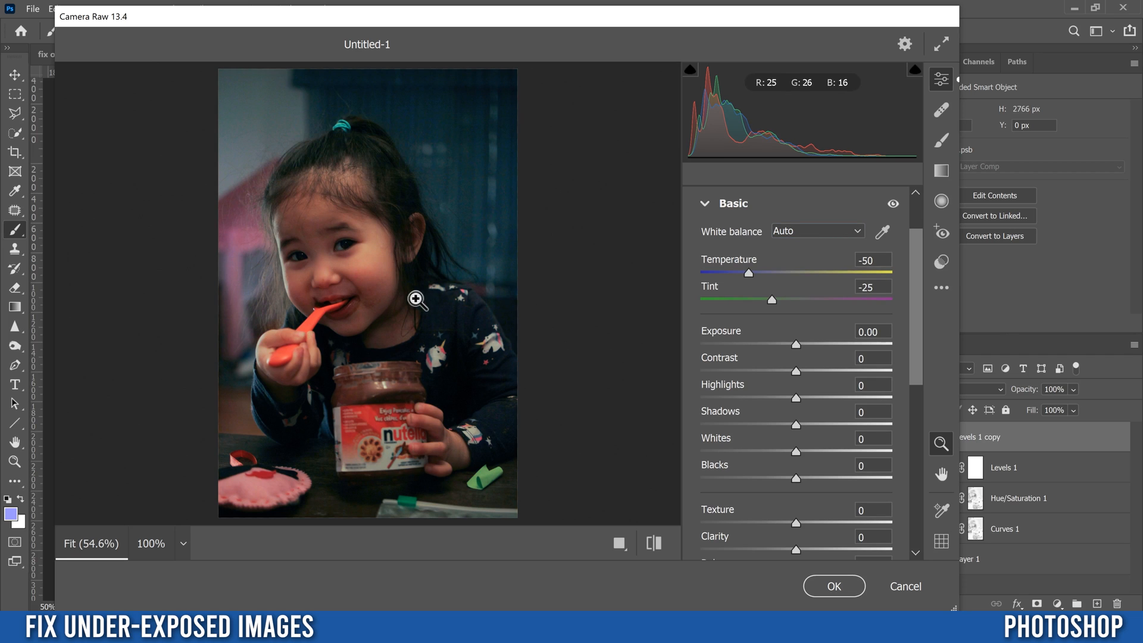
{"action": "mouse_move", "coordinate": [474, 338]}
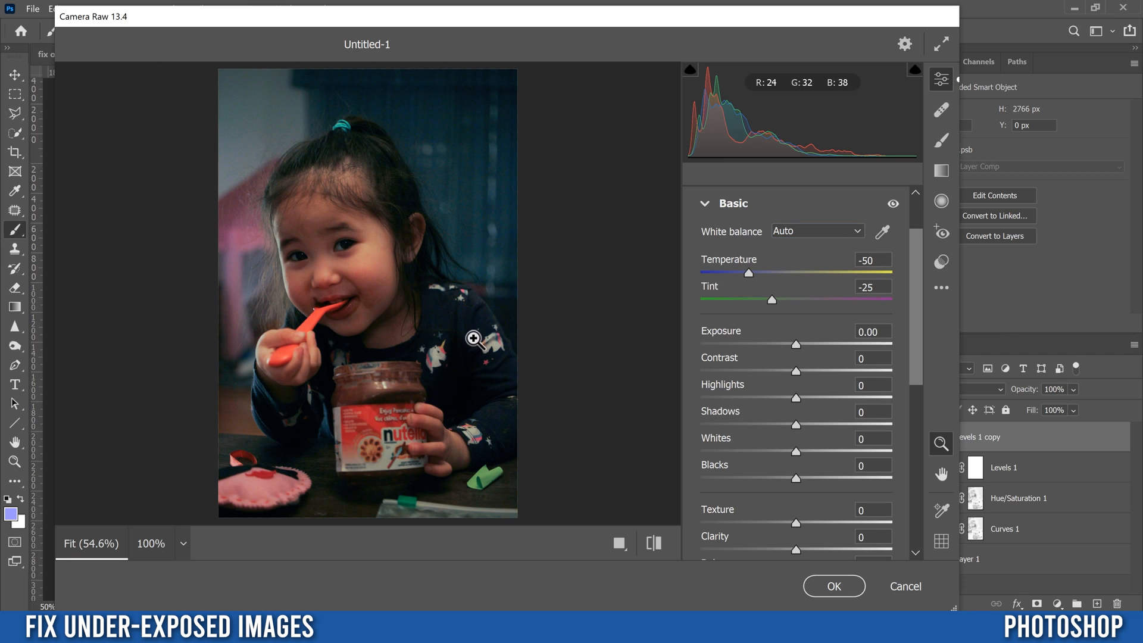
{"action": "mouse_move", "coordinate": [734, 266]}
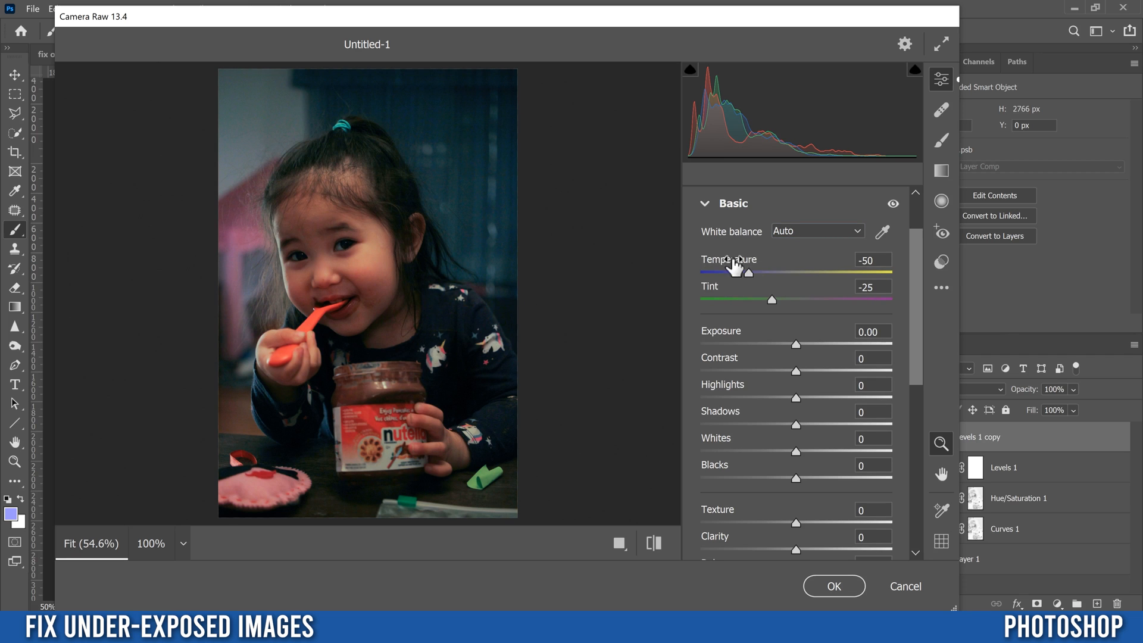
{"action": "mouse_move", "coordinate": [741, 269]}
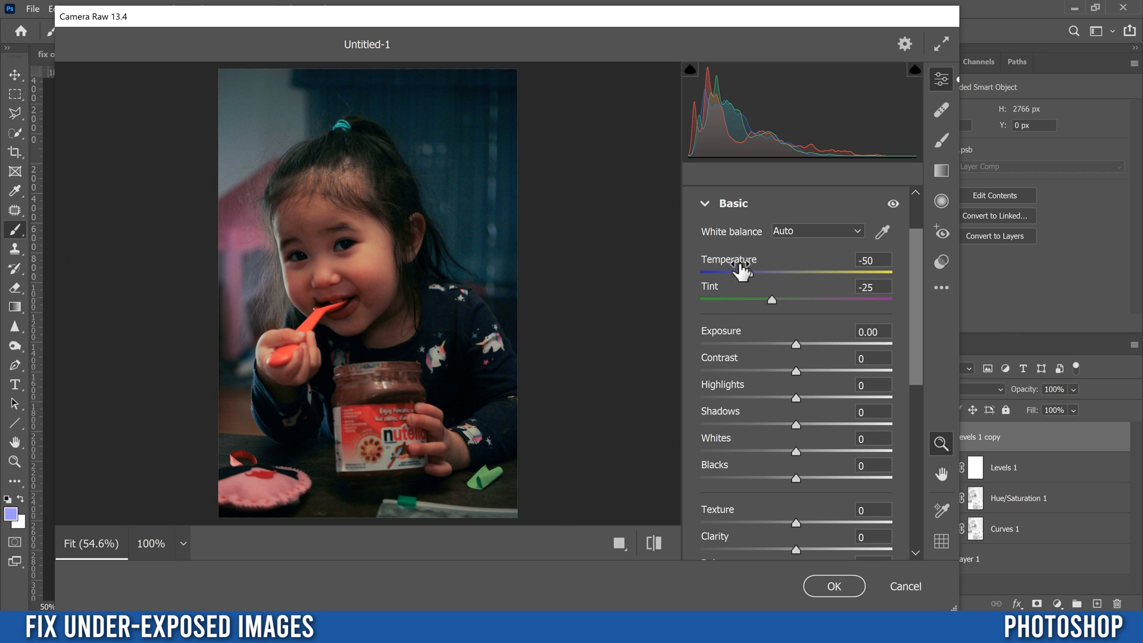
{"action": "mouse_move", "coordinate": [466, 360]}
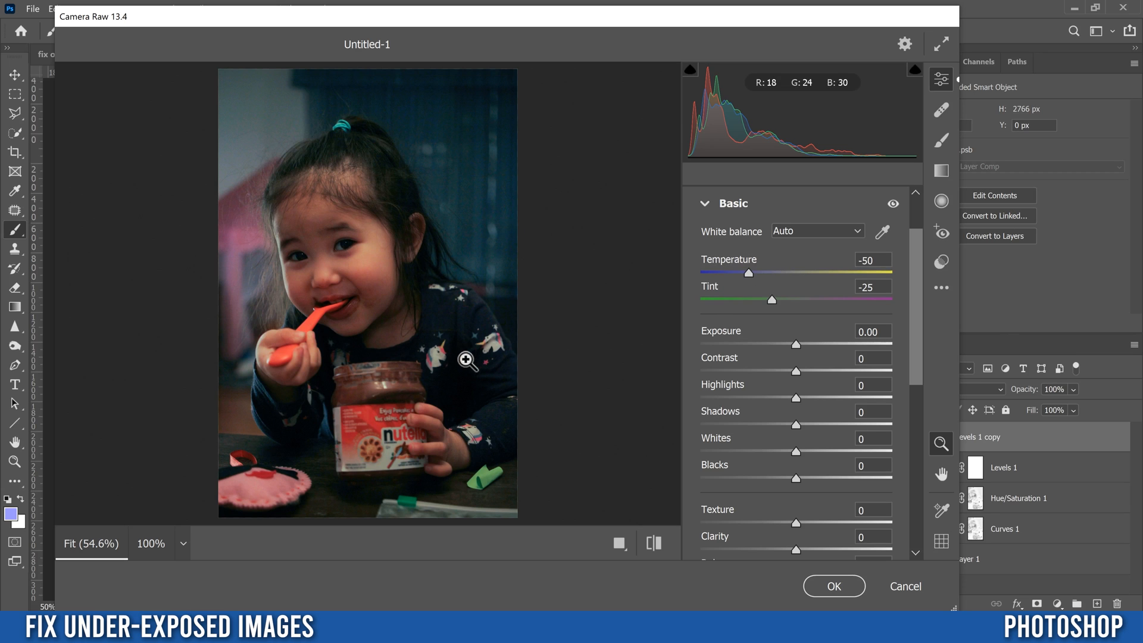
{"action": "mouse_move", "coordinate": [921, 290]}
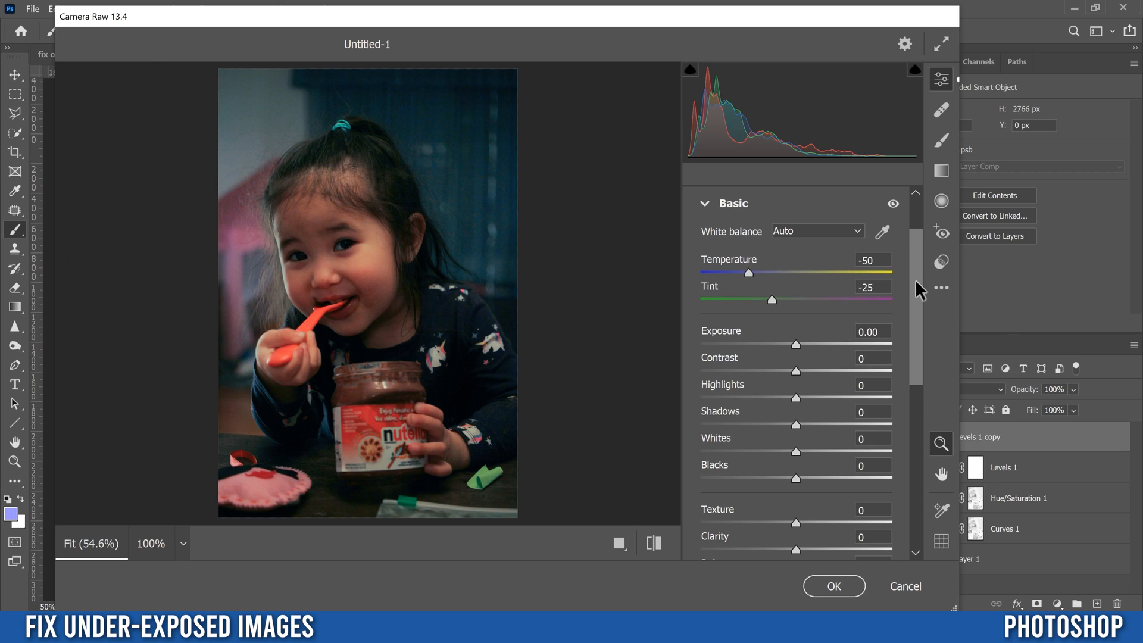
Scroll the Camera Raw Basic panel toward the exposure and tone sliders.
{"action": "scroll", "scroll_direction": "down", "scroll_amount": 3}
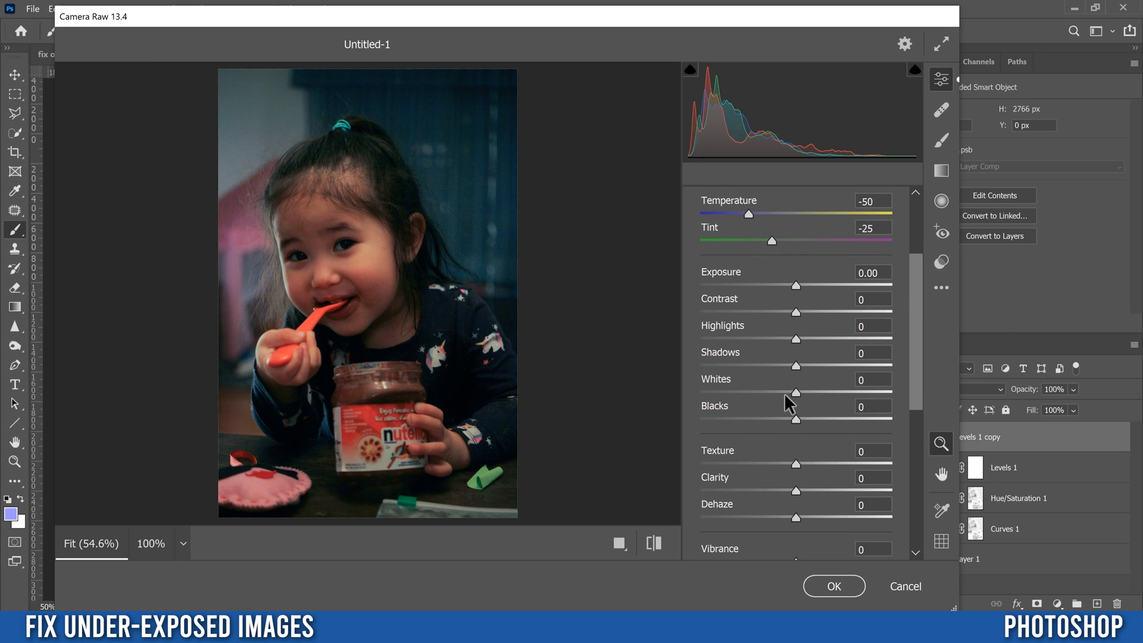
{"action": "mouse_move", "coordinate": [715, 281]}
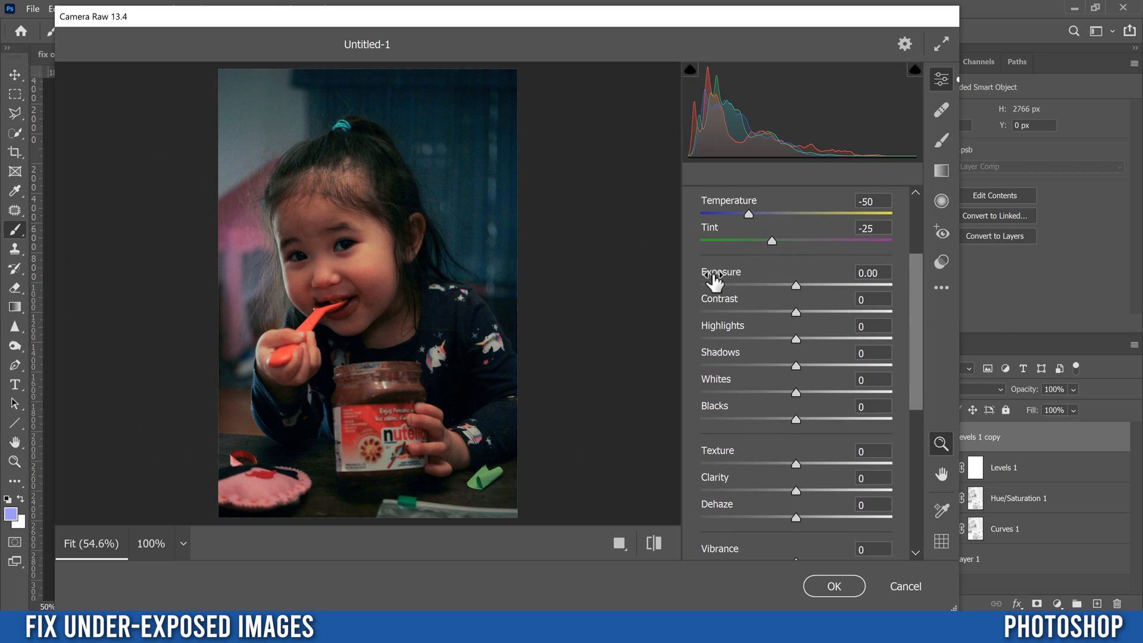
{"action": "mouse_move", "coordinate": [799, 296]}
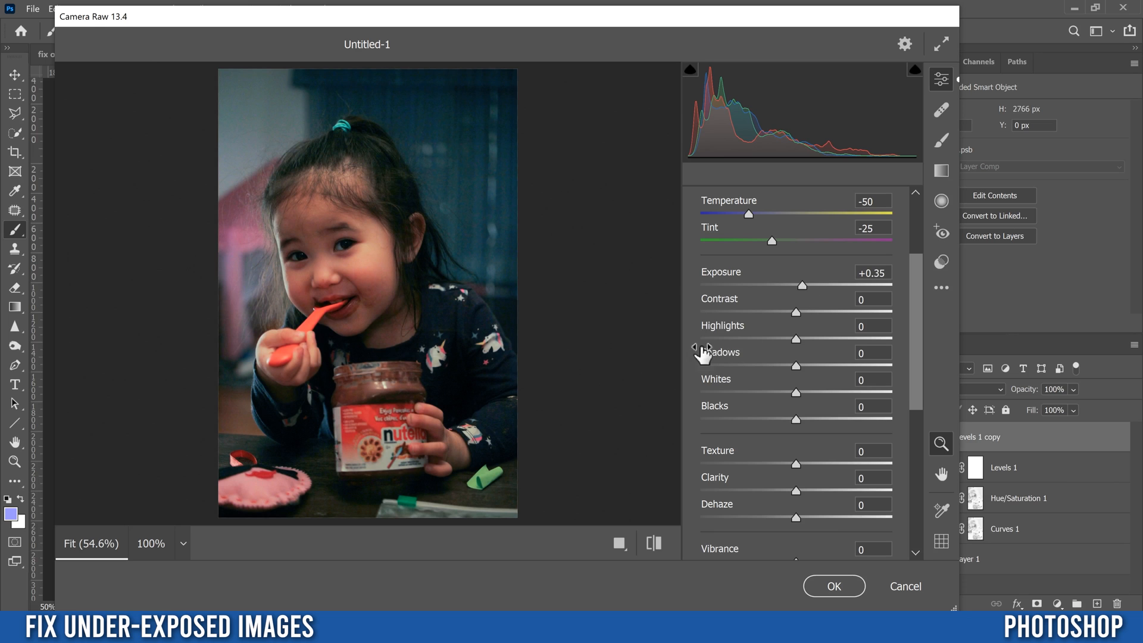
{"action": "mouse_move", "coordinate": [800, 349]}
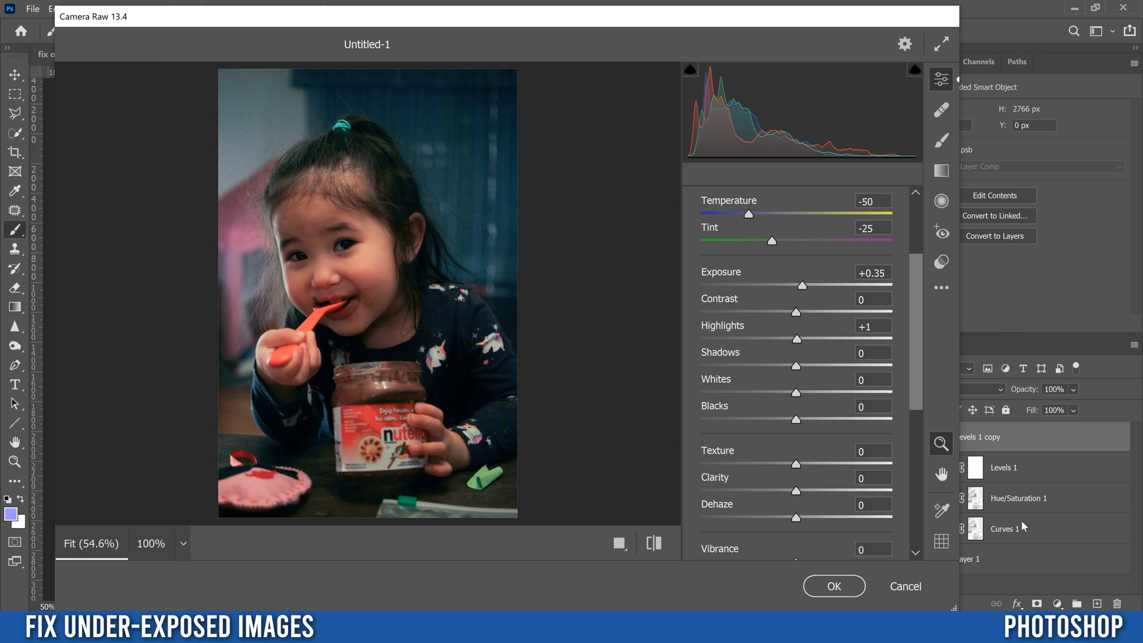
{"action": "mouse_move", "coordinate": [905, 448]}
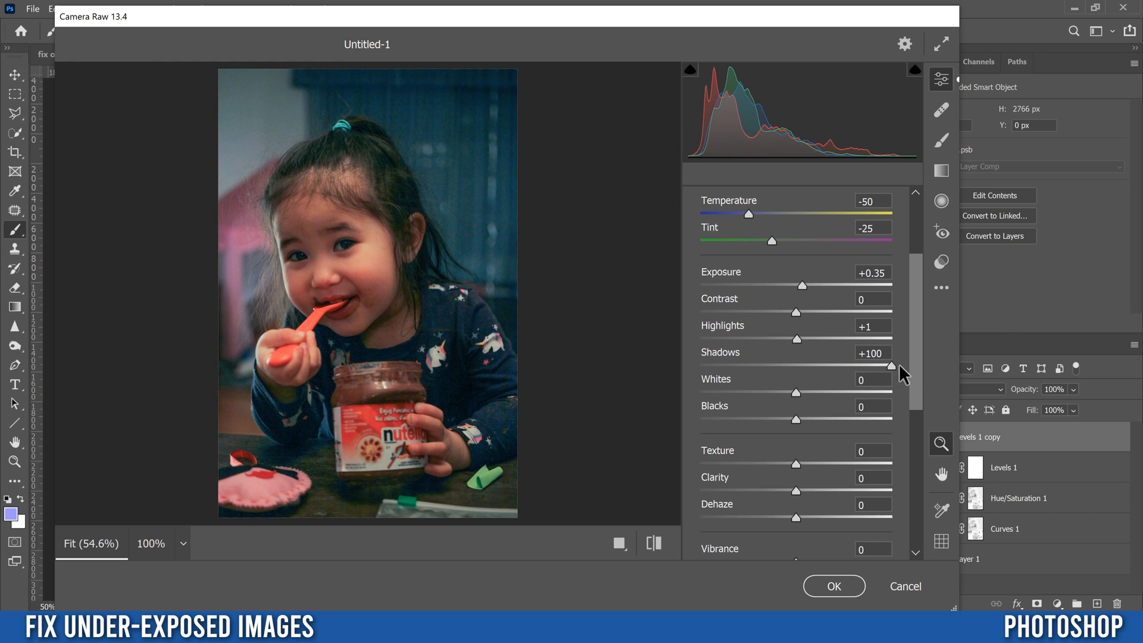
{"action": "mouse_move", "coordinate": [911, 374]}
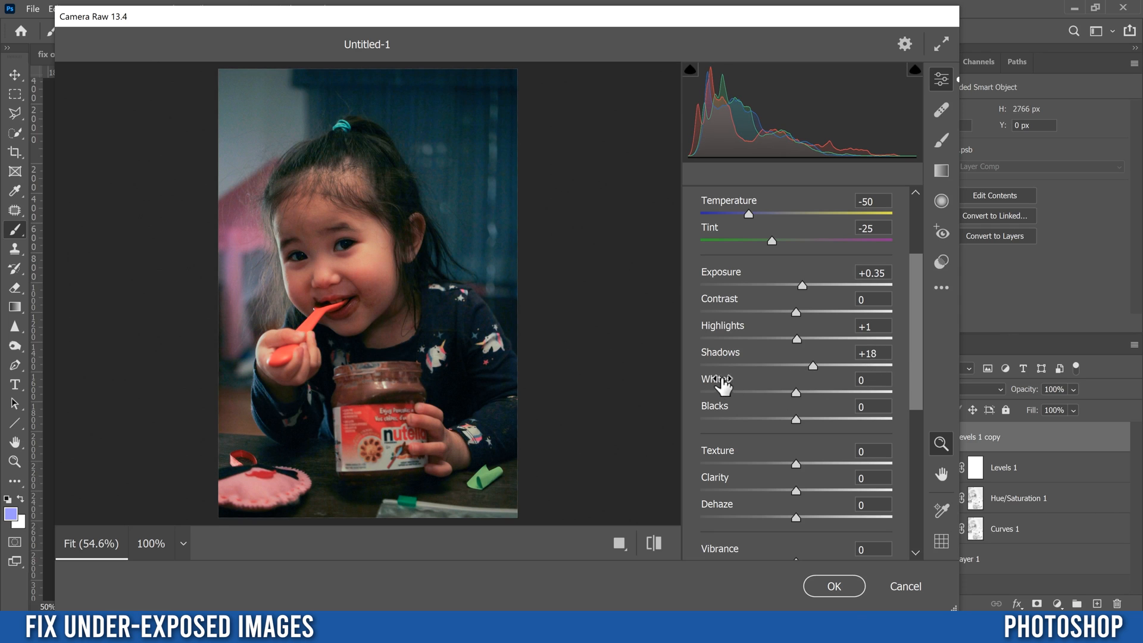
{"action": "mouse_move", "coordinate": [919, 309]}
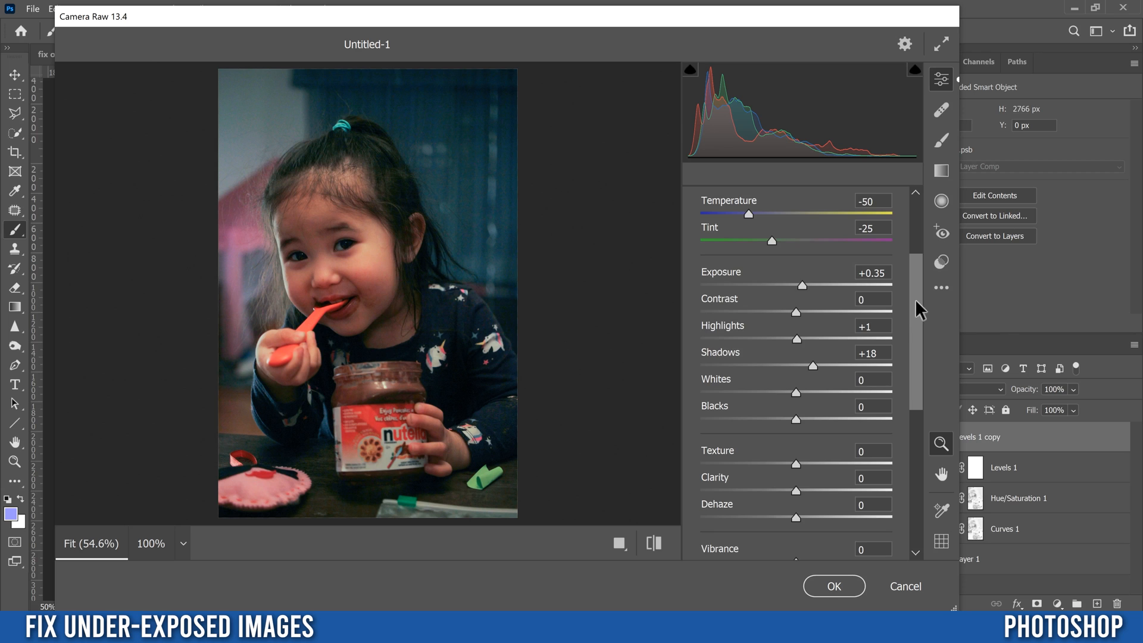
Scroll down the Camera Raw Basic panel to the Vibrance slider.
{"action": "scroll", "scroll_direction": "down", "scroll_amount": 3}
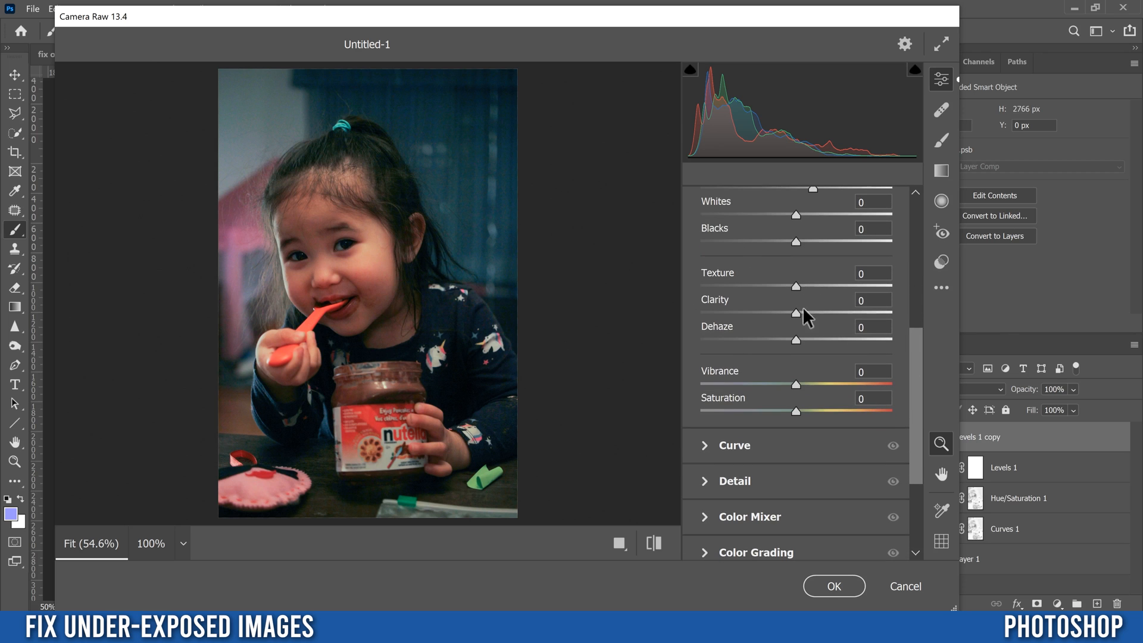
{"action": "scroll", "scroll_direction": "down", "scroll_amount": 3}
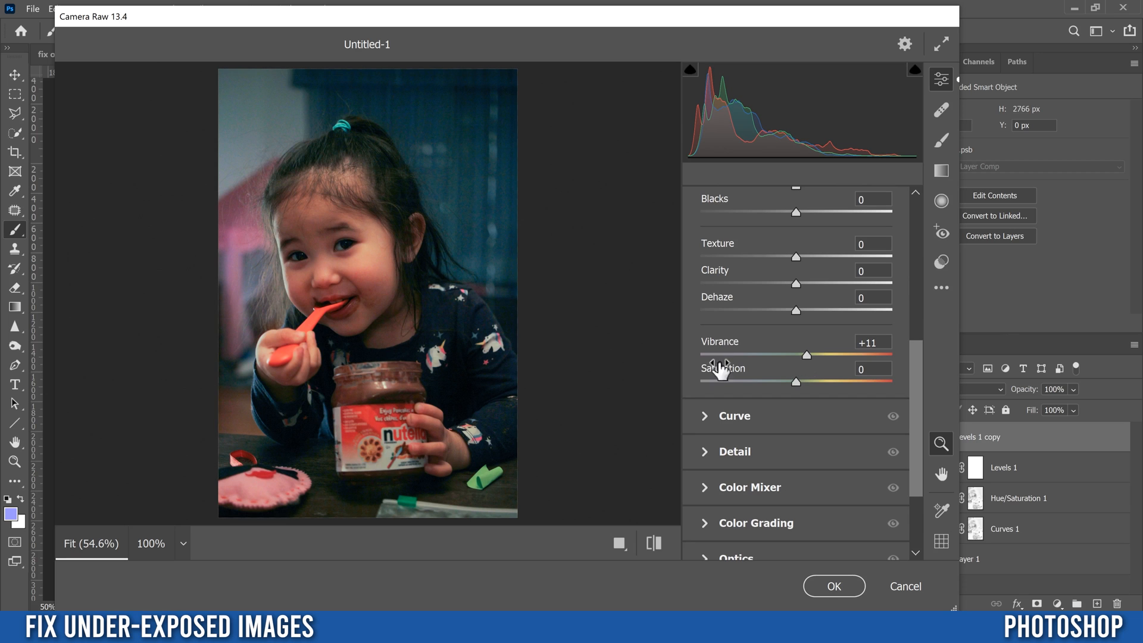
{"action": "mouse_move", "coordinate": [309, 230]}
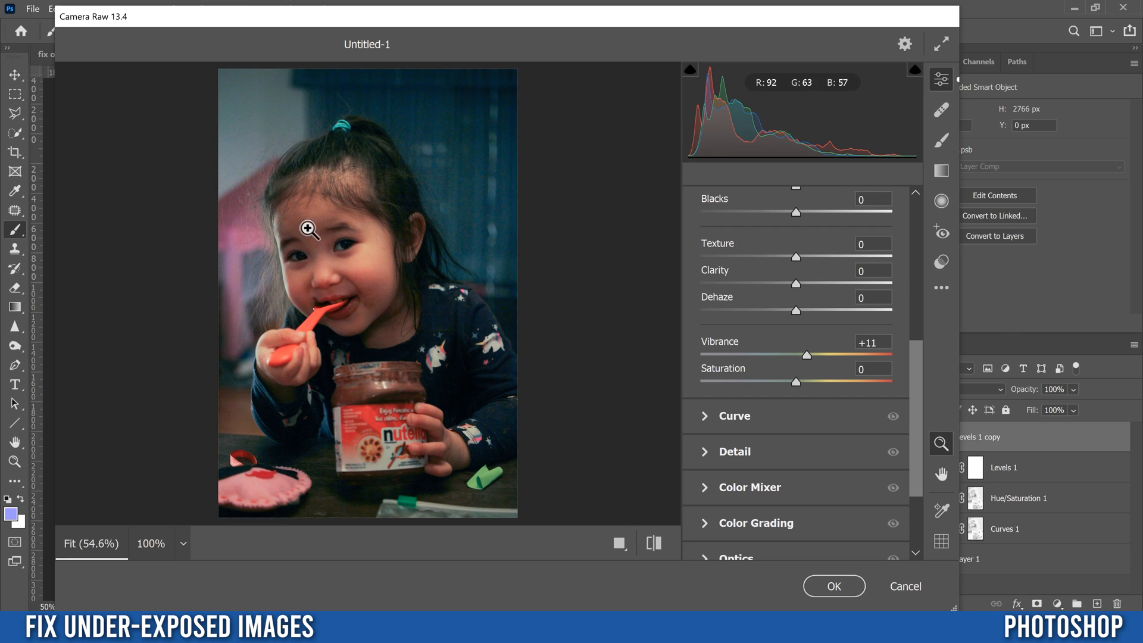
{"action": "mouse_move", "coordinate": [792, 363]}
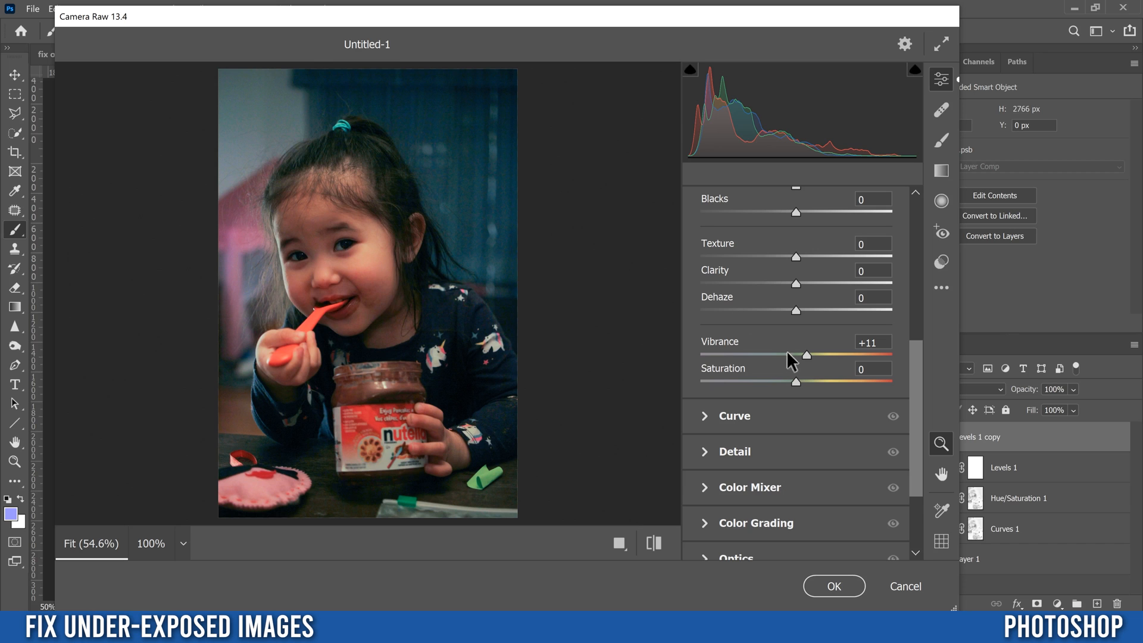
{"action": "mouse_move", "coordinate": [495, 244]}
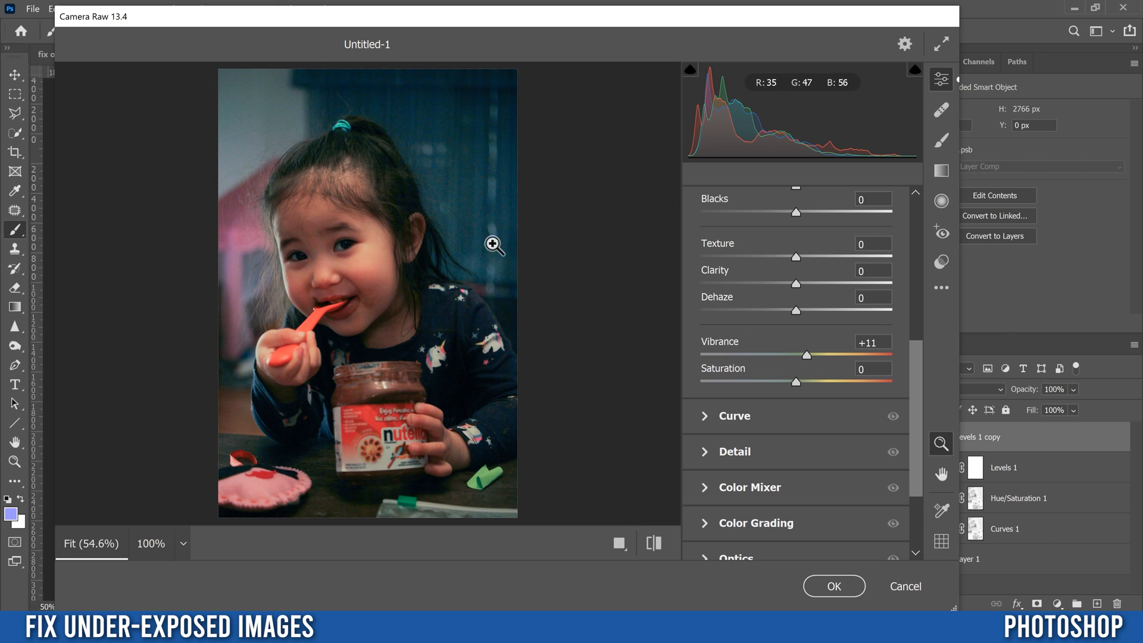
{"action": "mouse_move", "coordinate": [439, 374]}
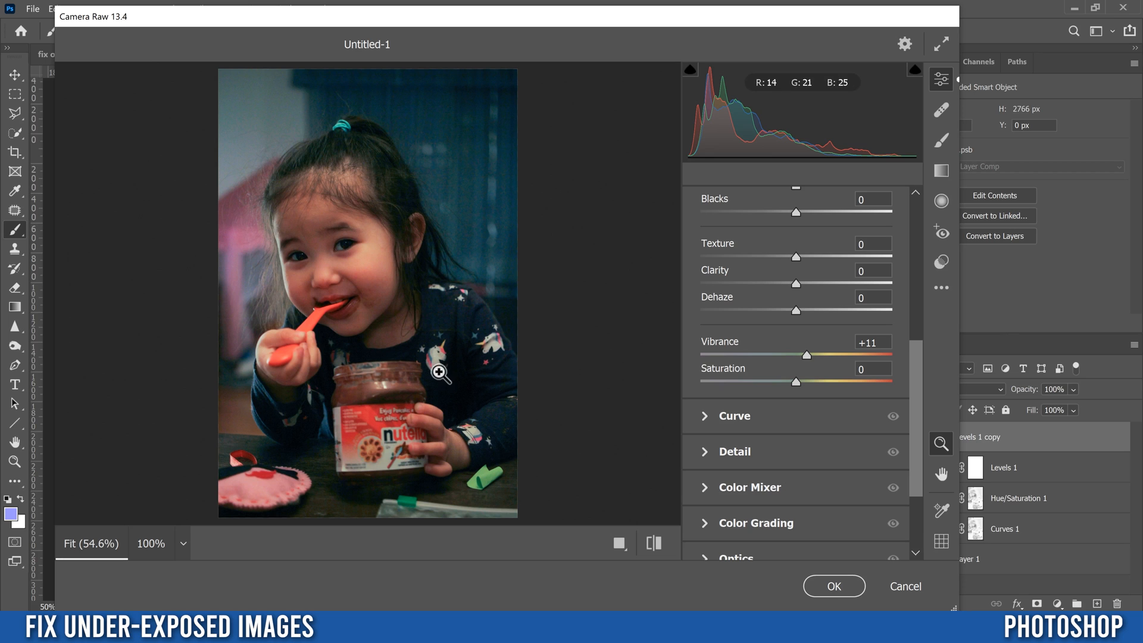
{"action": "scroll", "scroll_direction": "down", "scroll_amount": 3}
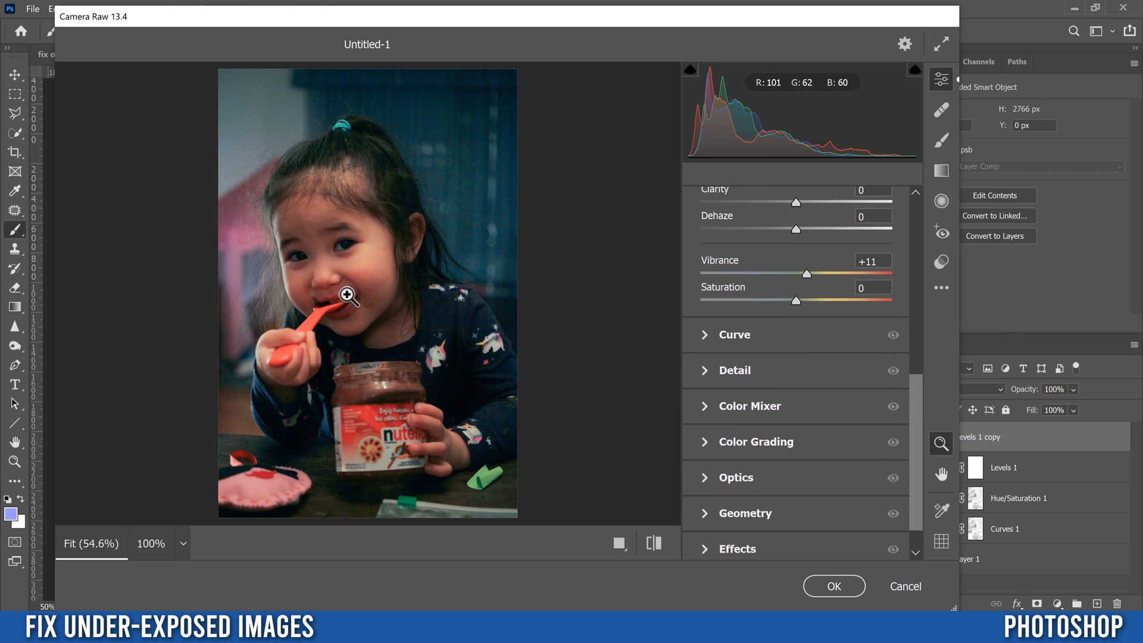
{"action": "mouse_move", "coordinate": [773, 383]}
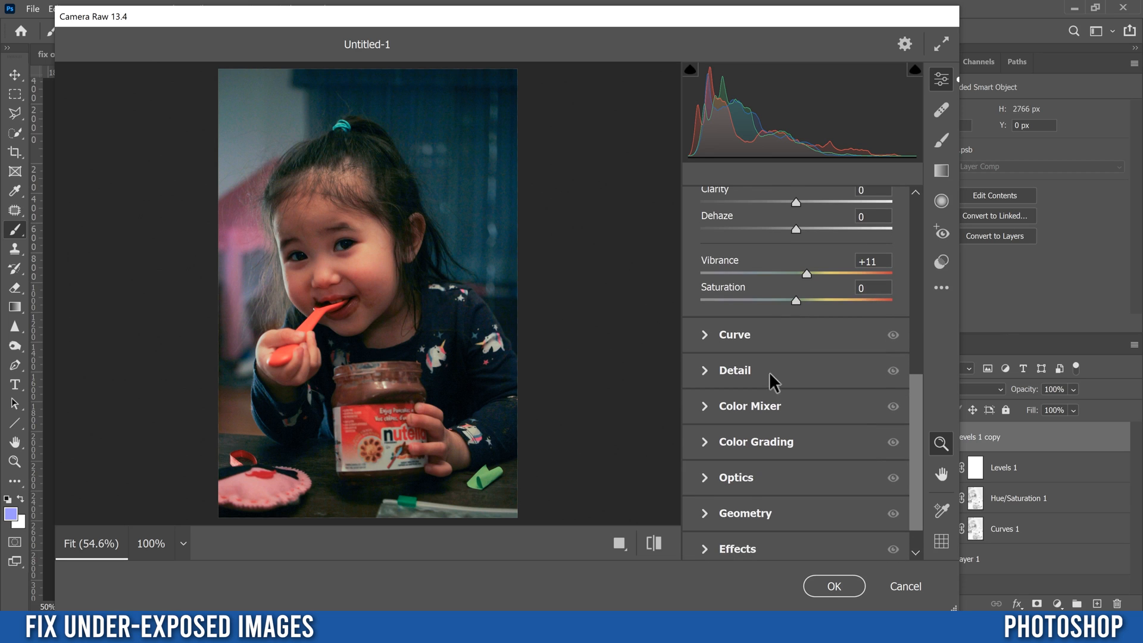
{"action": "mouse_move", "coordinate": [707, 450]}
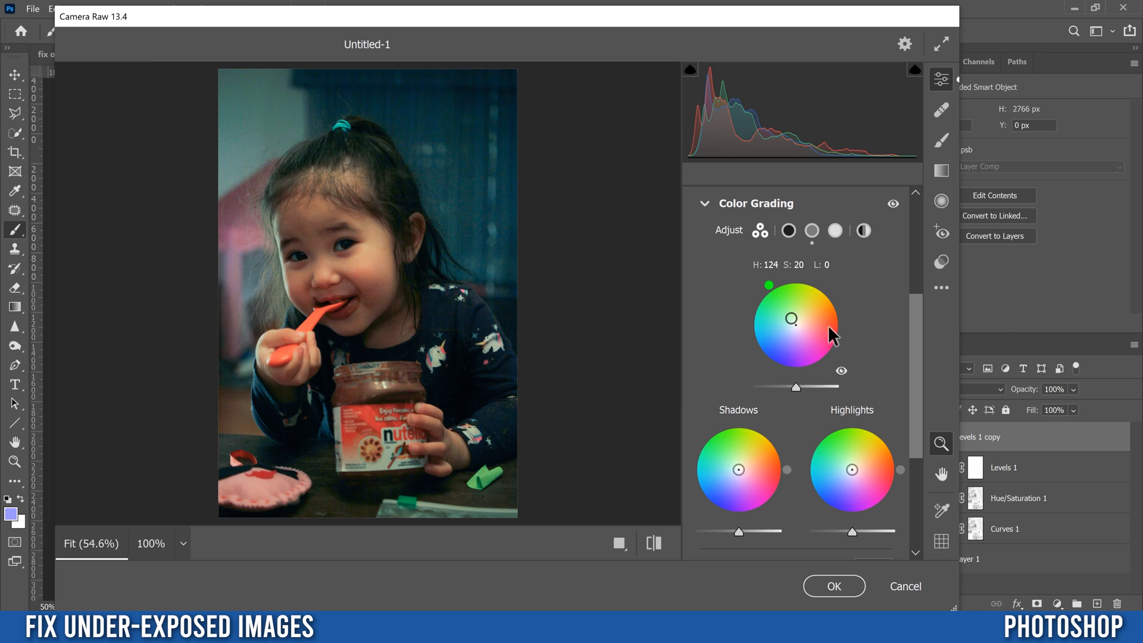
{"action": "mouse_move", "coordinate": [782, 312]}
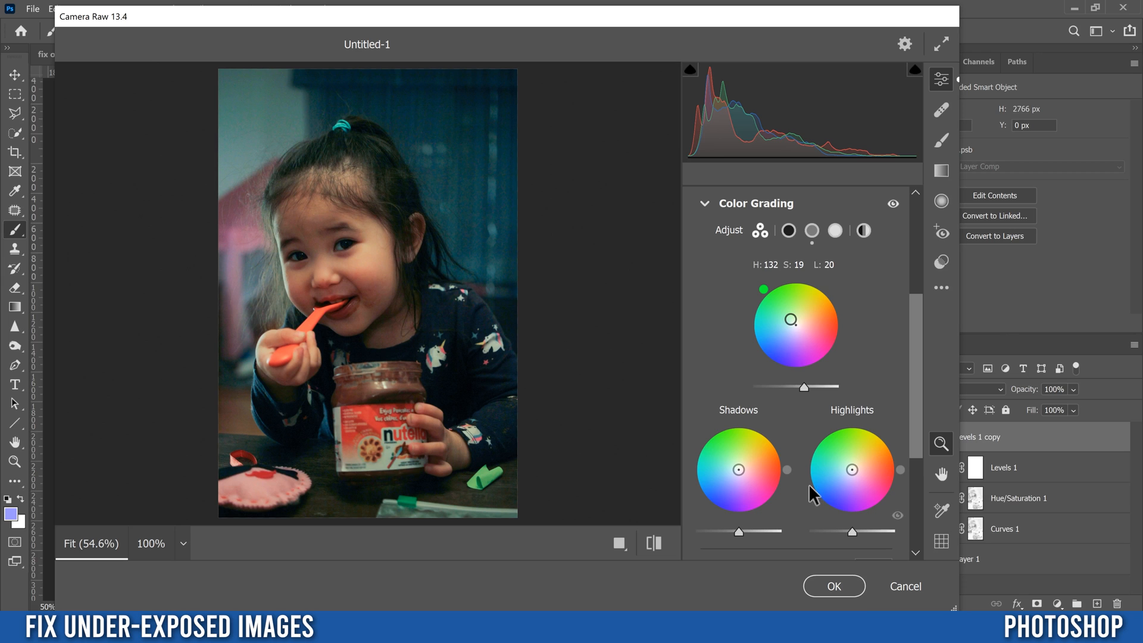
Tint the midtones green in Color Grading: hue 132, saturation 19, luminance 20.
{"action": "scroll", "scroll_direction": "down", "scroll_amount": 3}
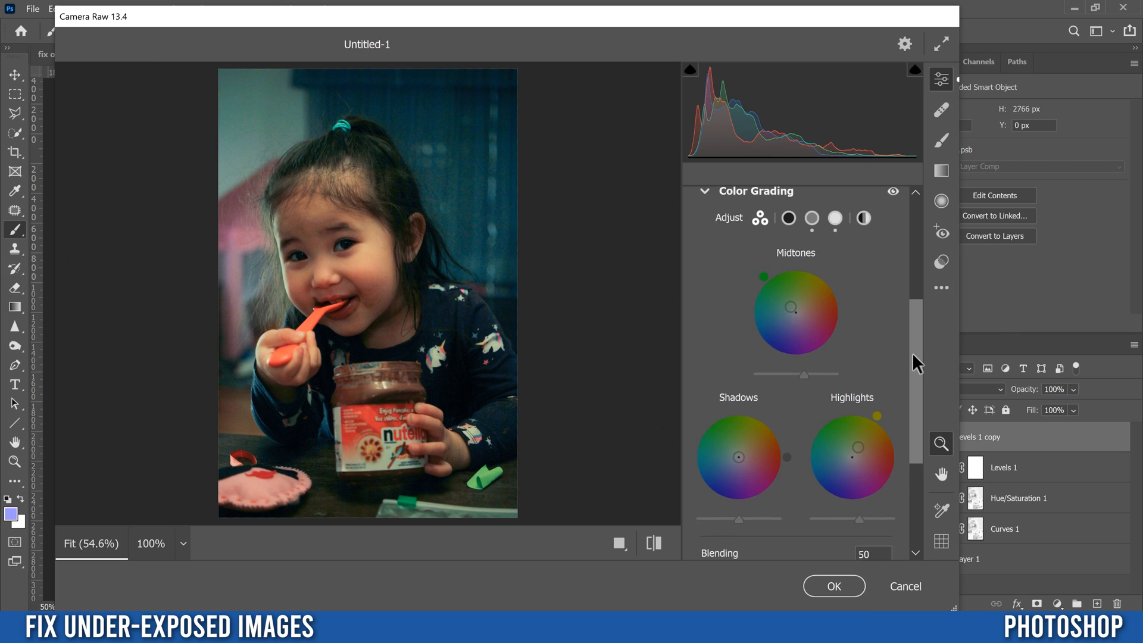
Warm the highlights toward yellow and lower Color Grading blending to 13.
{"action": "scroll", "scroll_direction": "down", "scroll_amount": 3}
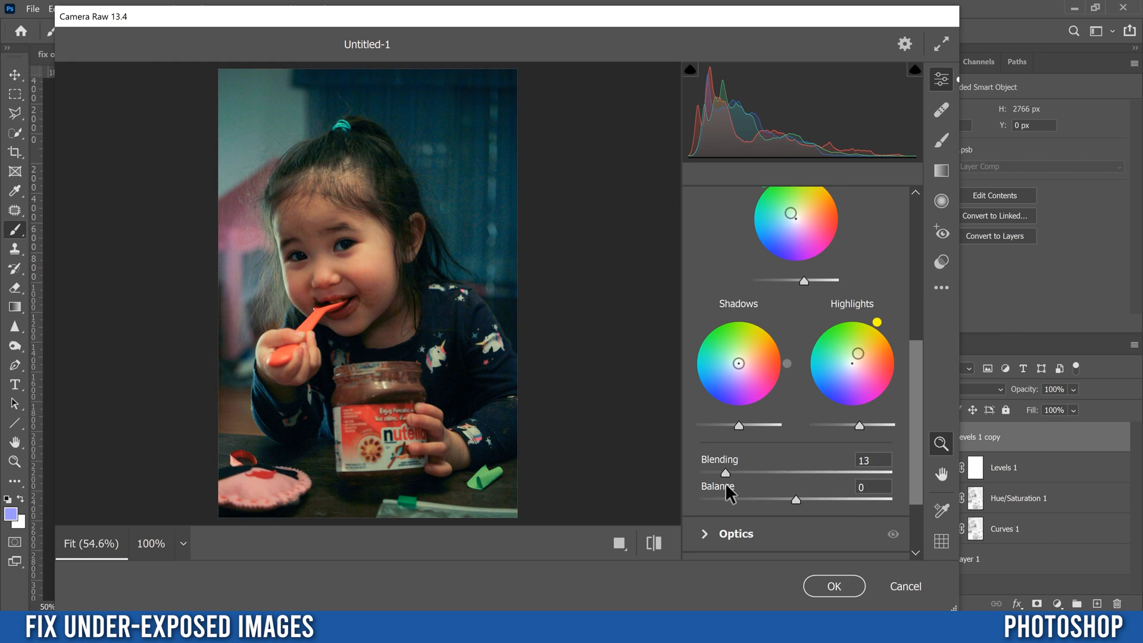
{"action": "mouse_move", "coordinate": [730, 503]}
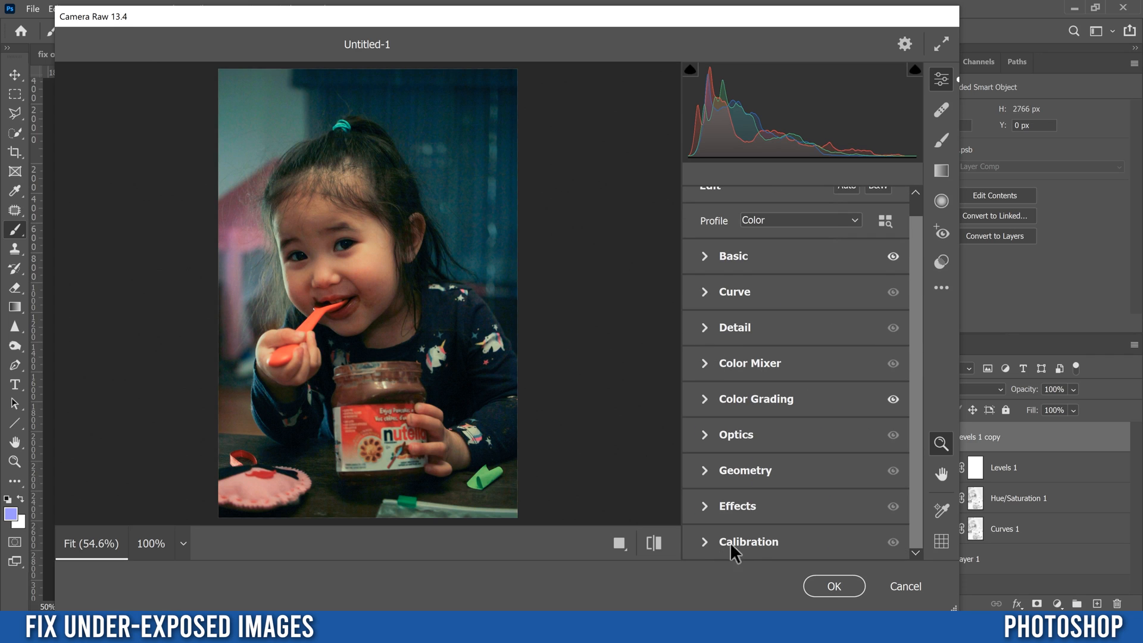
Calibrate: shadows tint +15, red hue +7/sat -7, green hue -7/sat +15, blue sat +25.
{"action": "left_click", "coordinate": [749, 542]}
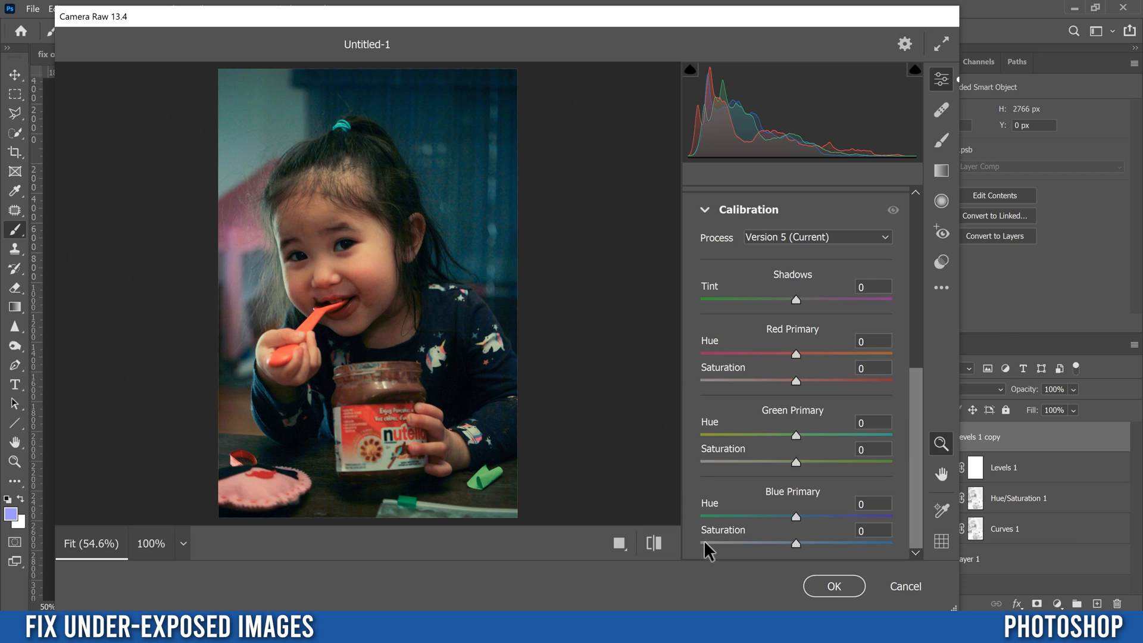
{"action": "mouse_move", "coordinate": [797, 481]}
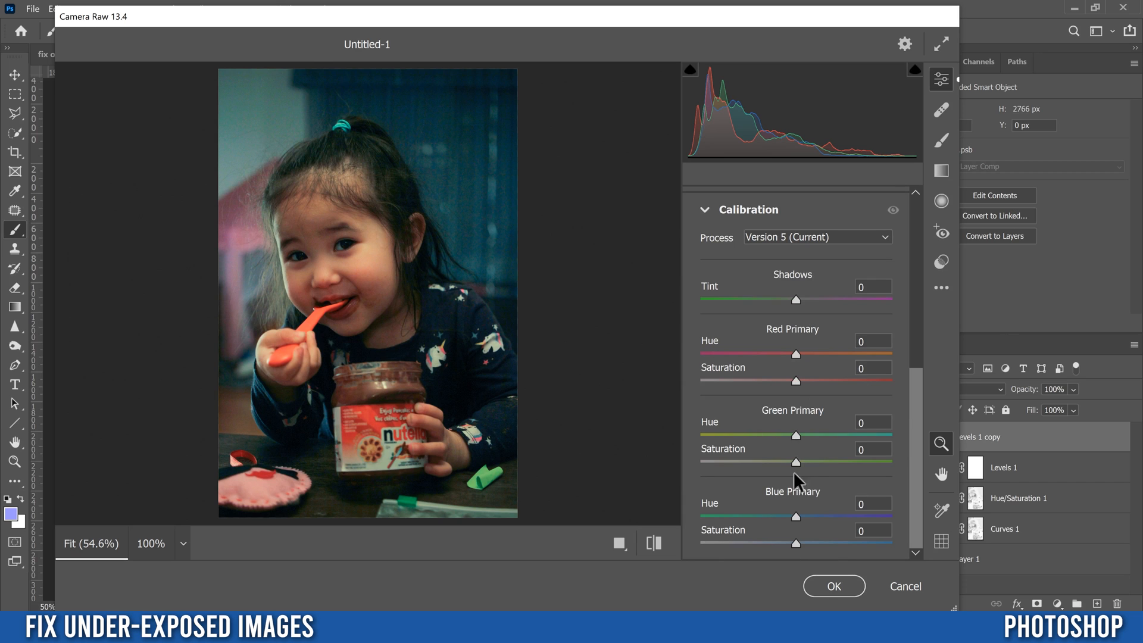
{"action": "mouse_move", "coordinate": [711, 343]}
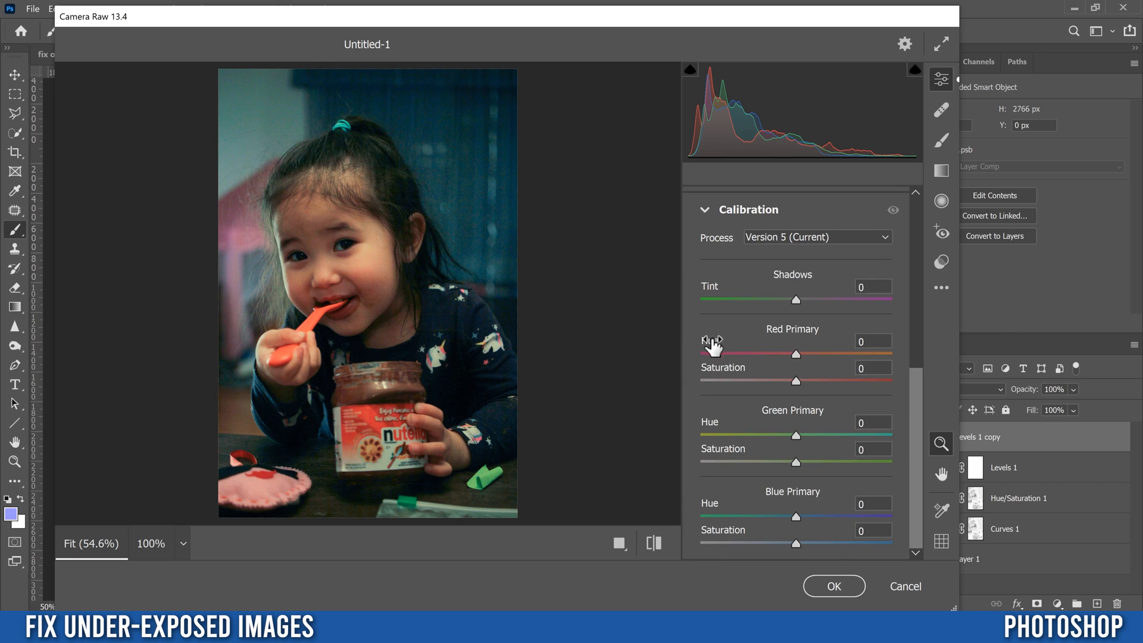
{"action": "mouse_move", "coordinate": [806, 367]}
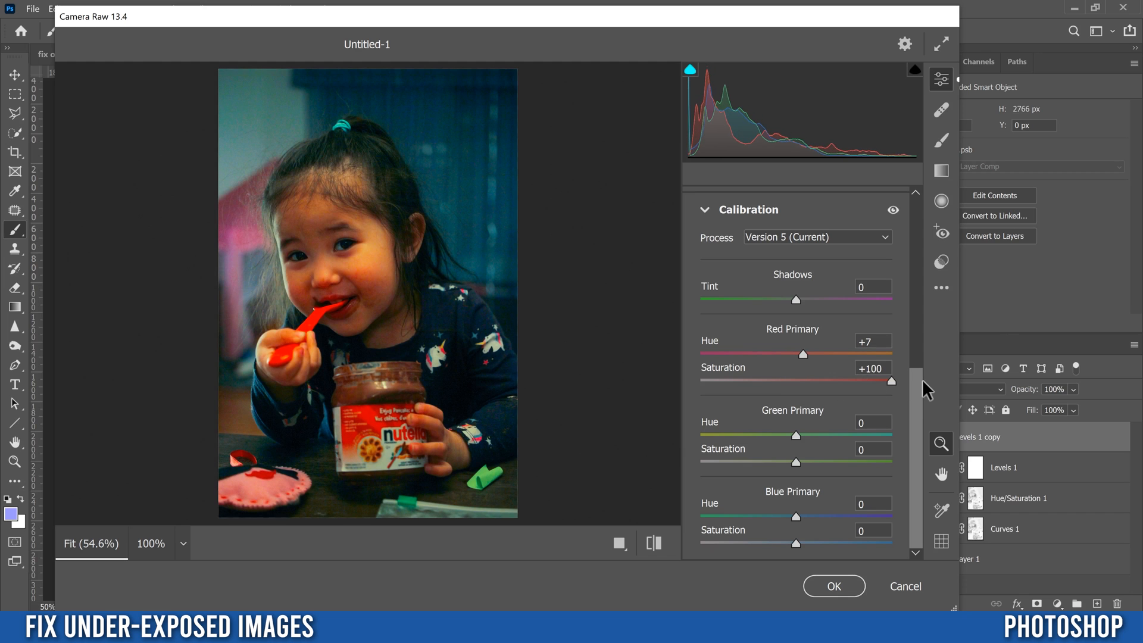
{"action": "mouse_move", "coordinate": [876, 387]}
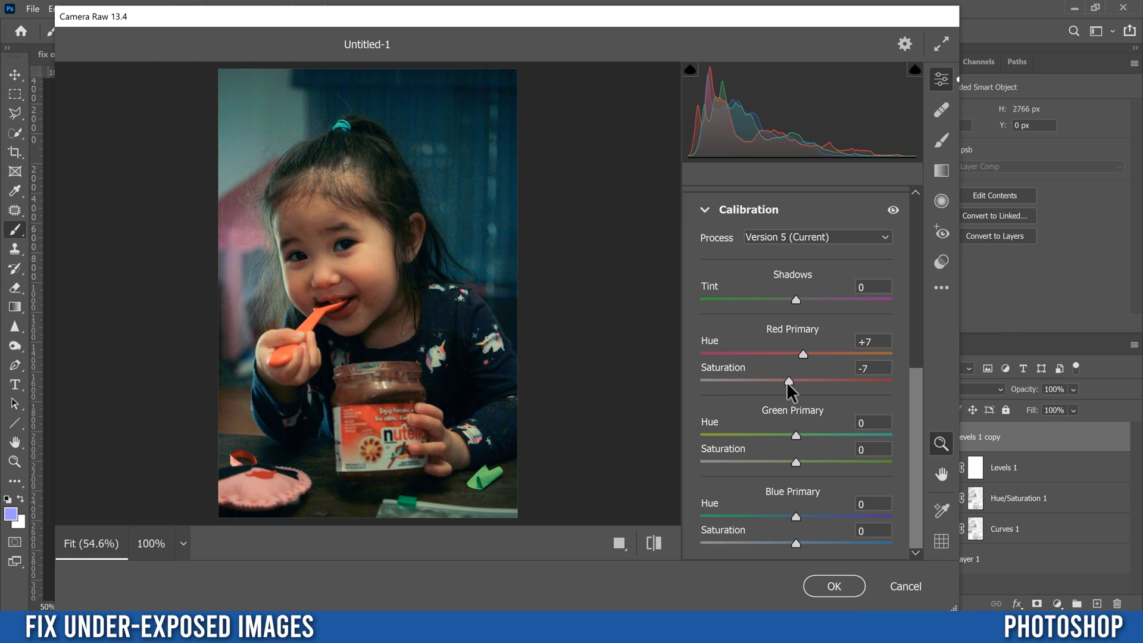
{"action": "mouse_move", "coordinate": [703, 436]}
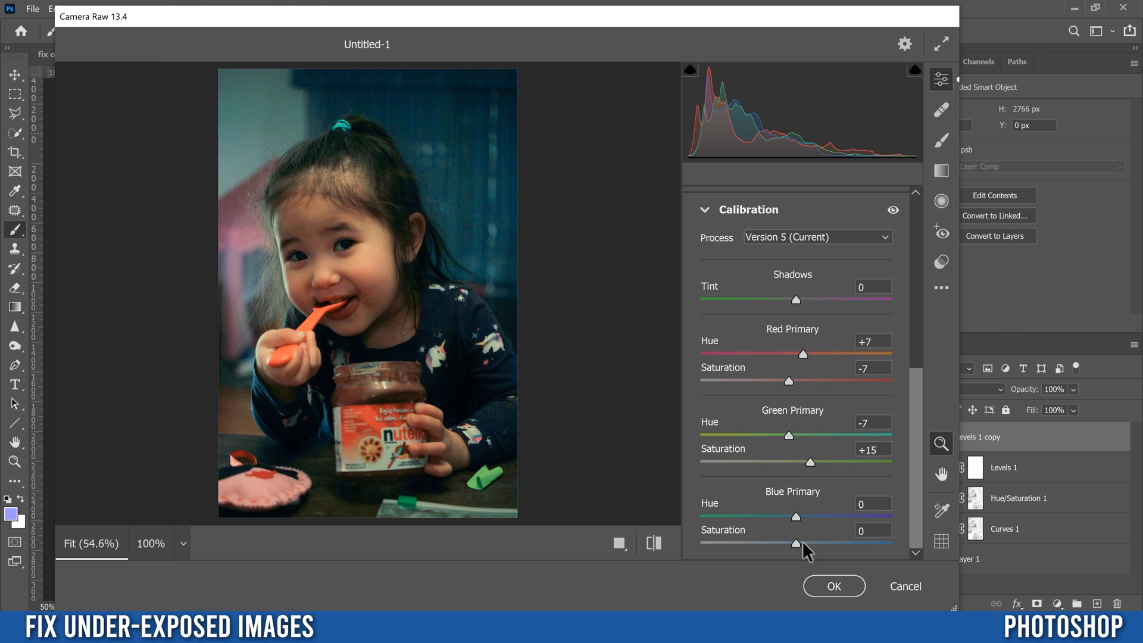
{"action": "mouse_move", "coordinate": [338, 302]}
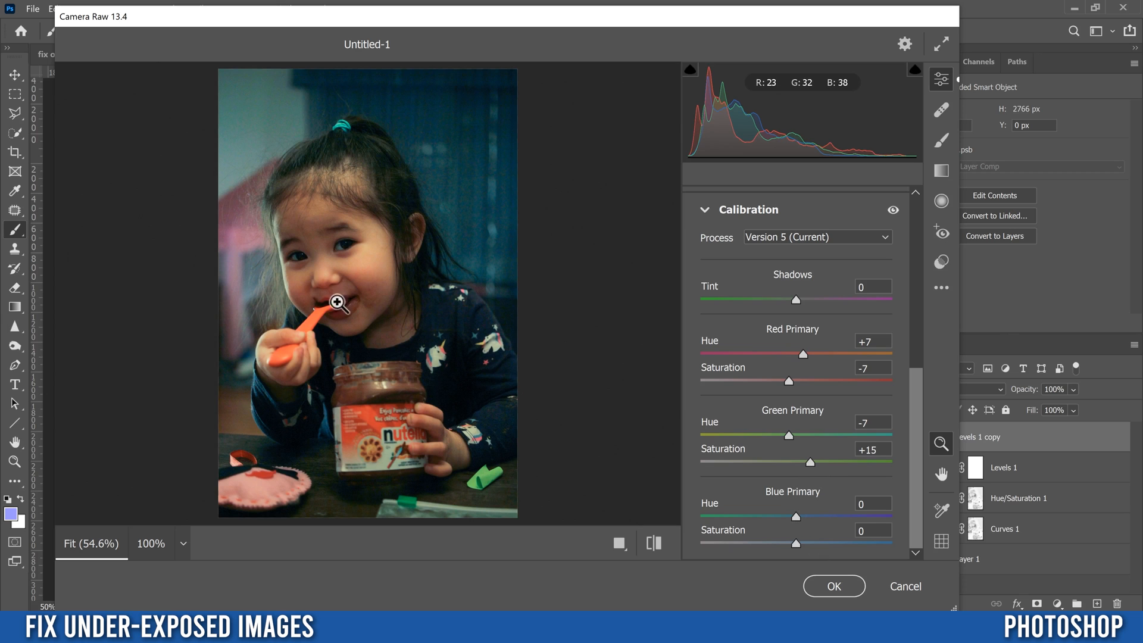
{"action": "mouse_move", "coordinate": [797, 548]}
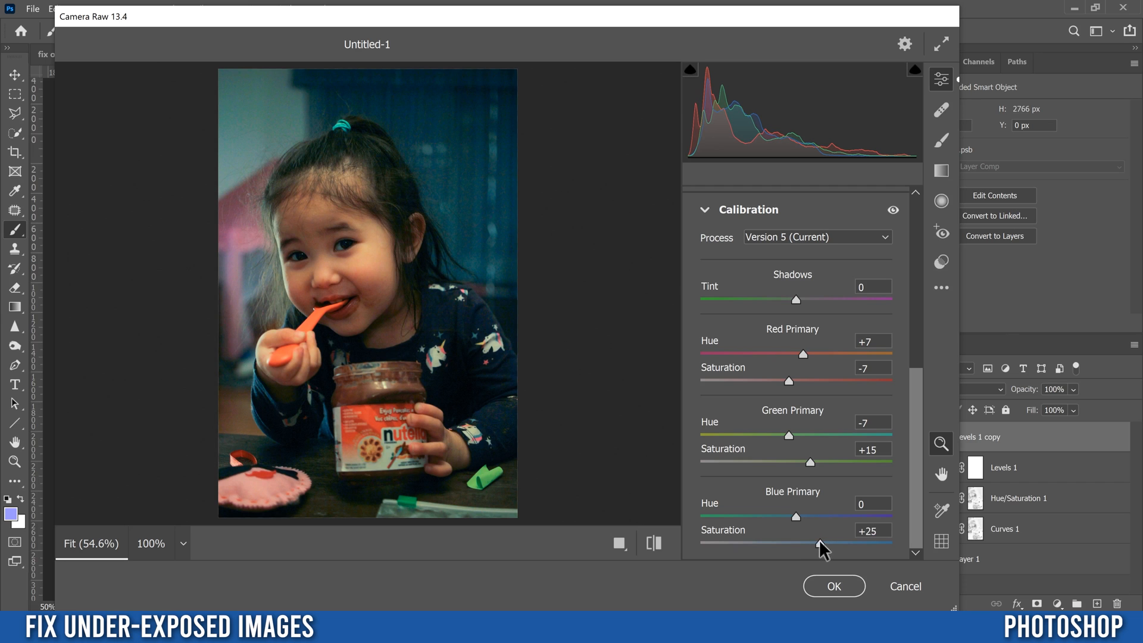
{"action": "mouse_move", "coordinate": [700, 286]}
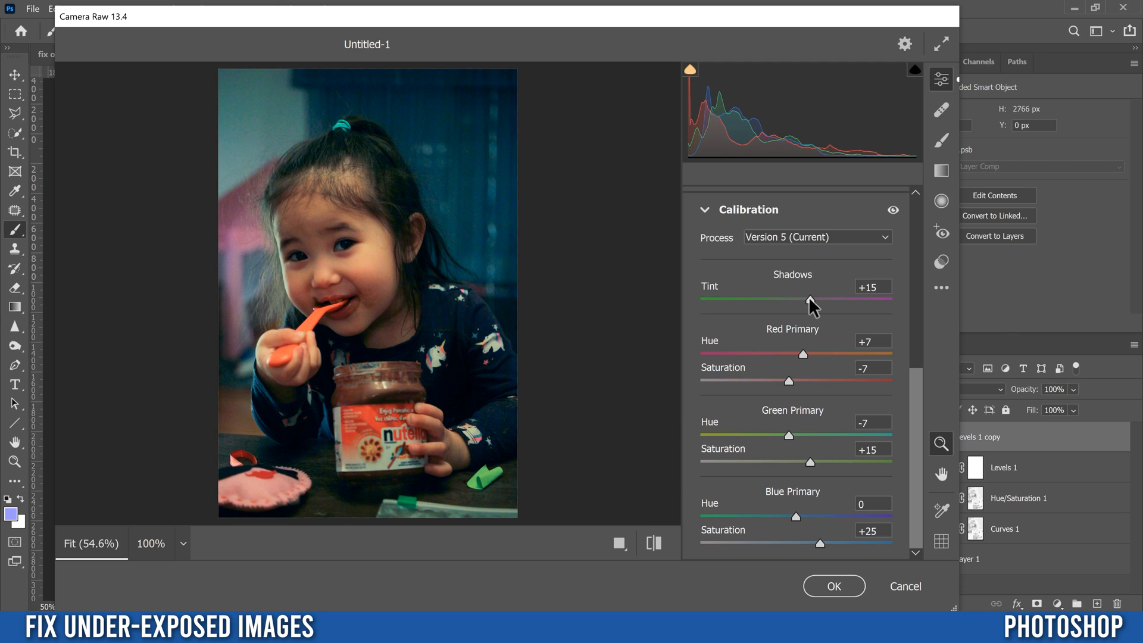
{"action": "mouse_move", "coordinate": [718, 459]}
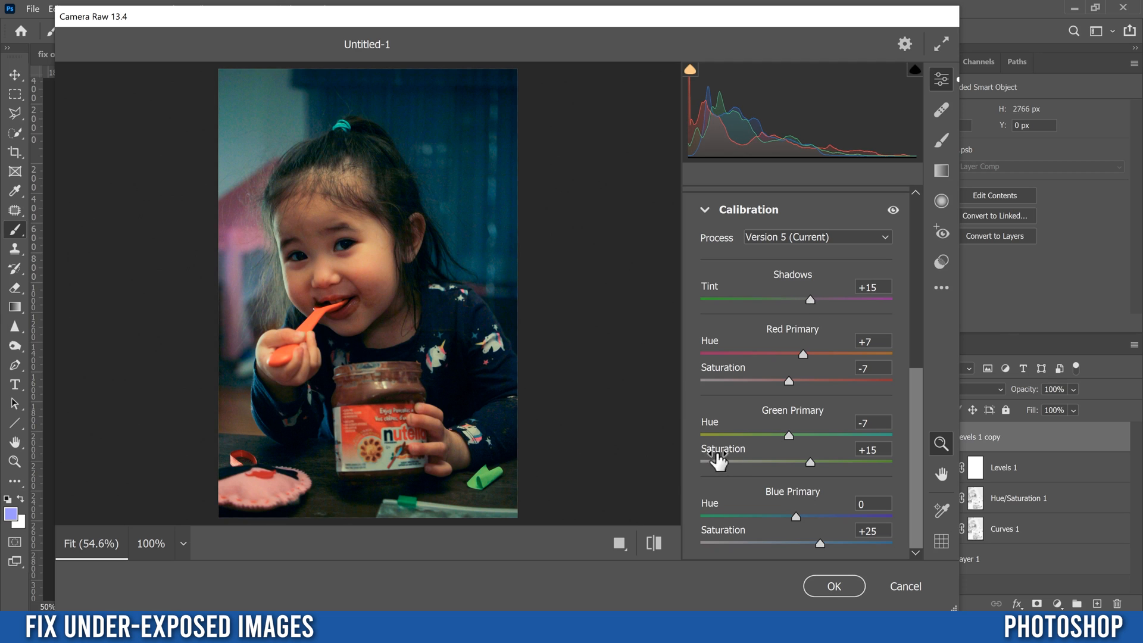
{"action": "mouse_move", "coordinate": [834, 589]}
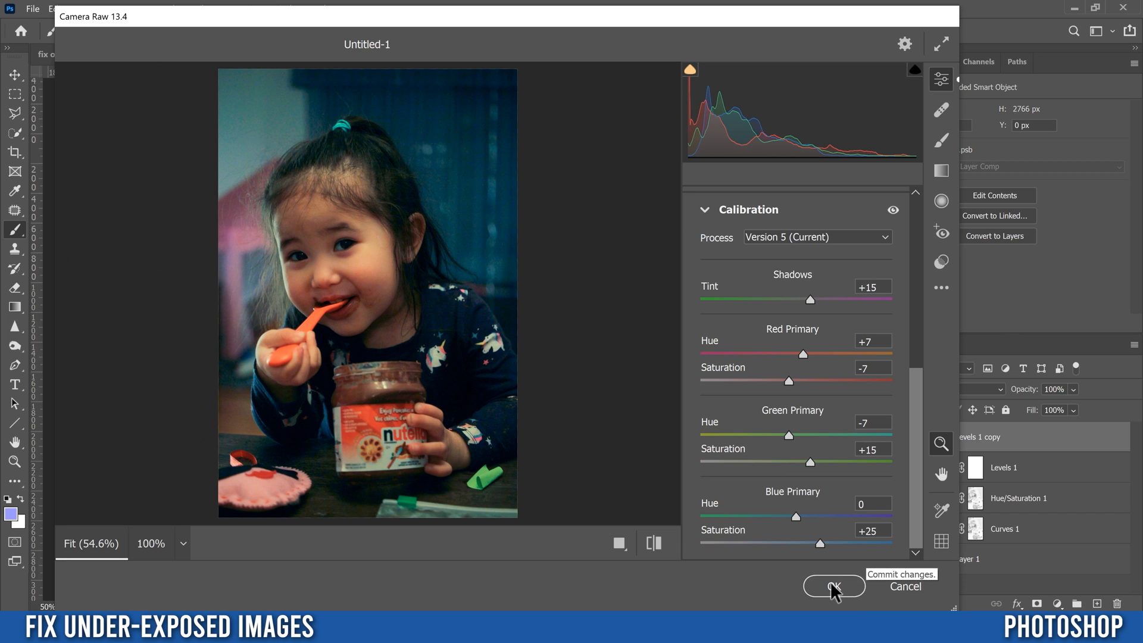
Commit the Camera Raw edits as a smart filter on Levels 1 copy.
{"action": "left_click", "coordinate": [834, 586]}
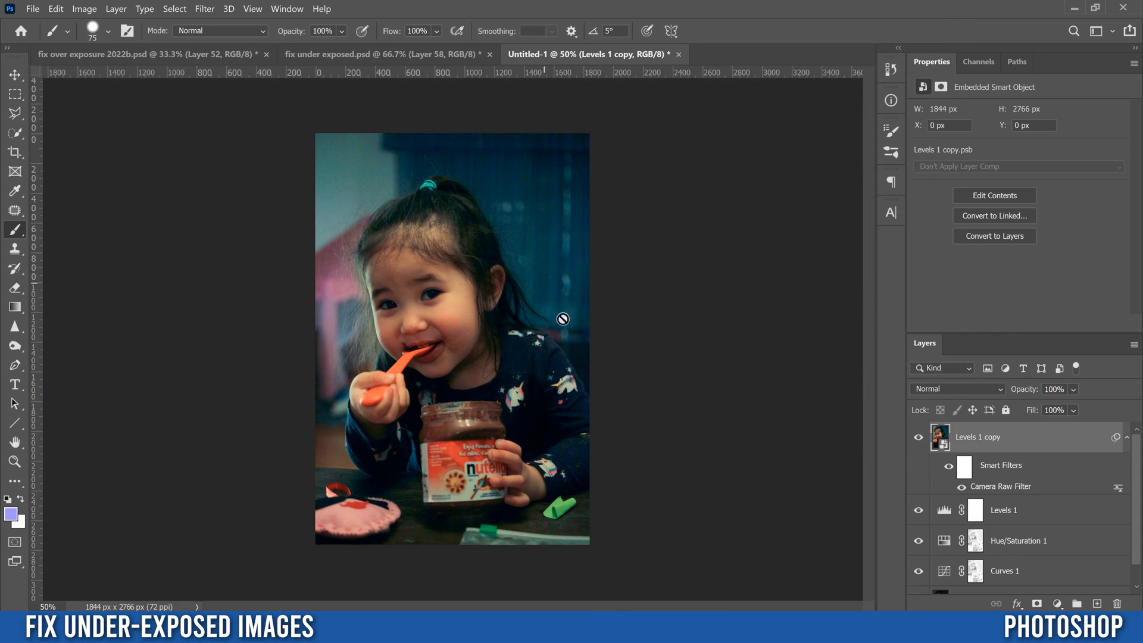
{"action": "mouse_move", "coordinate": [550, 392]}
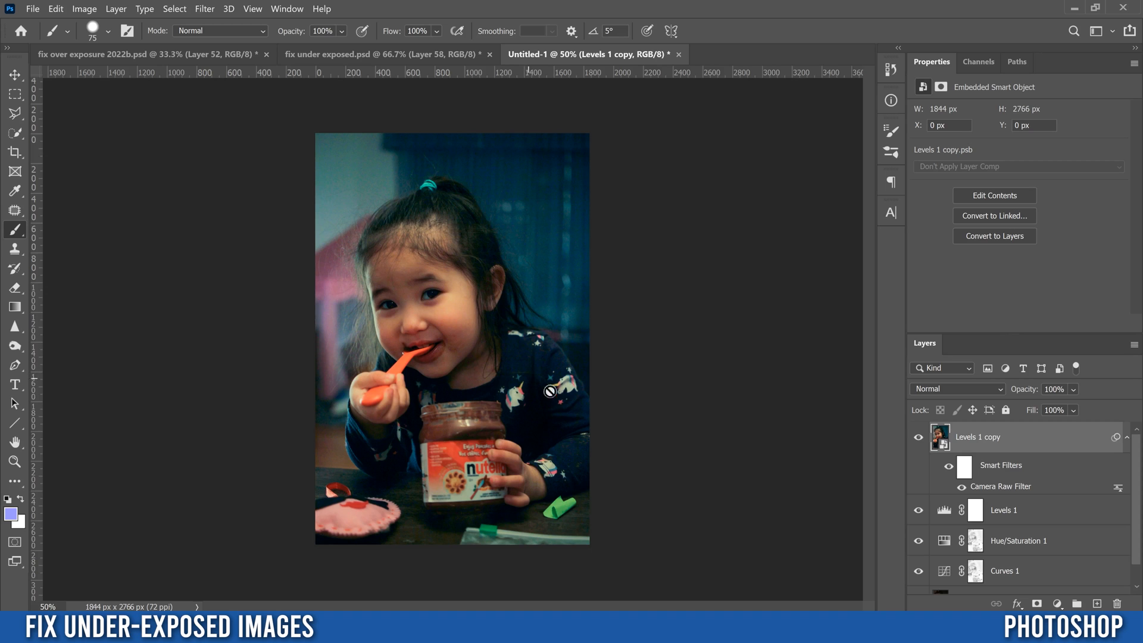
{"action": "mouse_move", "coordinate": [533, 352]}
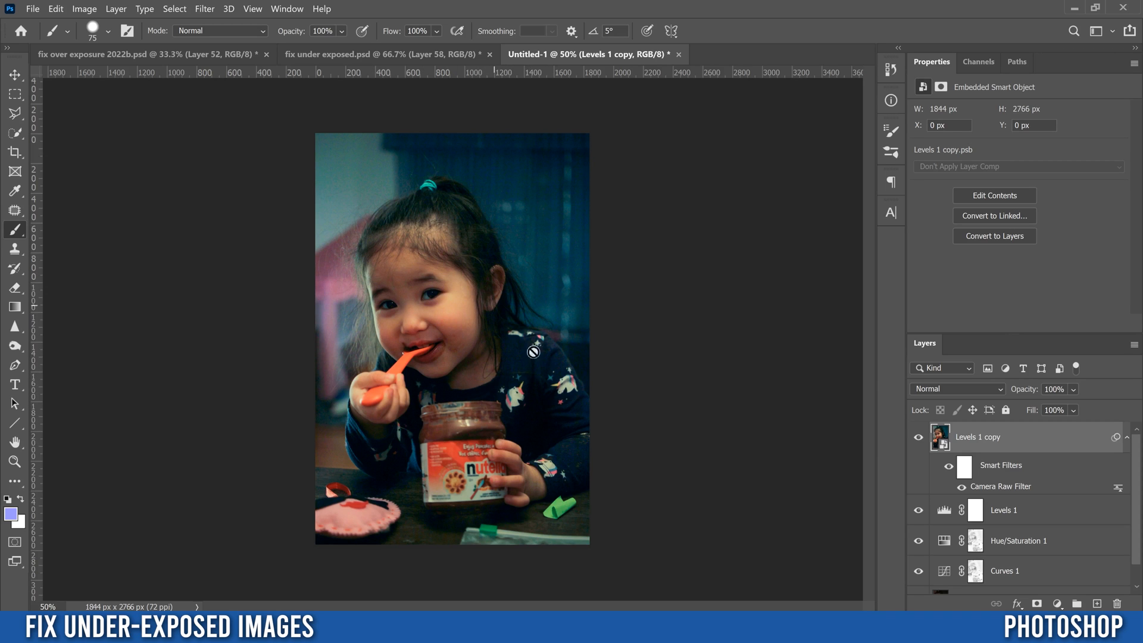
{"action": "mouse_move", "coordinate": [1018, 467]}
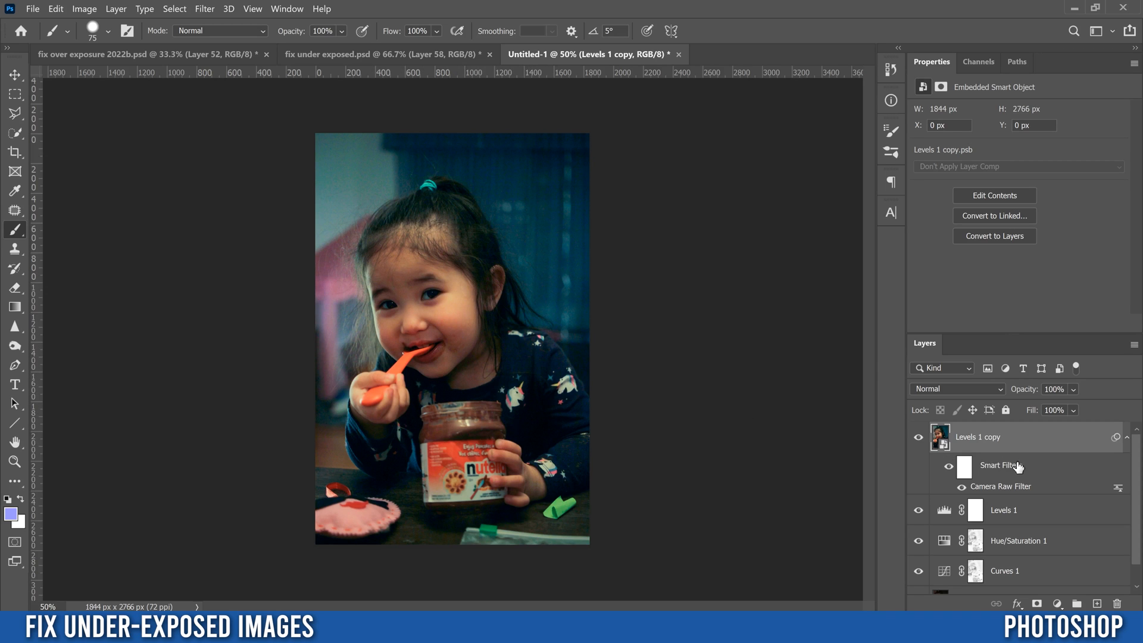
{"action": "mouse_move", "coordinate": [1005, 464]}
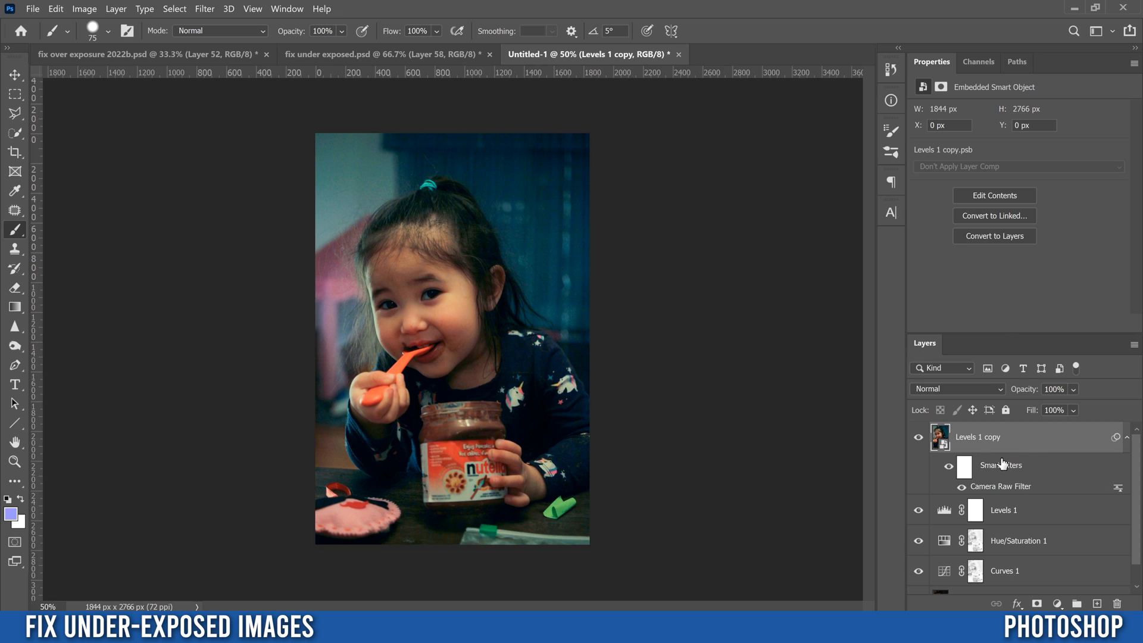
{"action": "mouse_move", "coordinate": [992, 493]}
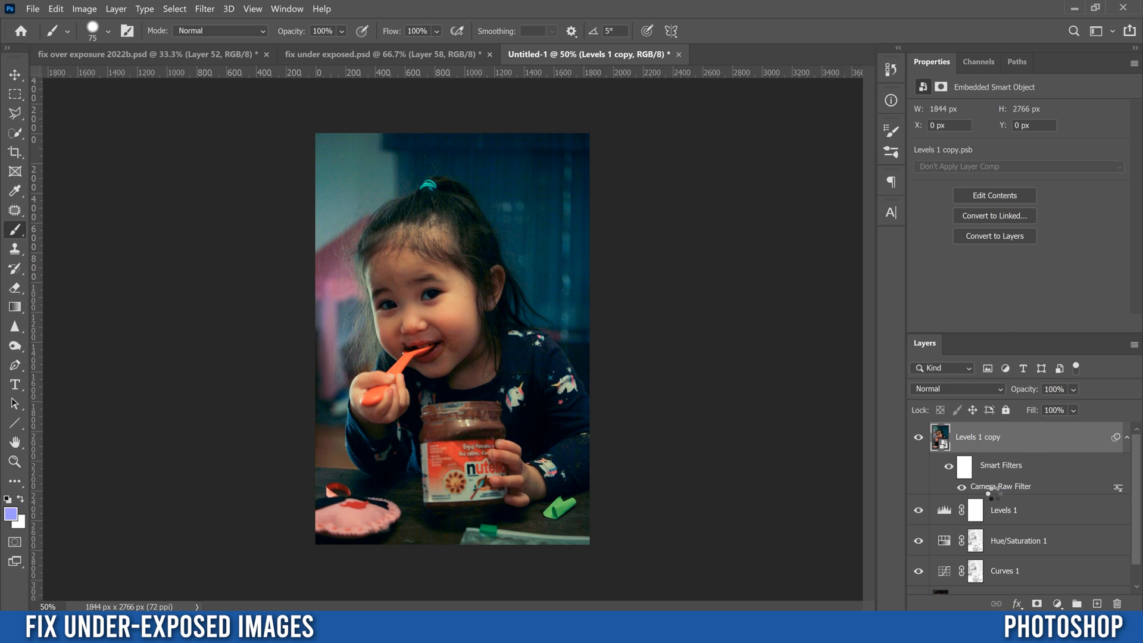
{"action": "double_click", "coordinate": [1001, 486]}
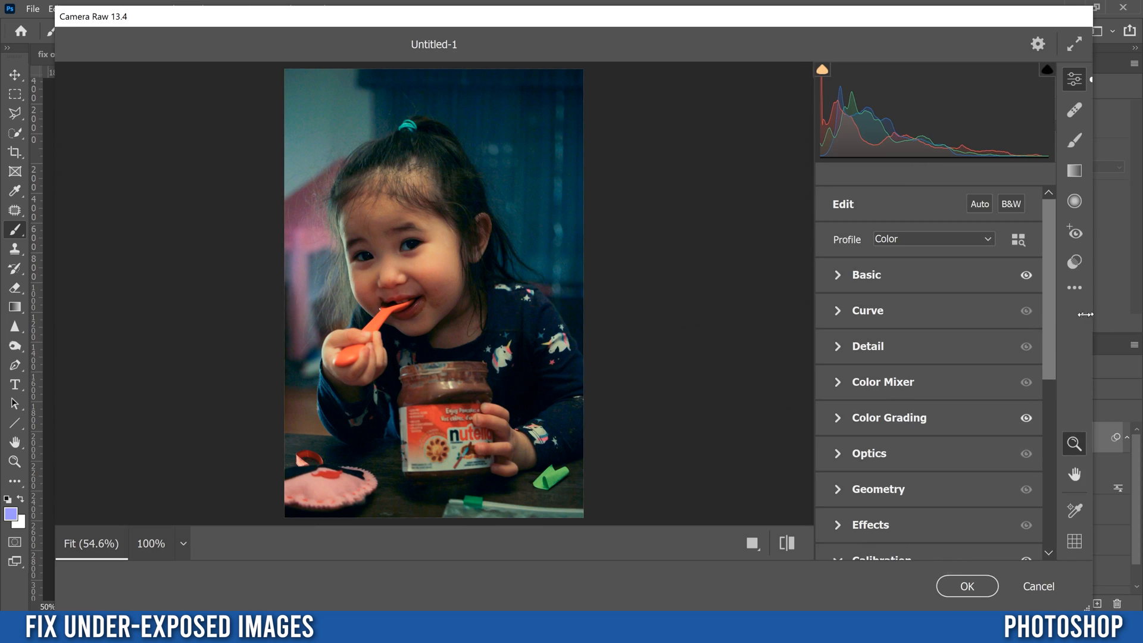
{"action": "left_click", "coordinate": [880, 559]}
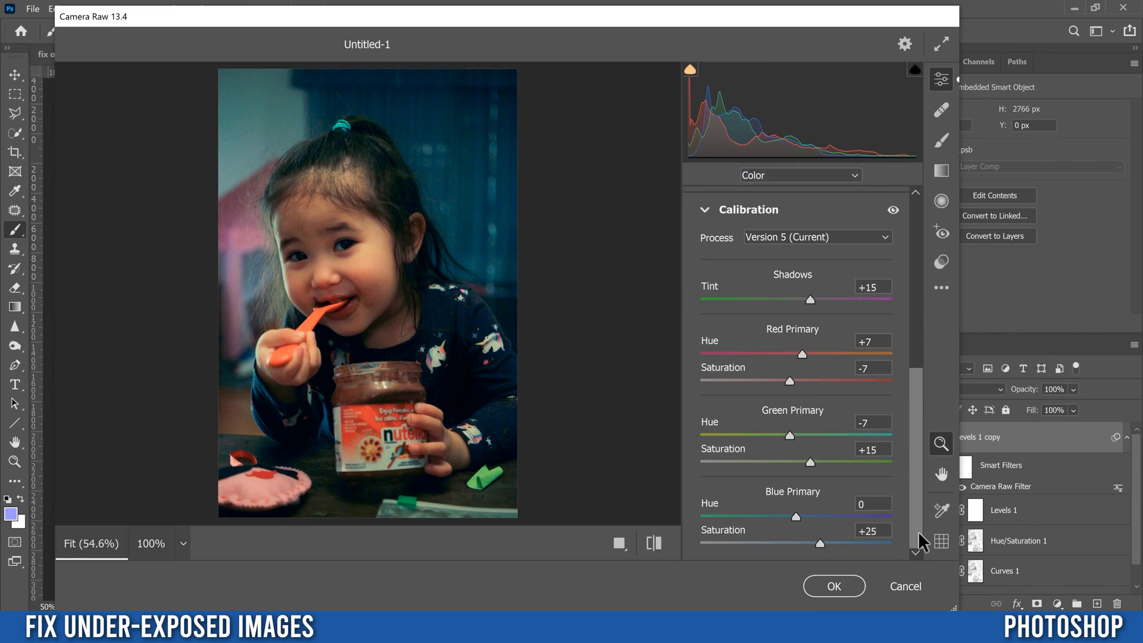
{"action": "mouse_move", "coordinate": [743, 443]}
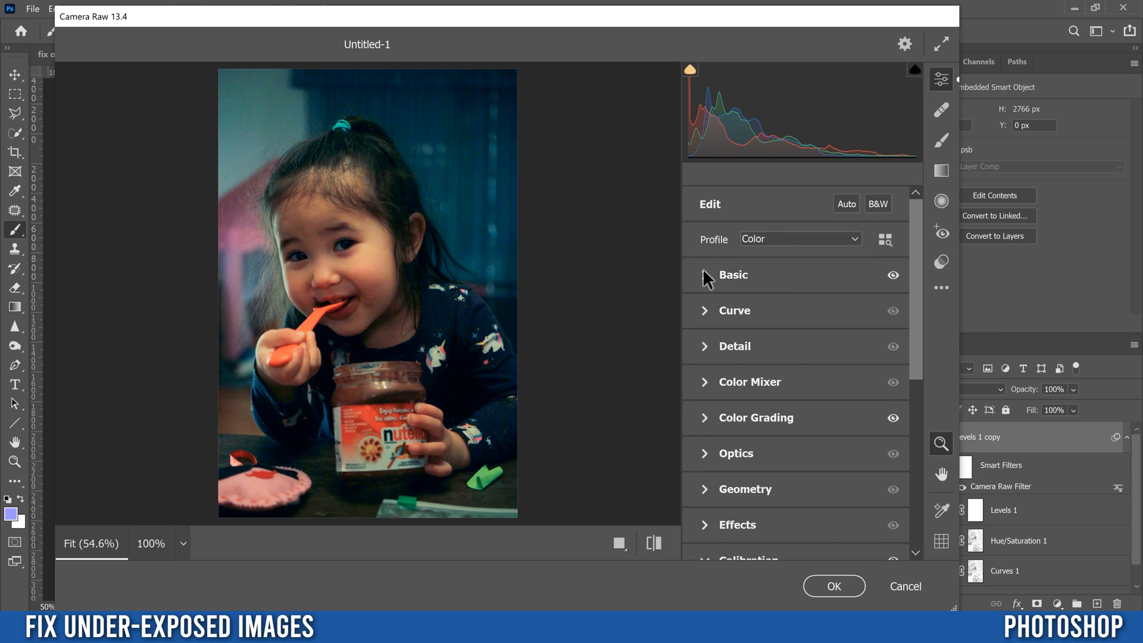
{"action": "left_click", "coordinate": [733, 275]}
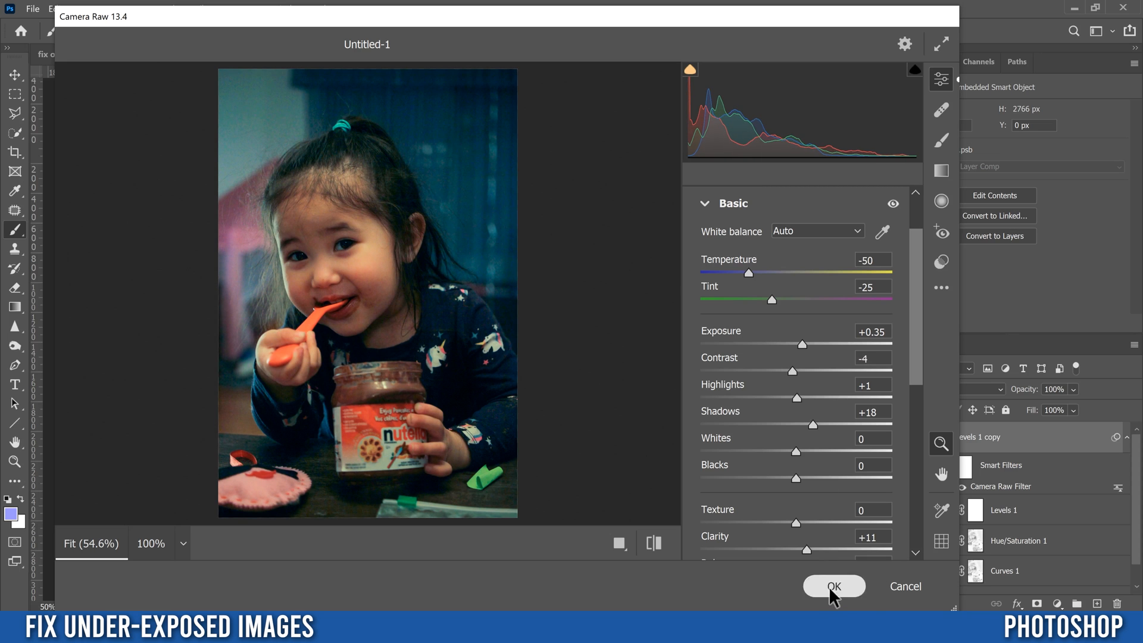
{"action": "left_click", "coordinate": [834, 586]}
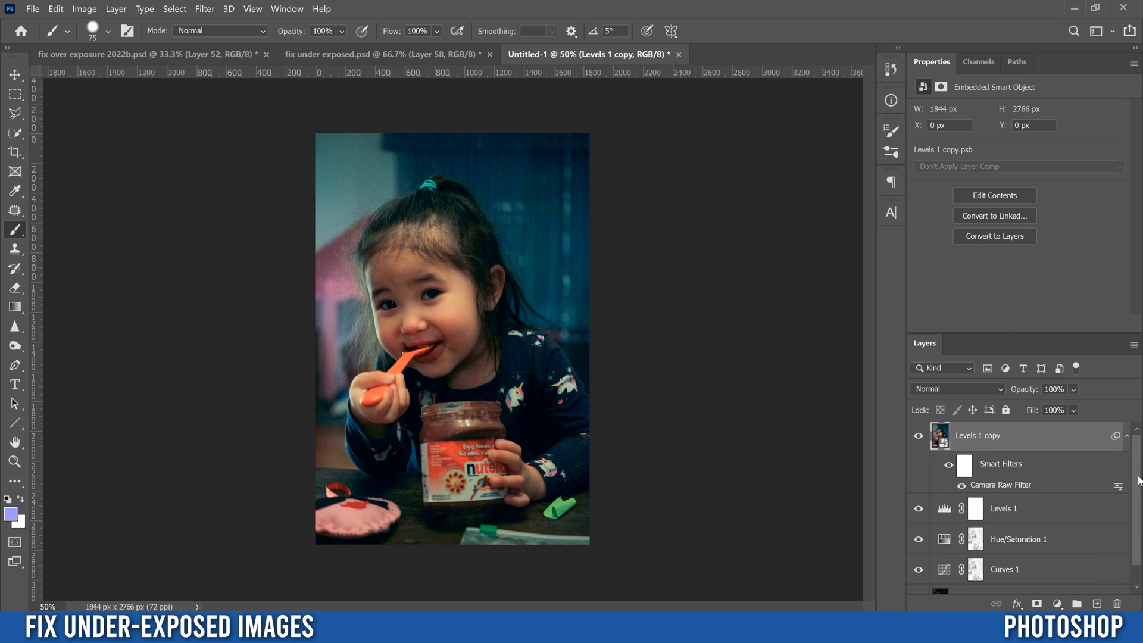
{"action": "scroll", "scroll_direction": "down", "scroll_amount": 3}
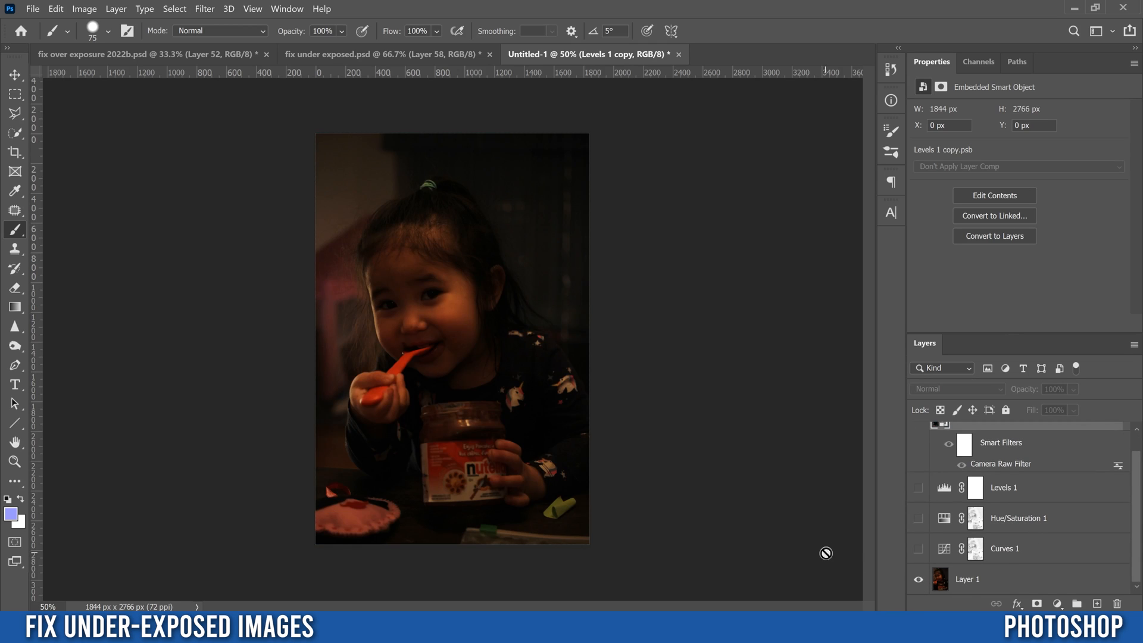
{"action": "left_click", "coordinate": [918, 487]}
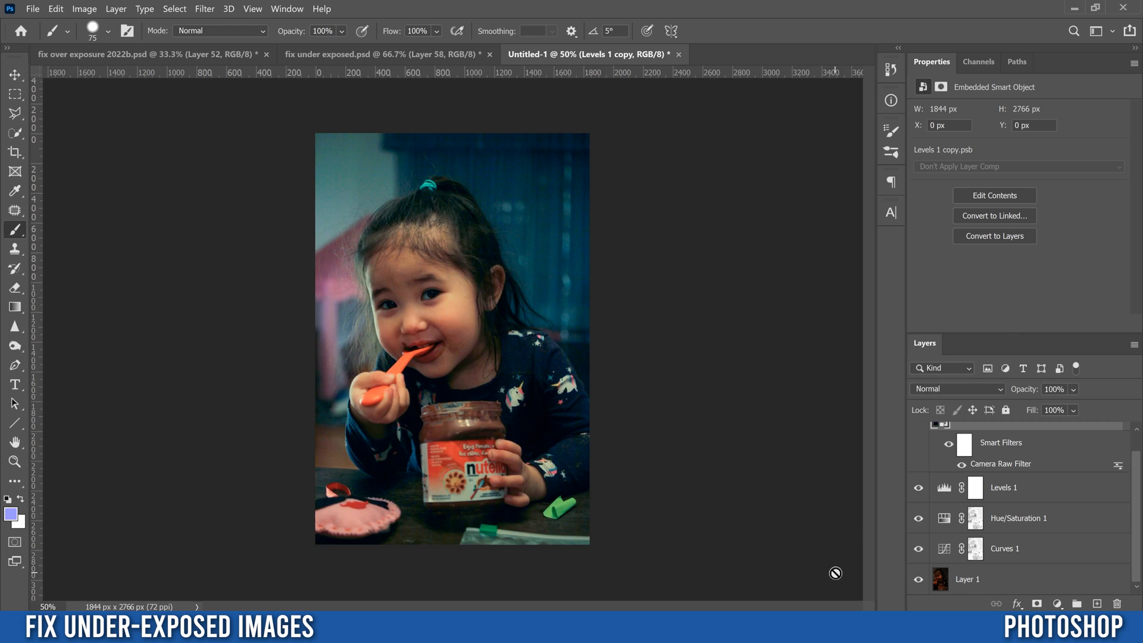